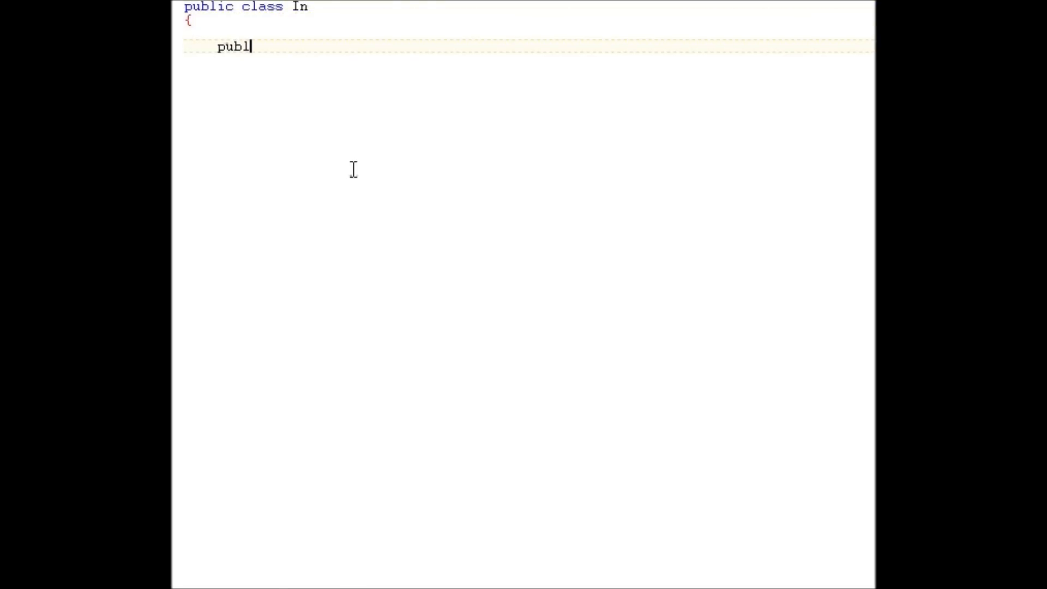
Write the main method signature public static void main(String []args) inside class In
{"action": "type", "text": "ic static void"}
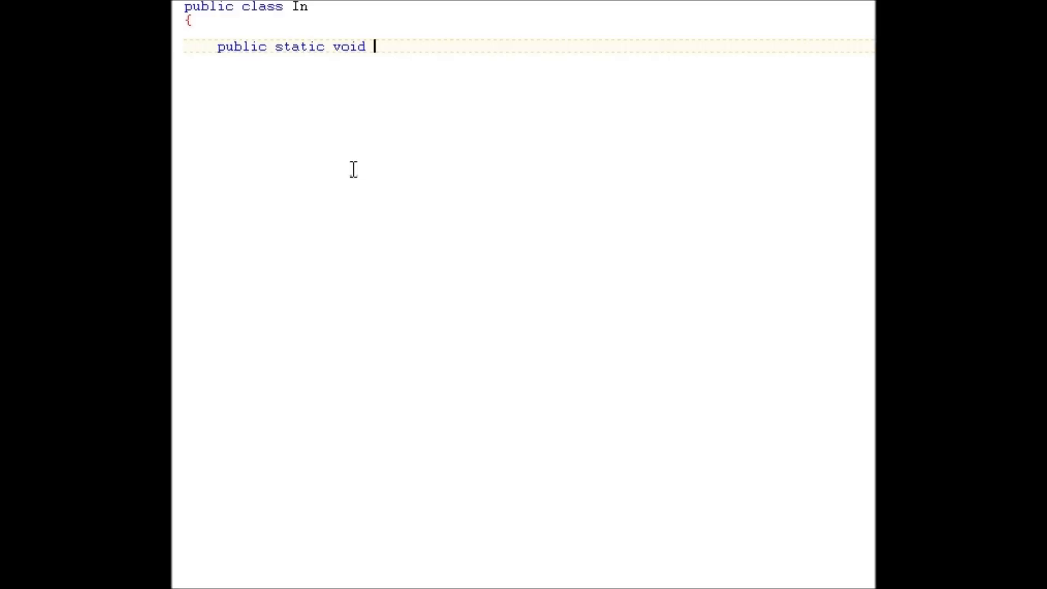
{"action": "type", "text": "main(String"}
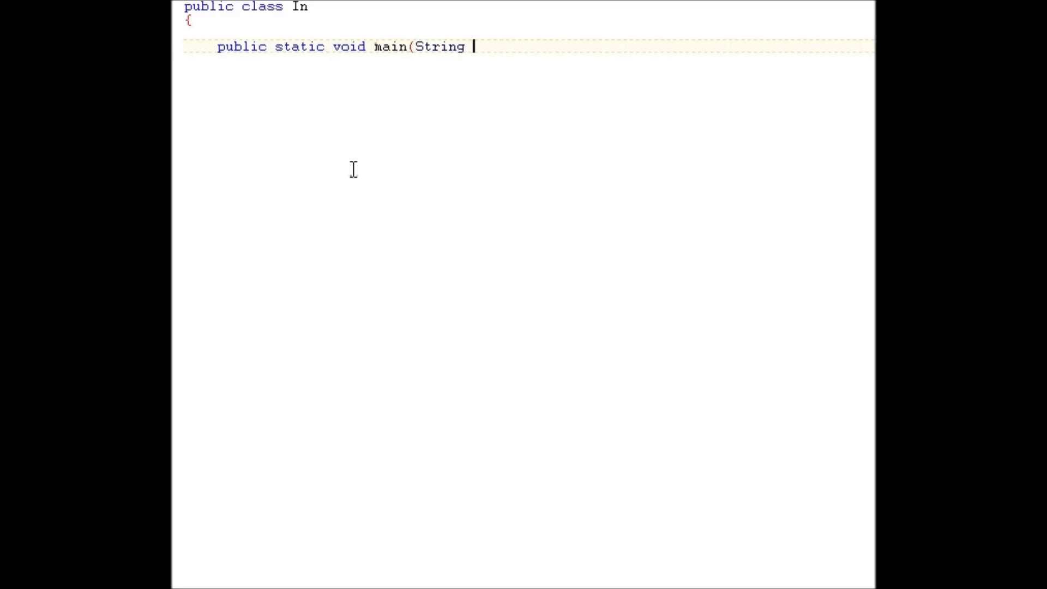
{"action": "type", "text": "[]args)"}
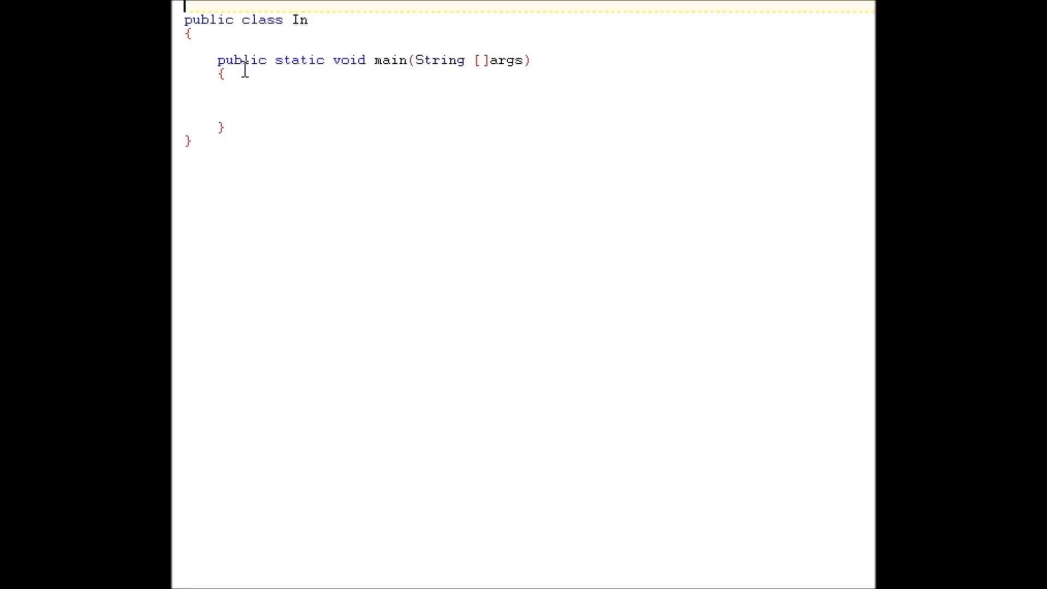
Add import java.util.Scanner; above the class
{"action": "type", "text": "import java."}
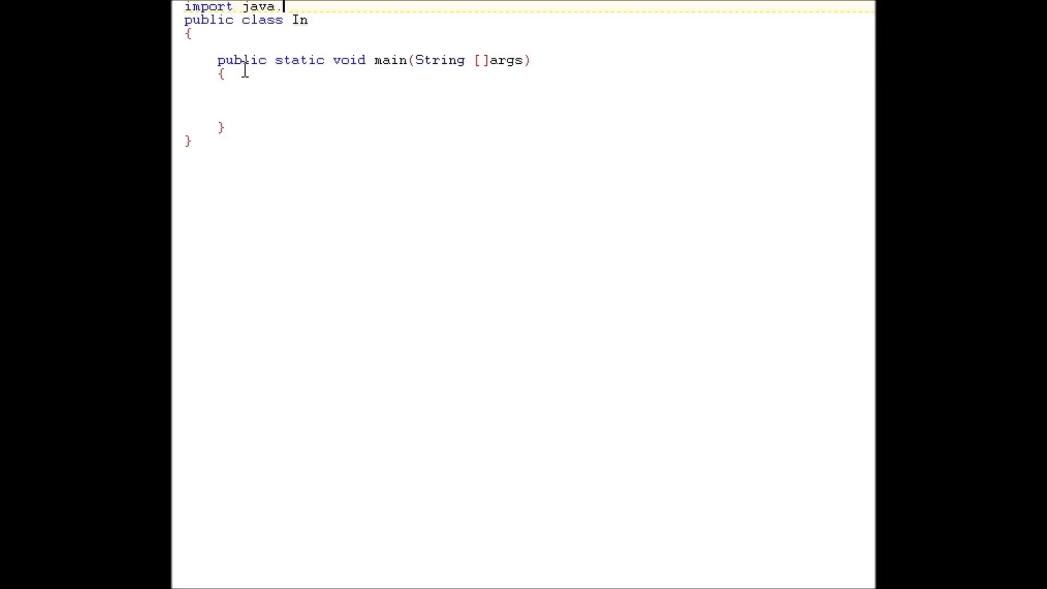
{"action": "type", "text": "util.Scanner"}
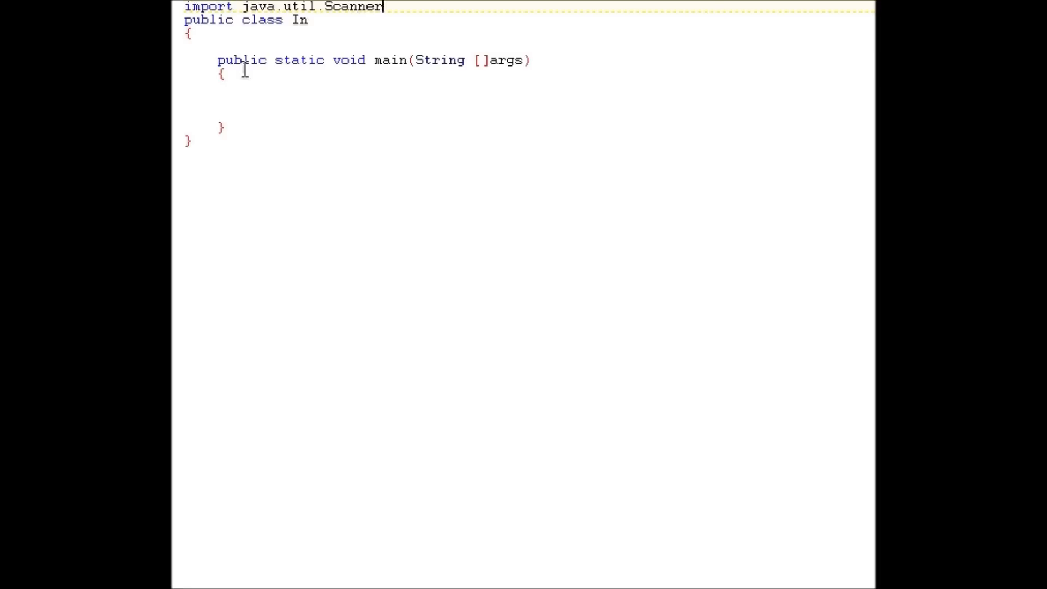
{"action": "type", "text": ";"}
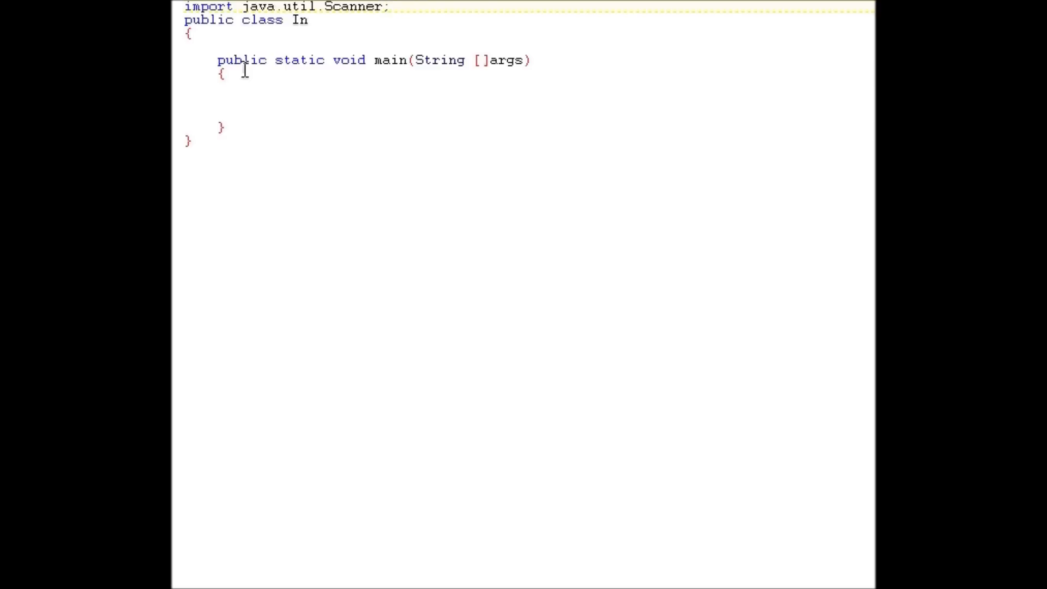
Add import java.util.Random; on the next line and fix the Scanner import spelling
{"action": "left_click_drag", "start_coordinate": [389, 7], "coordinate": [273, 20]}
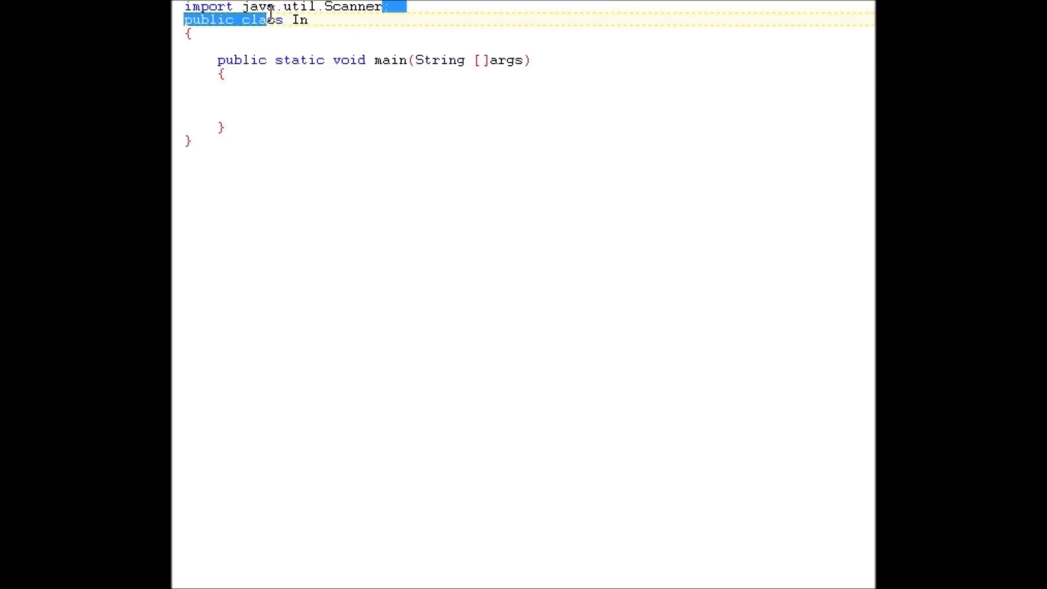
{"action": "left_click", "coordinate": [391, 6]}
{"action": "type", "text": "import"}
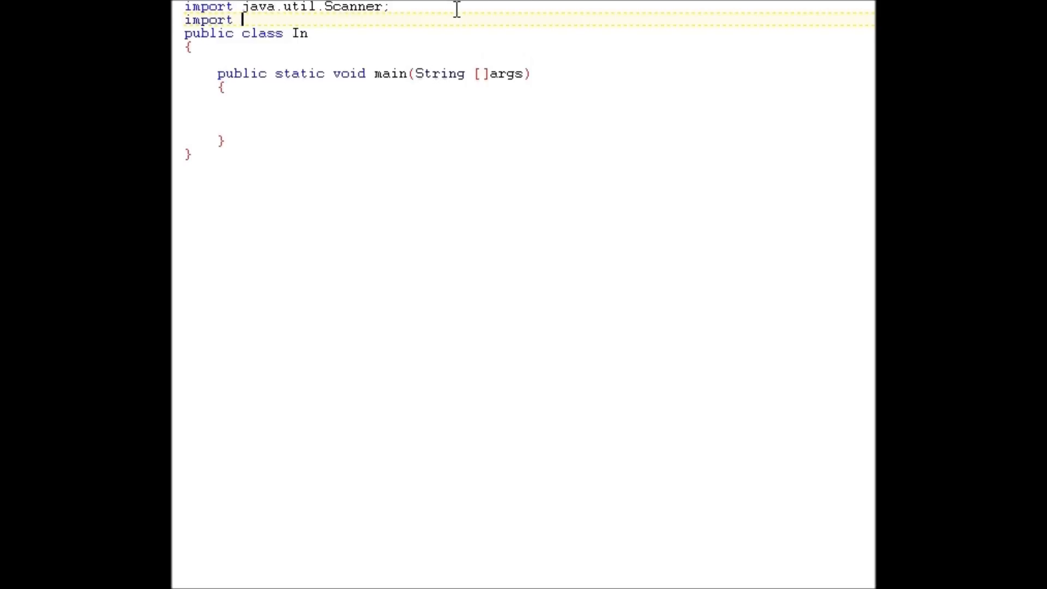
{"action": "type", "text": "java.util"}
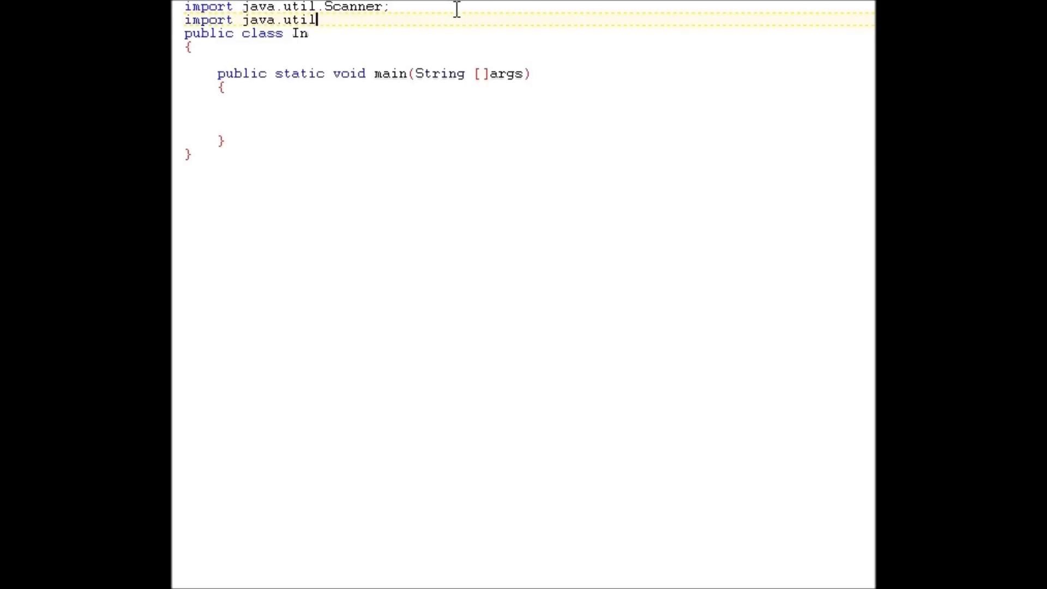
{"action": "type", "text": ".Random"}
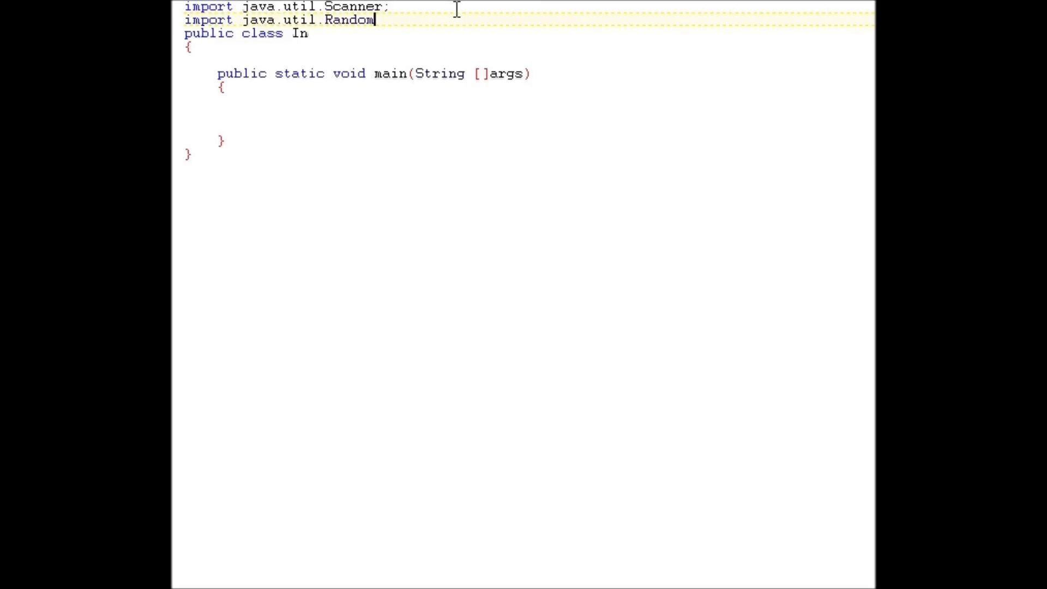
{"action": "type", "text": ";"}
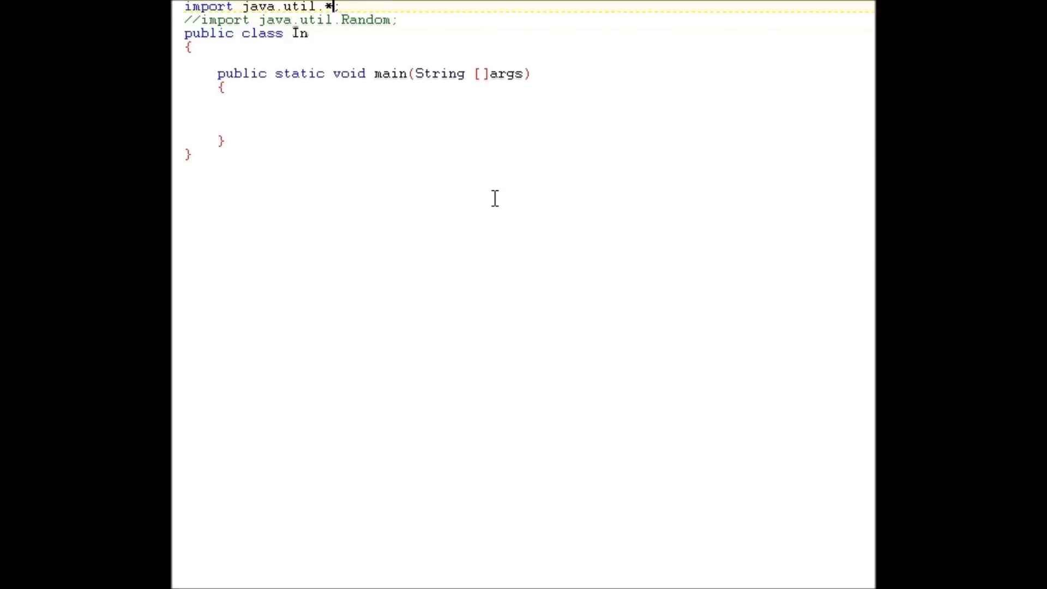
{"action": "mouse_move", "coordinate": [485, 213]}
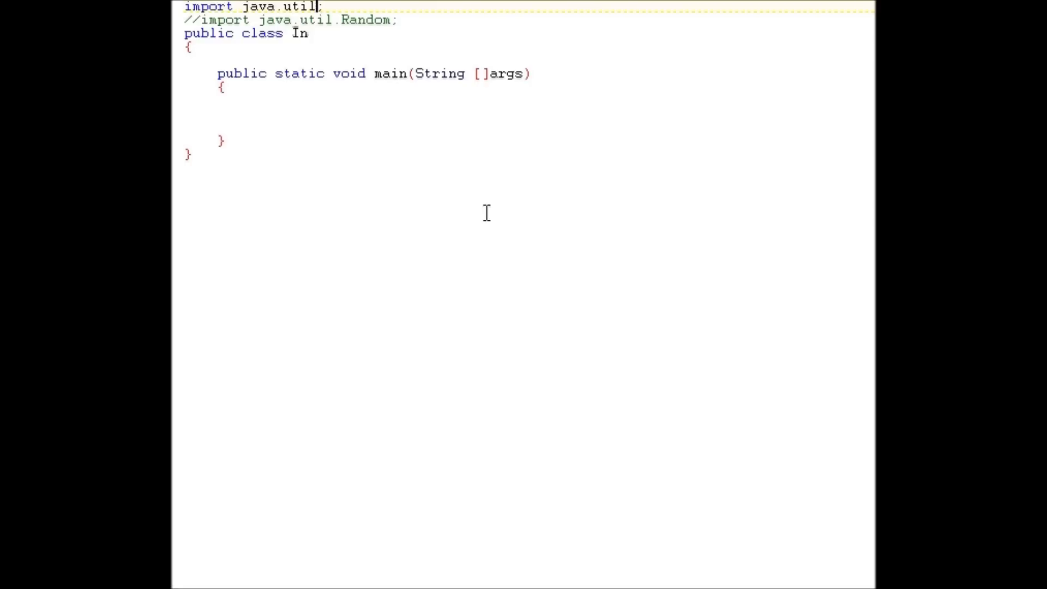
{"action": "type", "text": ".S"}
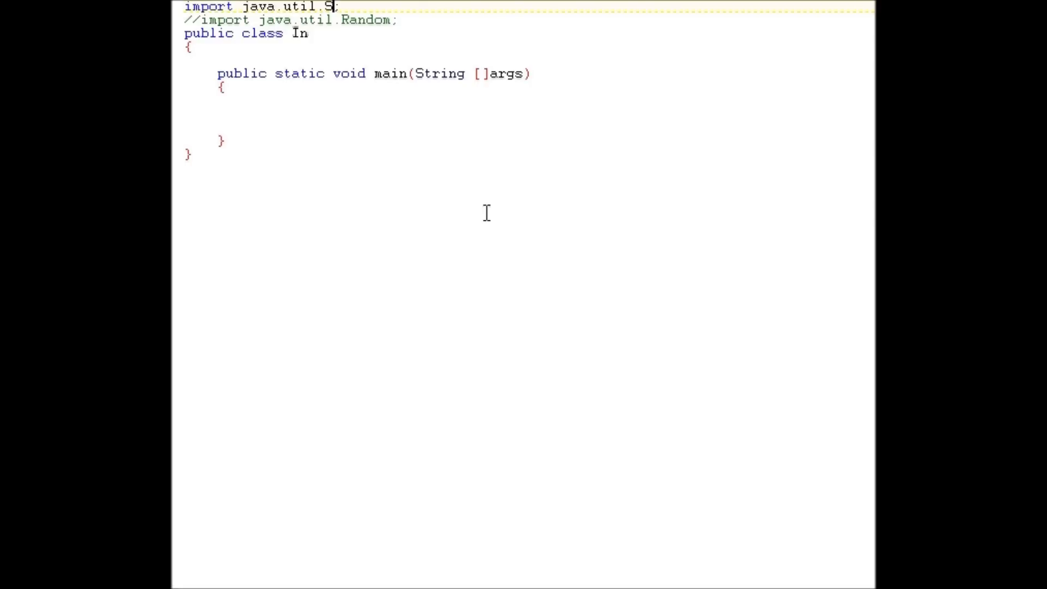
{"action": "type", "text": "canner"}
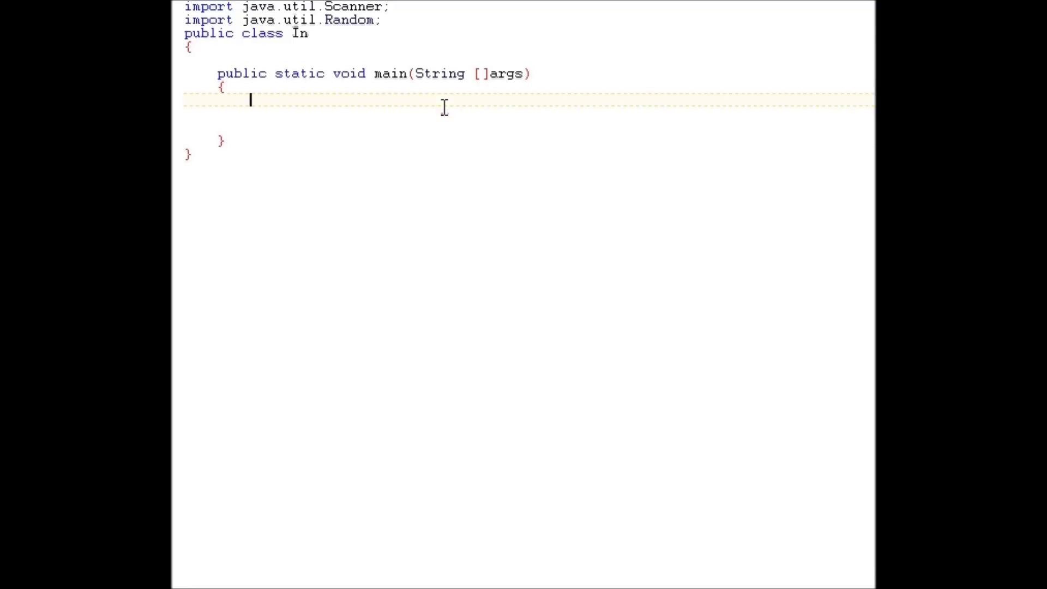
Declare Scanner scan = new Scanner( System.in ); inside main
{"action": "type", "text": "Scanner scan"}
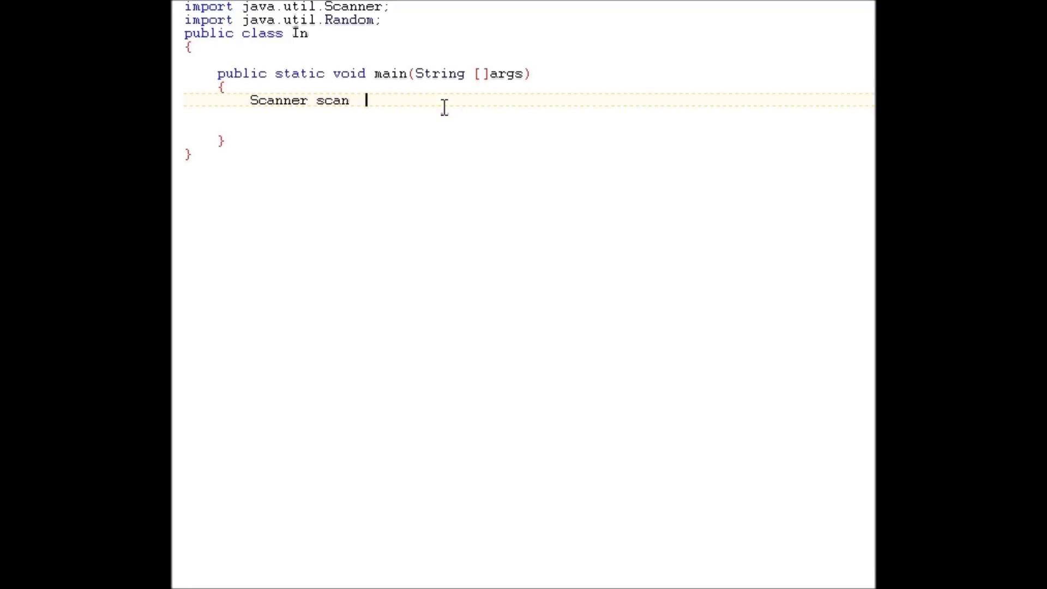
{"action": "type", "text": "="}
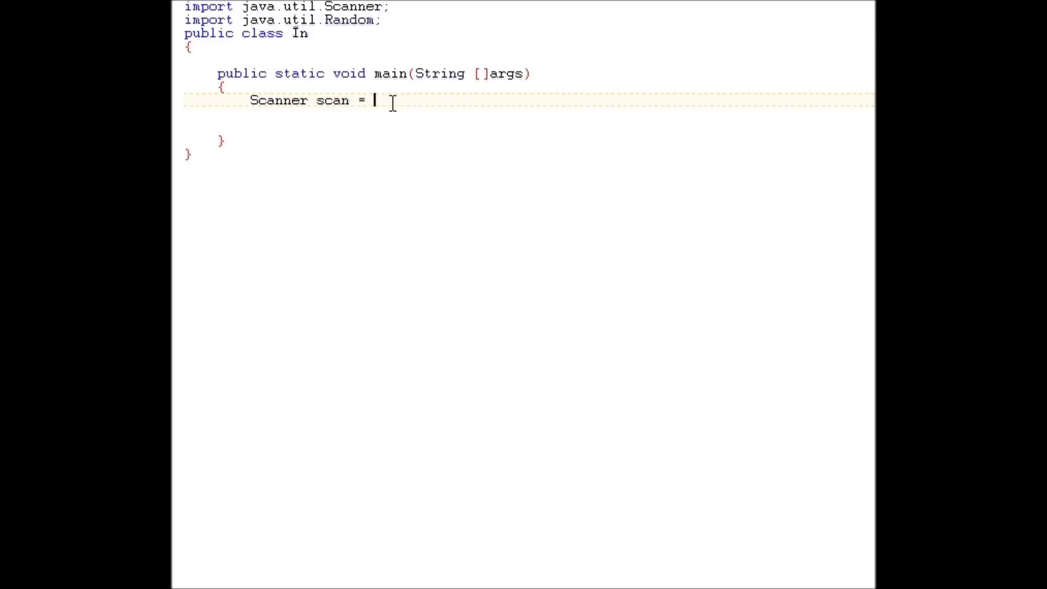
{"action": "type", "text": "new Scanner"}
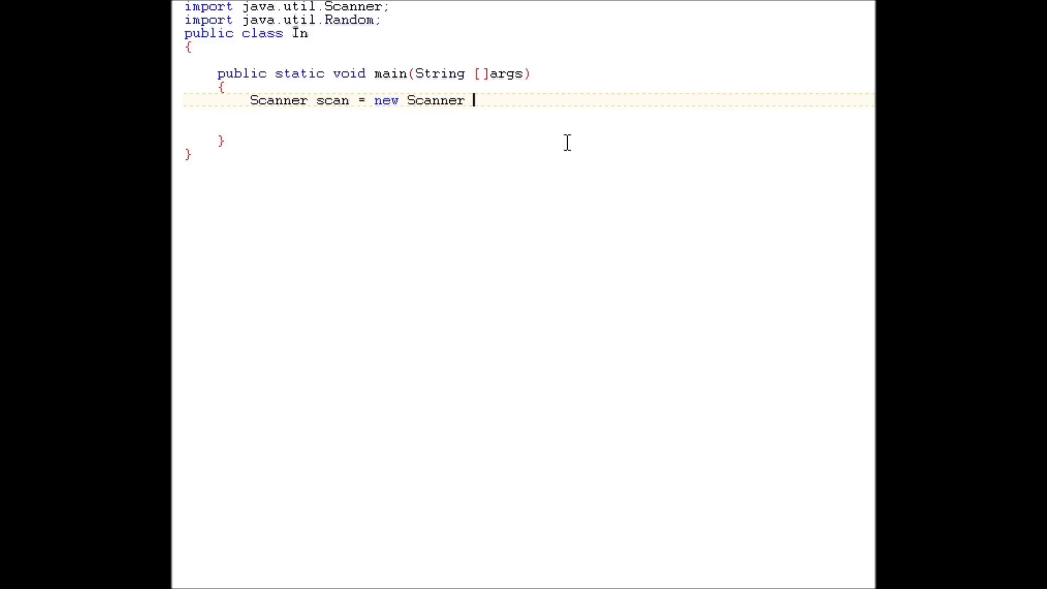
{"action": "type", "text": "( System."}
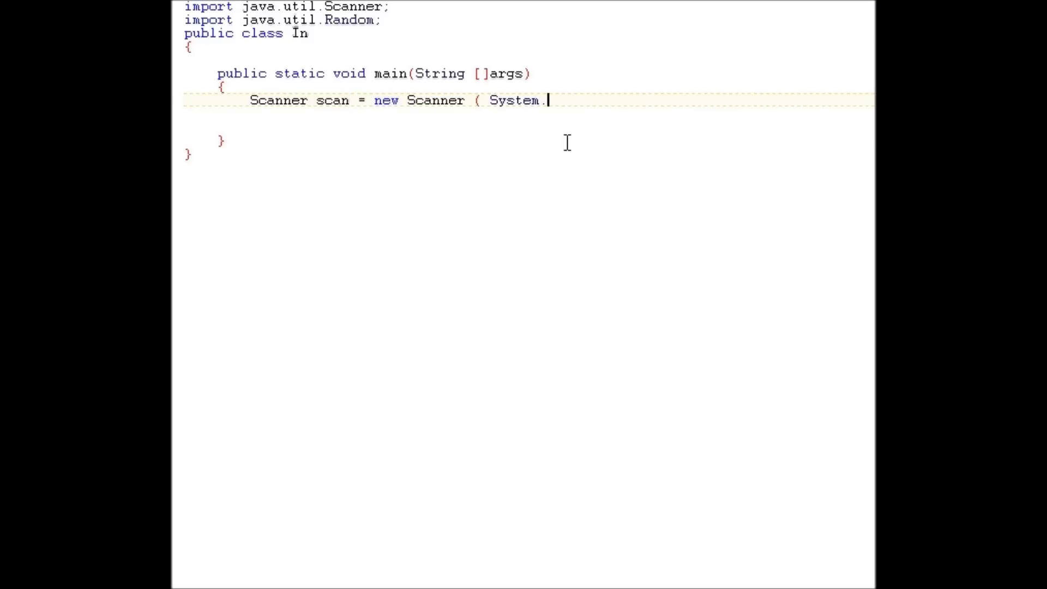
{"action": "type", "text": "in );"}
{"action": "type", "text": "Random"}
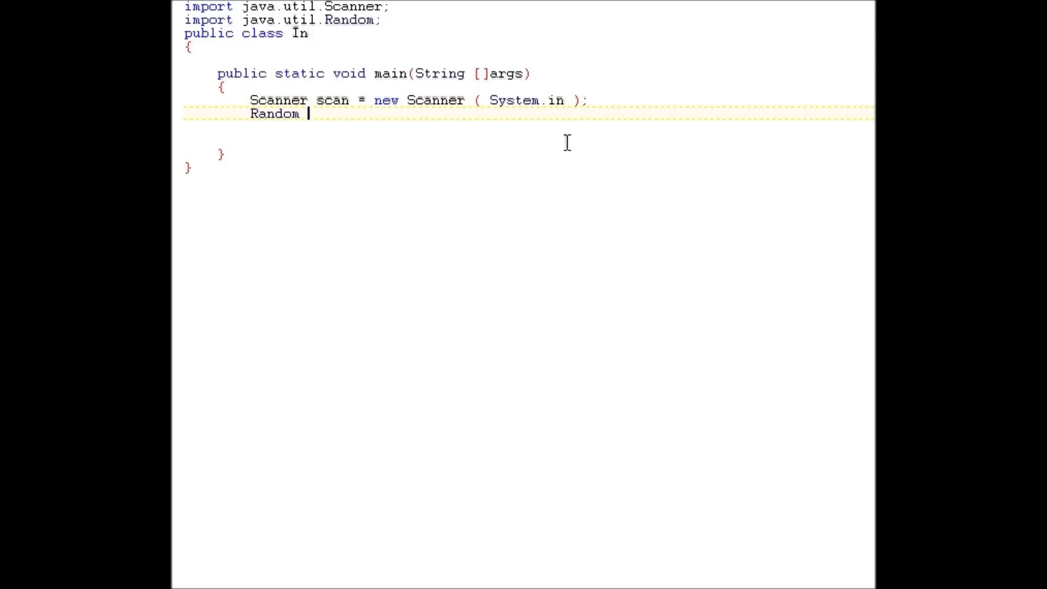
Declare Random rar = new Random(); after the scanner
{"action": "type", "text": "rar = new R"}
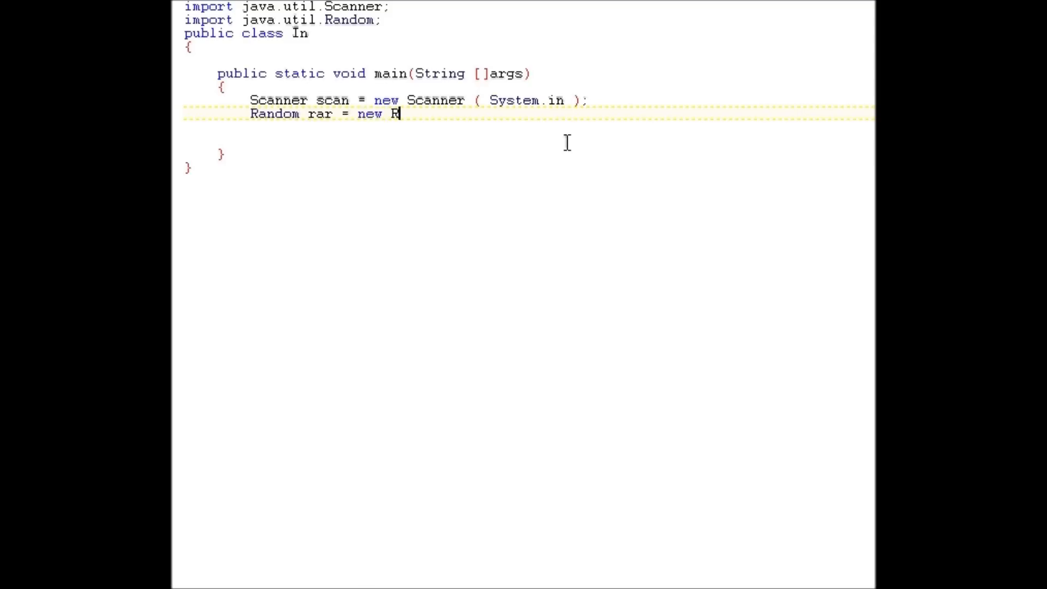
{"action": "type", "text": "andom();"}
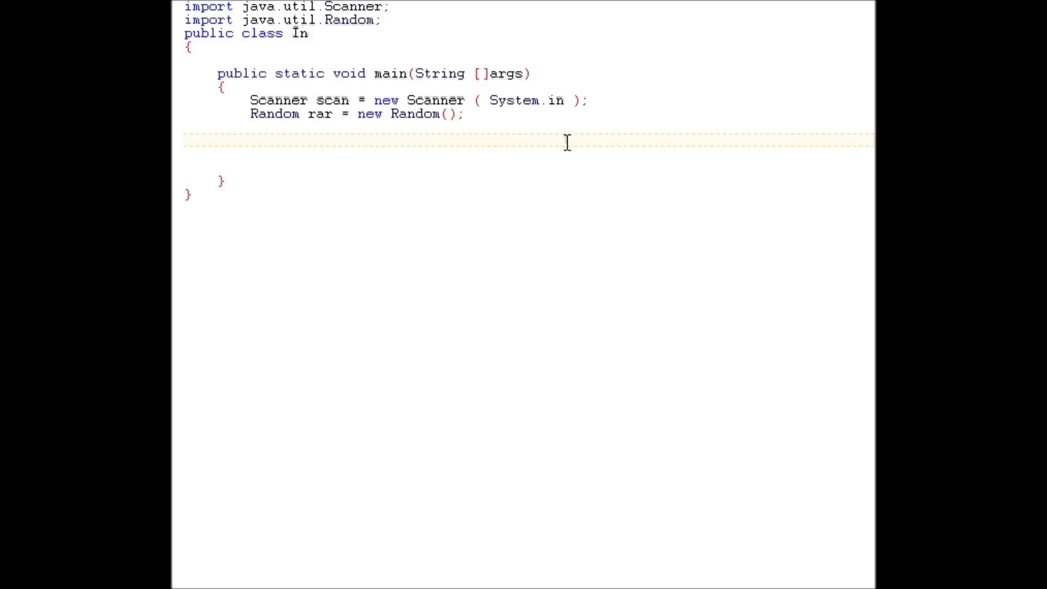
Print the prompt "Enter A Number" with System.out.println
{"action": "type", "text": "System.o"}
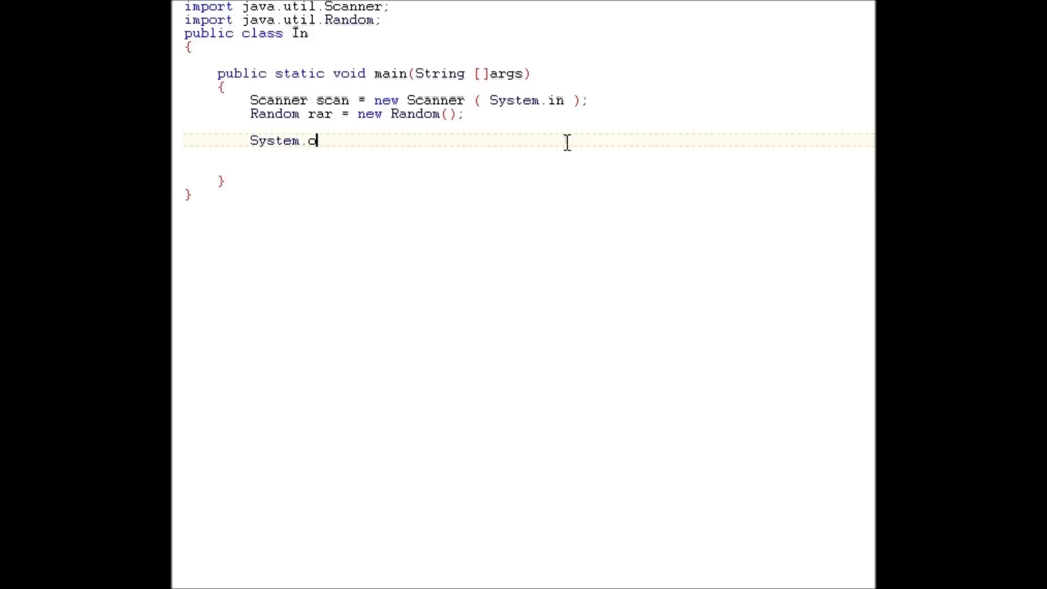
{"action": "type", "text": "ut.println(\""}
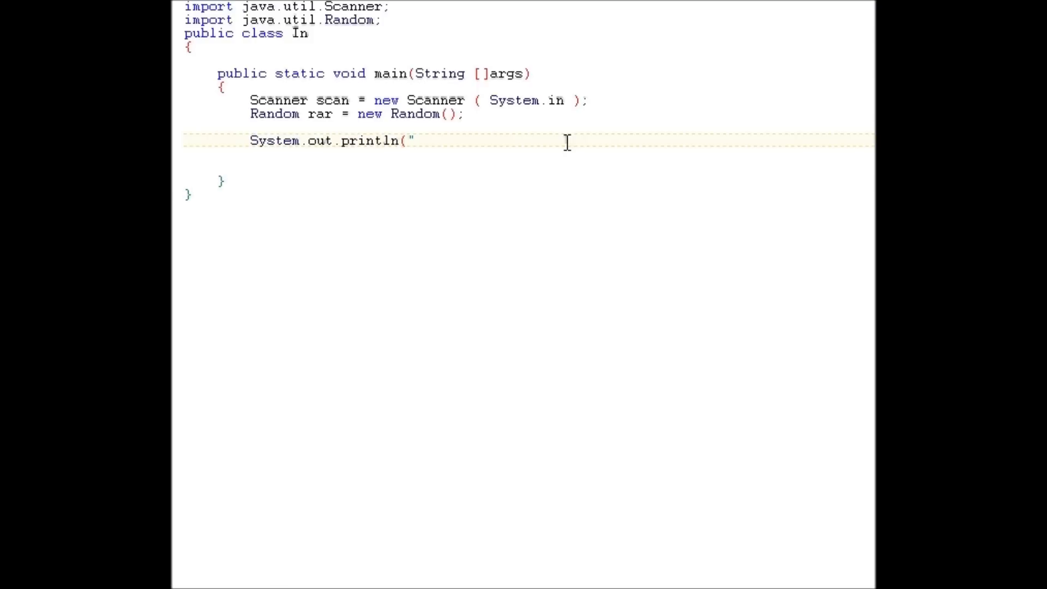
{"action": "type", "text": "Enter A"}
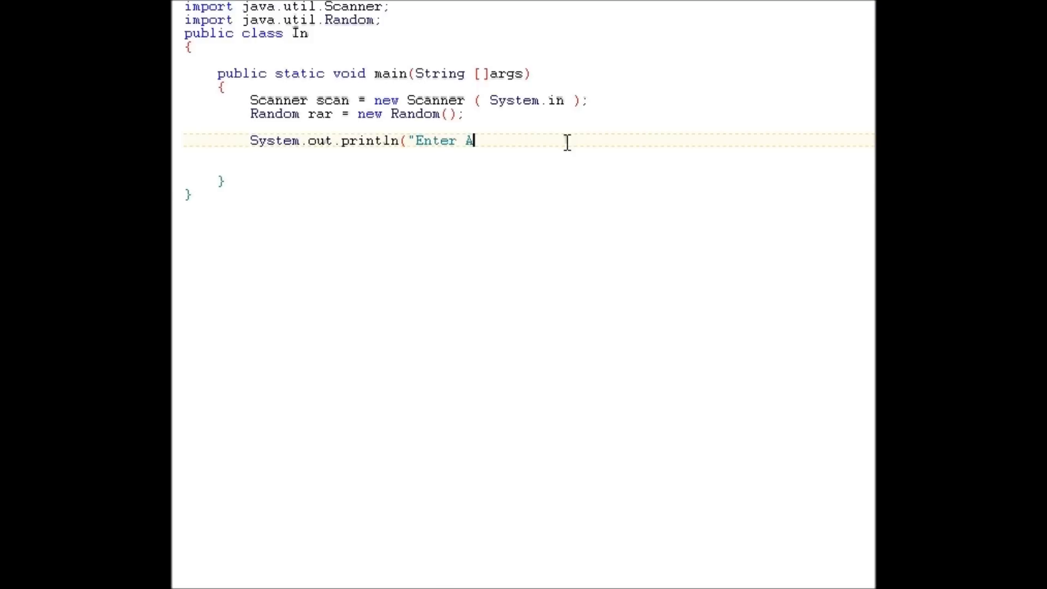
{"action": "type", "text": "Num"}
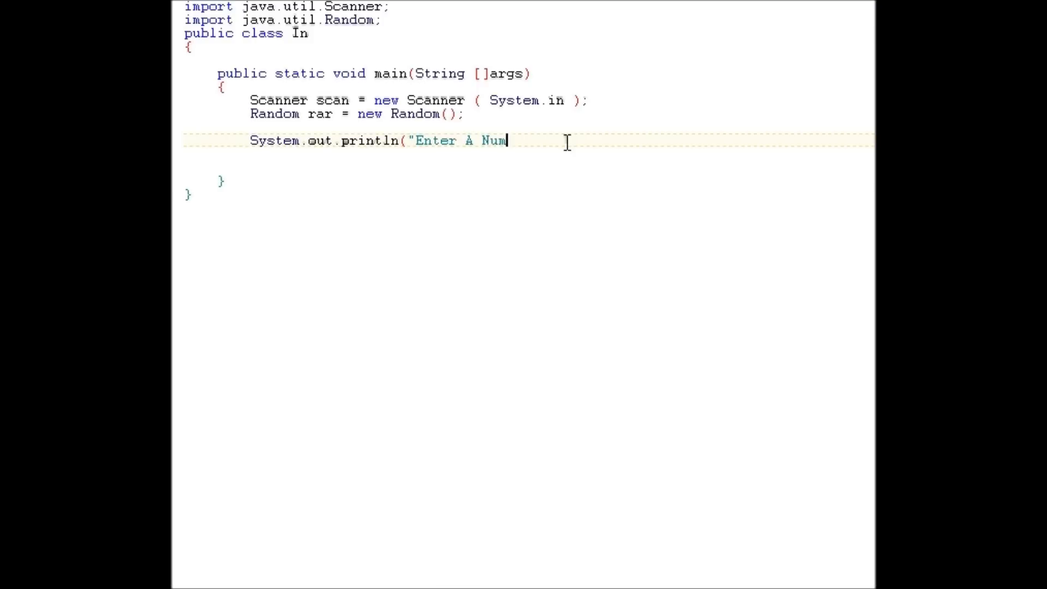
{"action": "type", "text": "ber\");"}
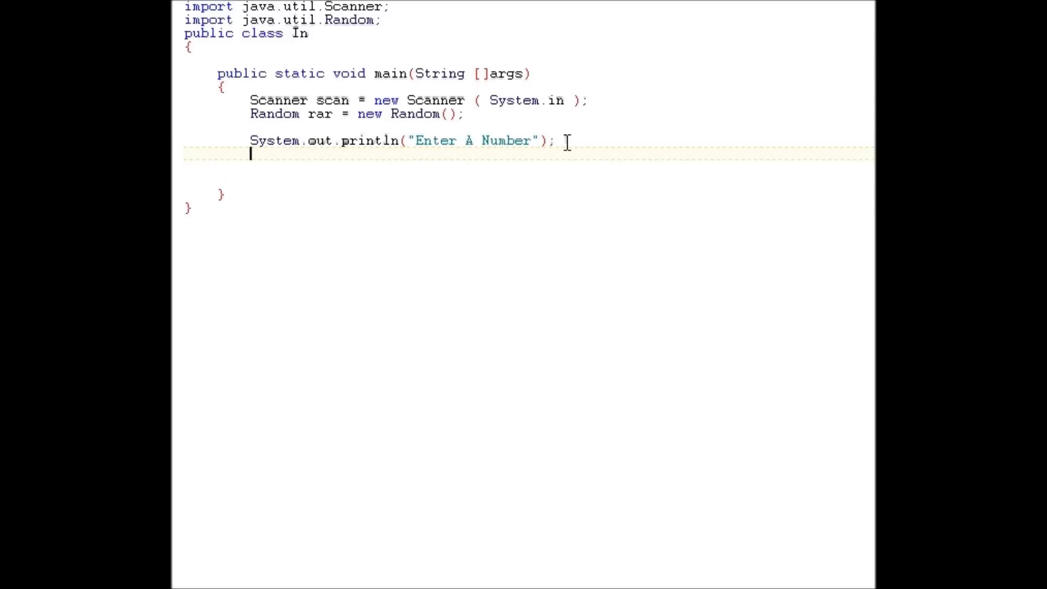
Read the input into int num = scan.nextInt(); and start a new line
{"action": "type", "text": "int"}
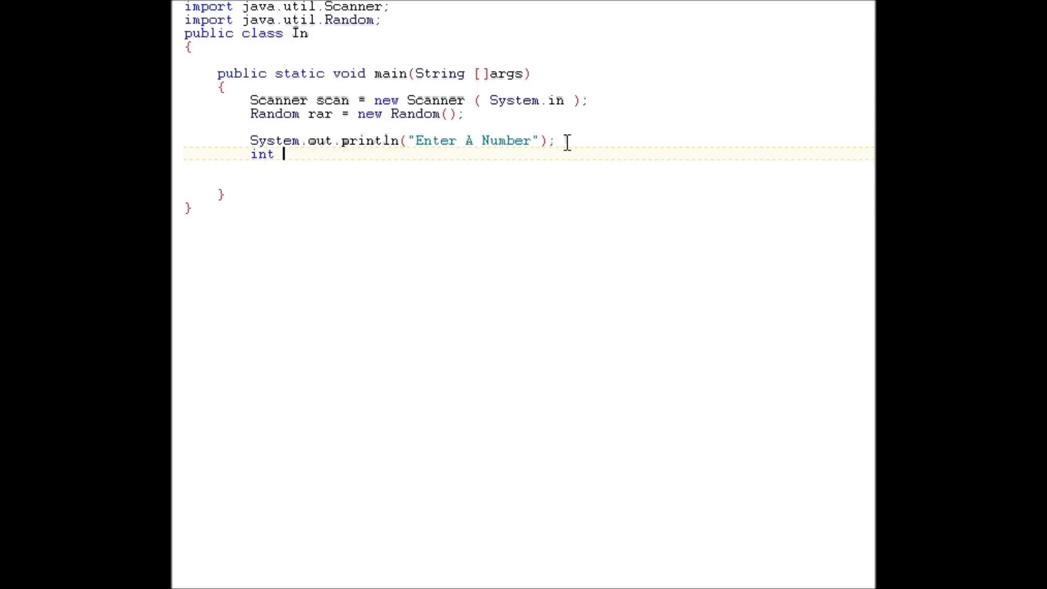
{"action": "type", "text": "num ="}
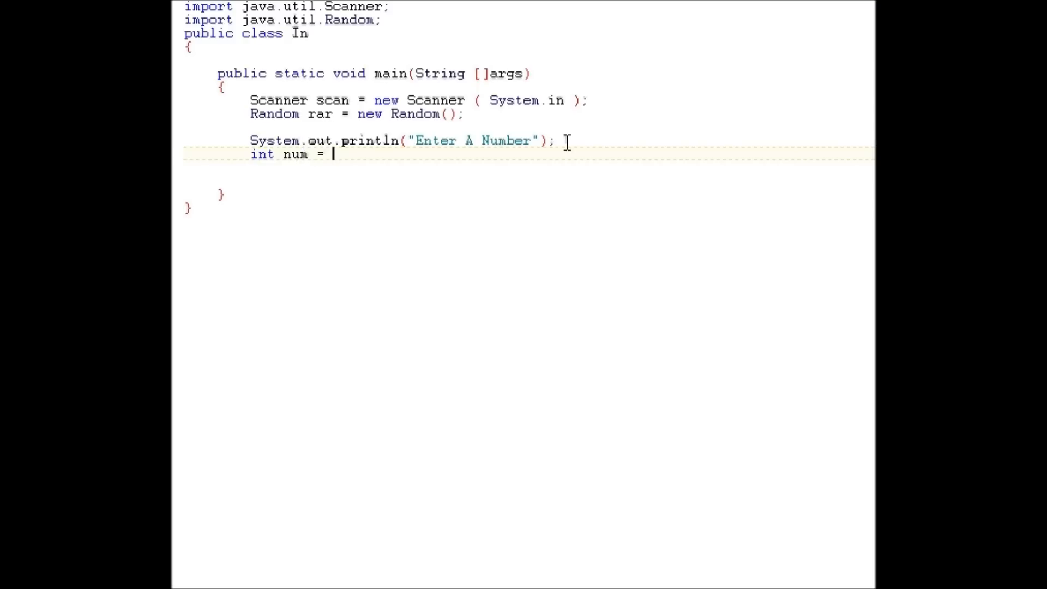
{"action": "type", "text": "scan"}
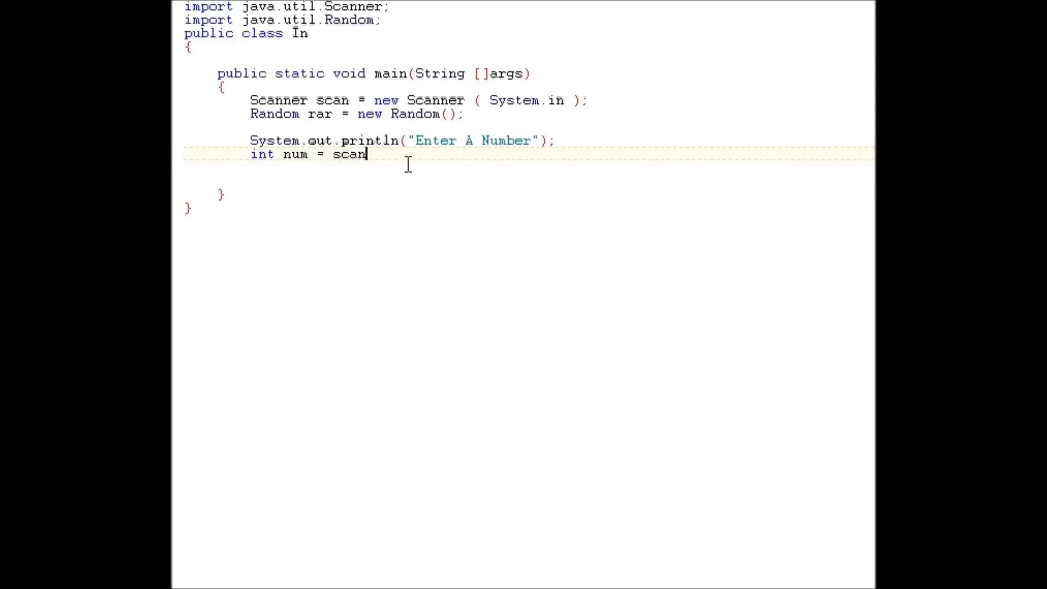
{"action": "mouse_move", "coordinate": [657, 175]}
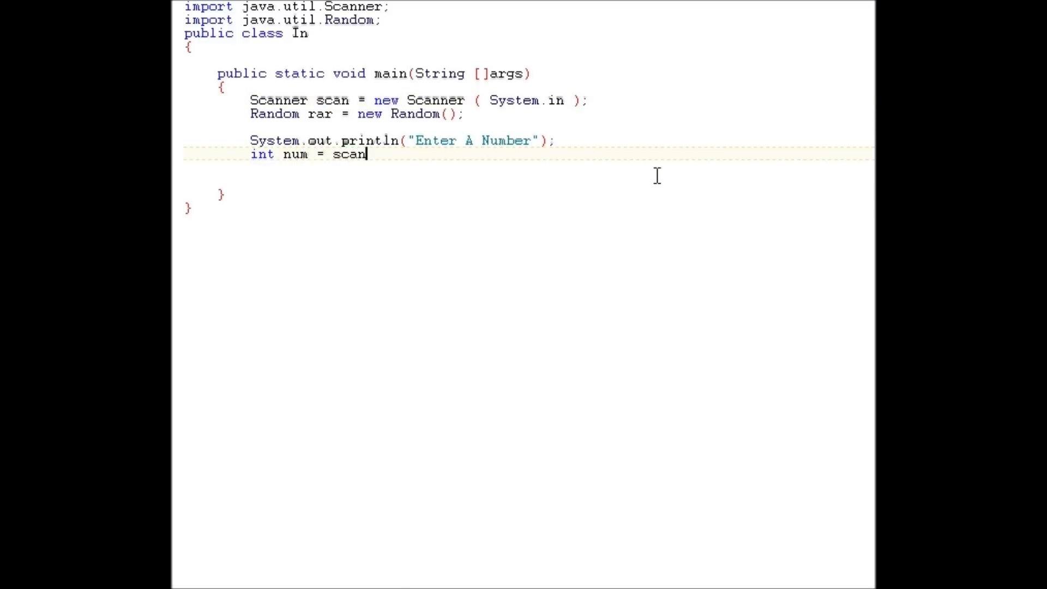
{"action": "type", "text": ".nextInt"}
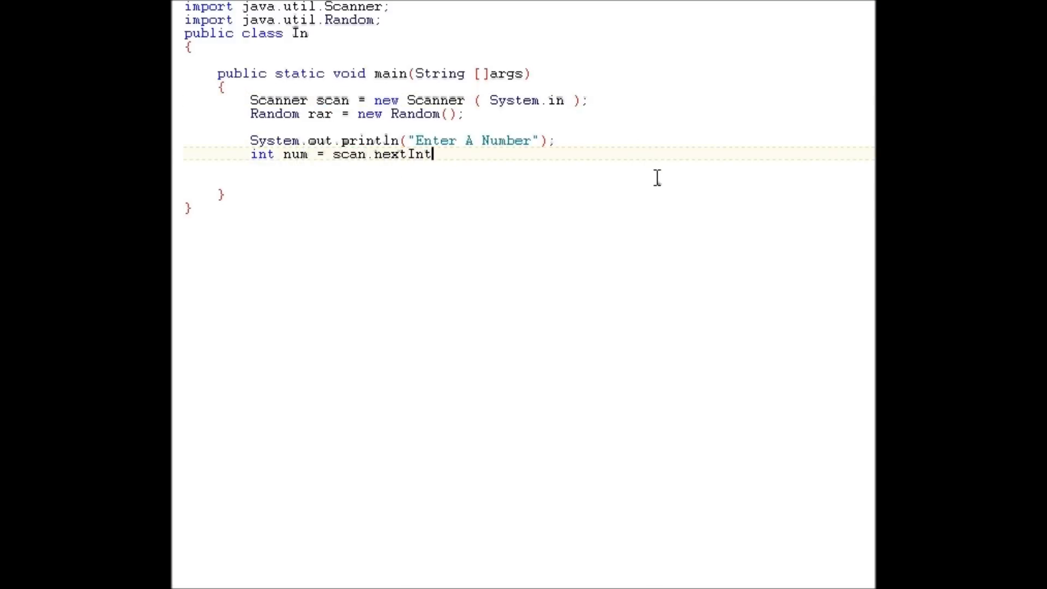
{"action": "type", "text": "();"}
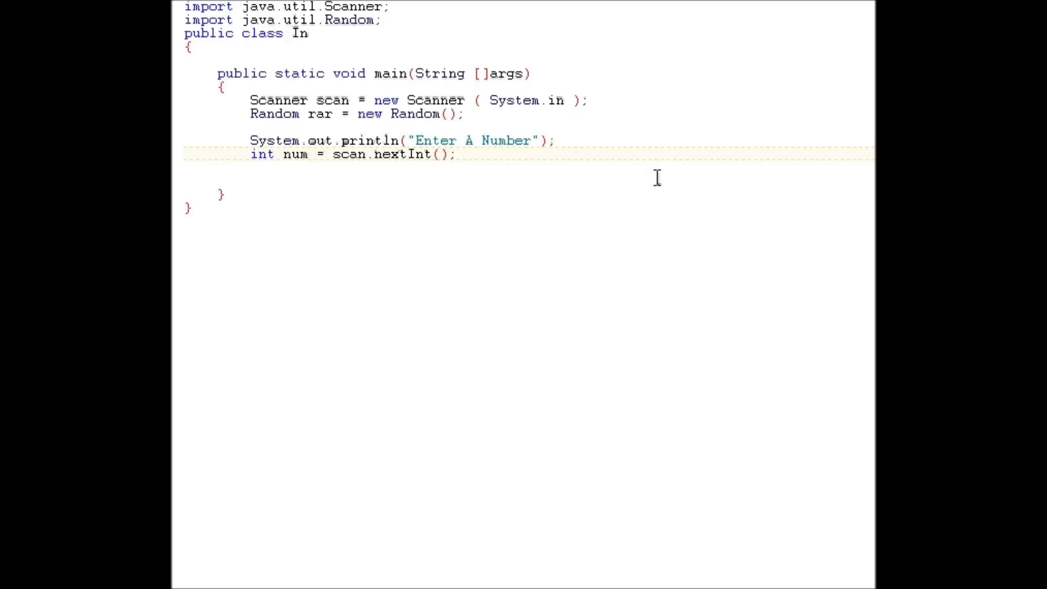
{"action": "double_click", "coordinate": [417, 154]}
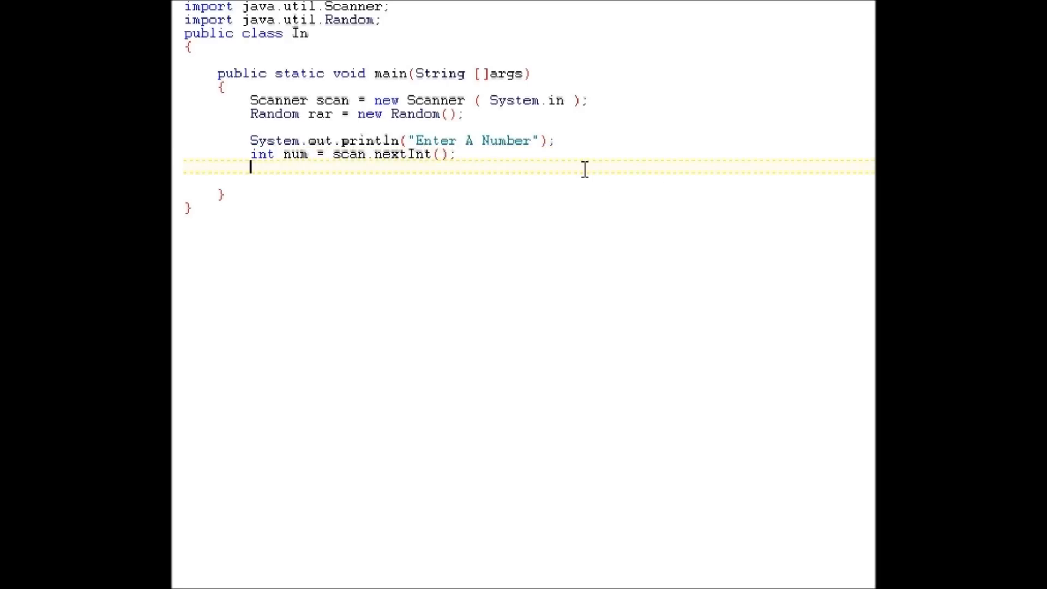
{"action": "mouse_move", "coordinate": [521, 155]}
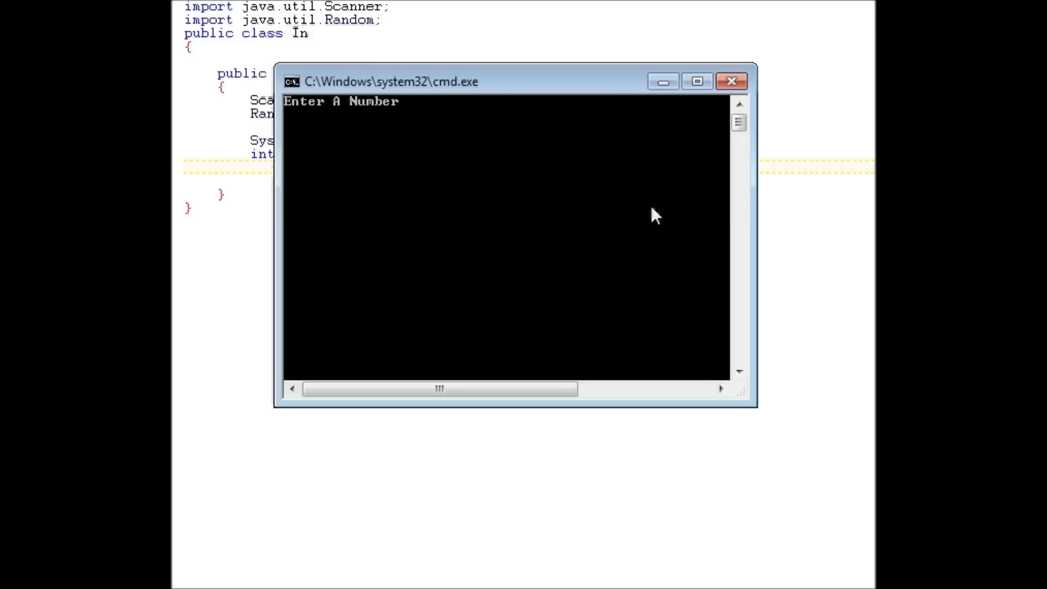
{"action": "type", "text": "123123123"}
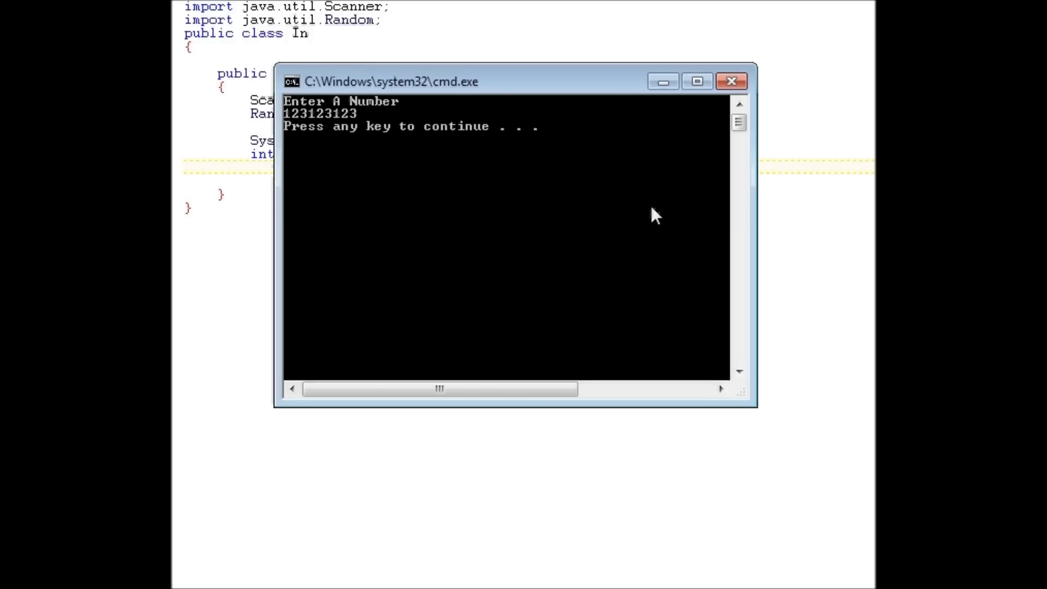
{"action": "left_click", "coordinate": [731, 81]}
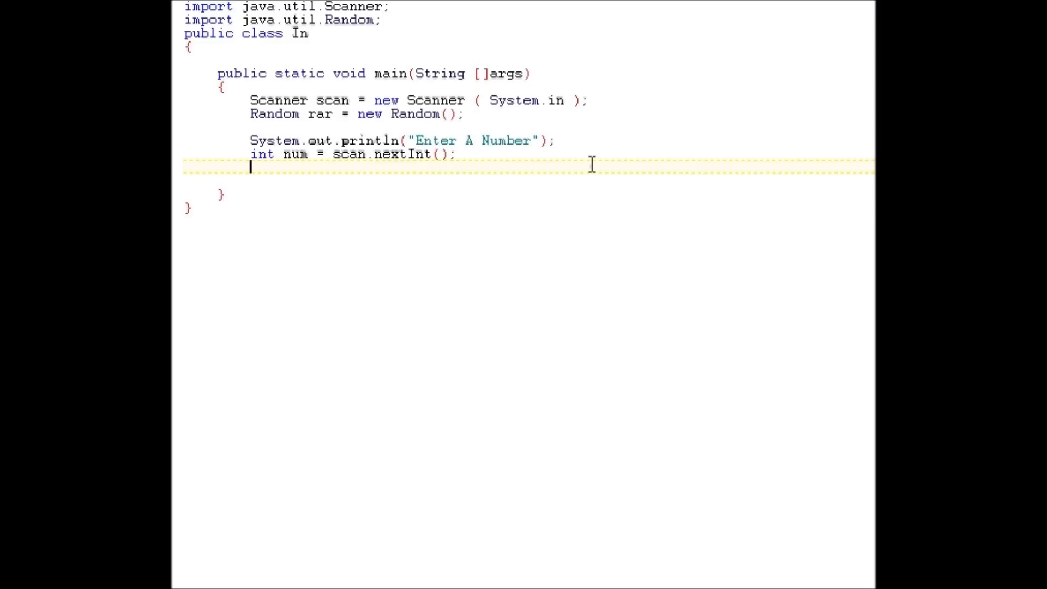
Add System.out.println("You Entered" + num); to echo the number
{"action": "type", "text": "Syste"}
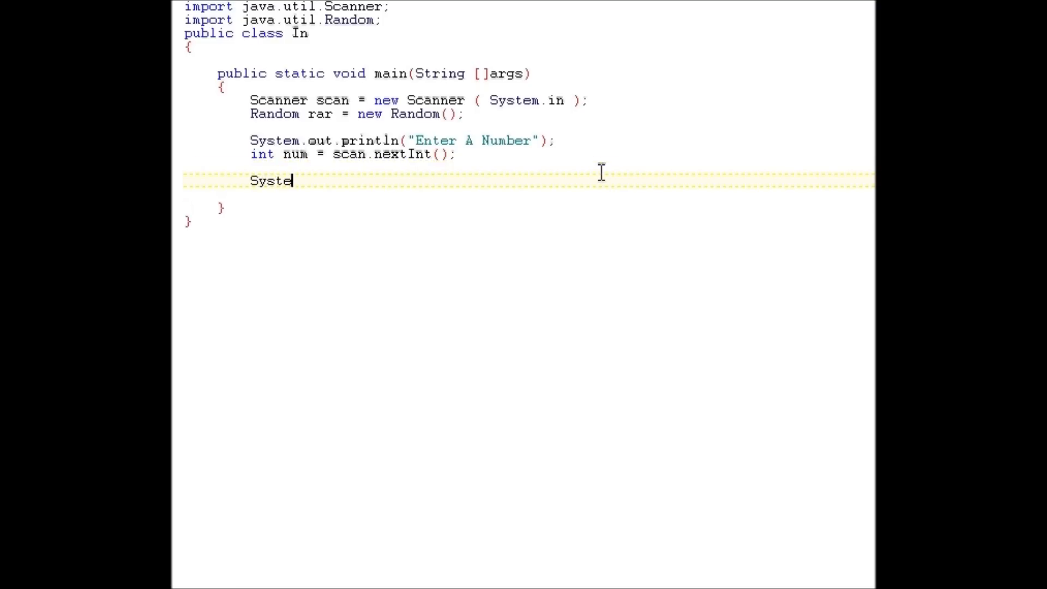
{"action": "type", "text": "m.out.prit"}
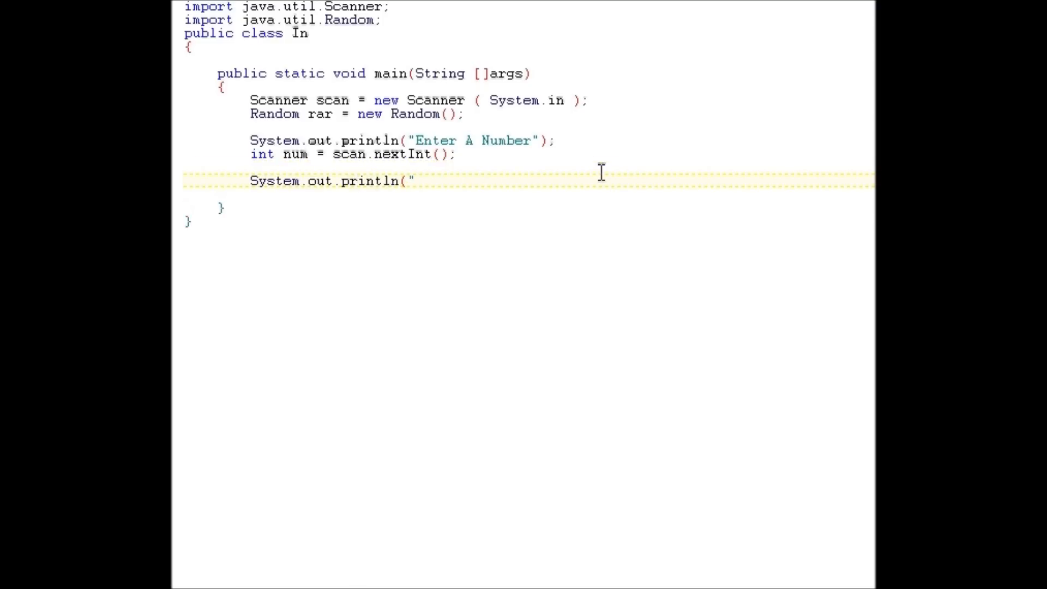
{"action": "type", "text": "You ne"}
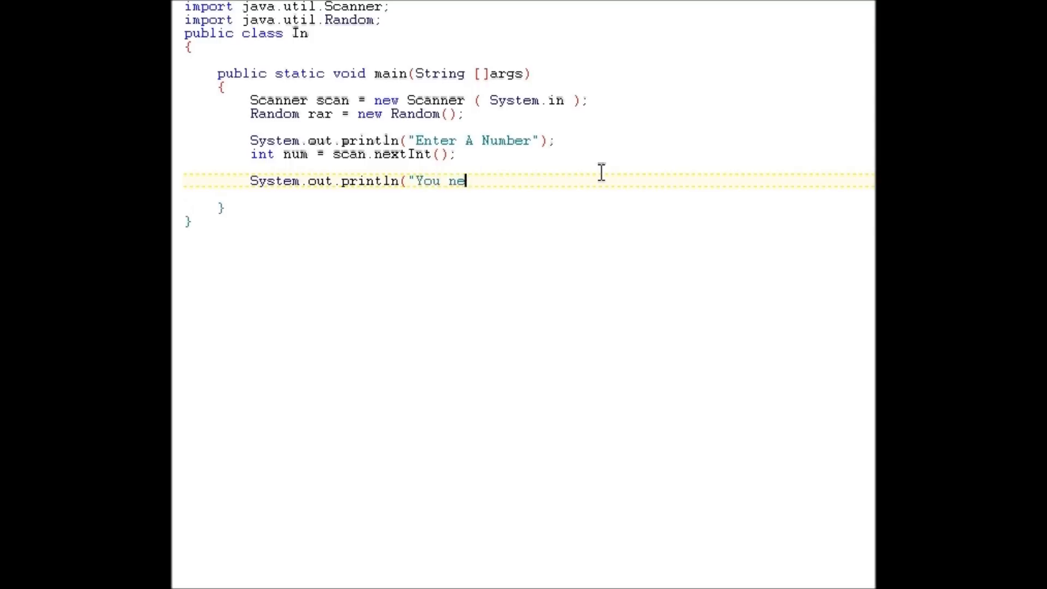
{"action": "type", "text": "Entered"}
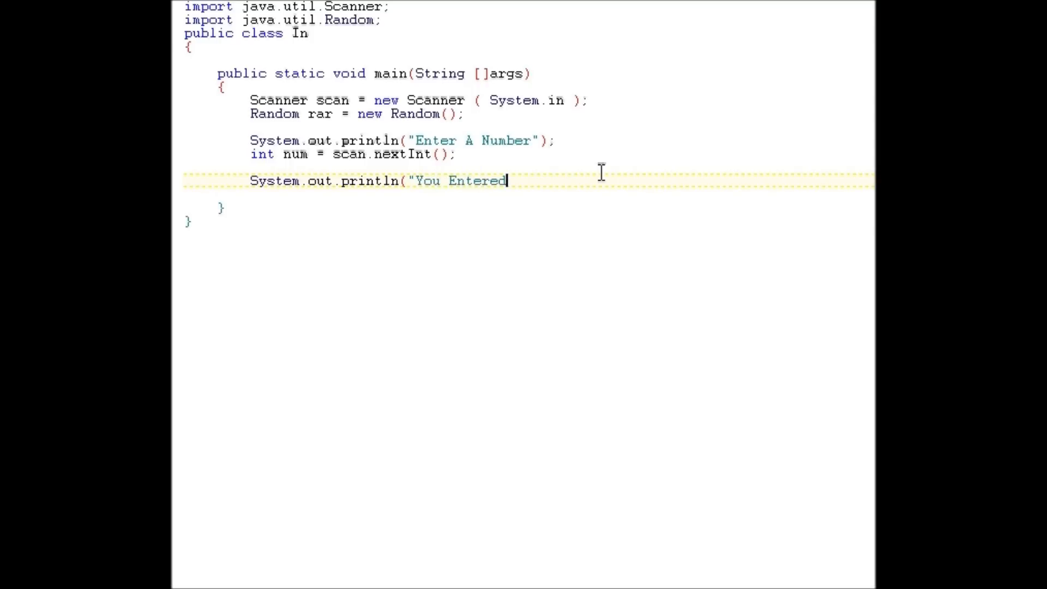
{"action": "type", "text": "\" +"}
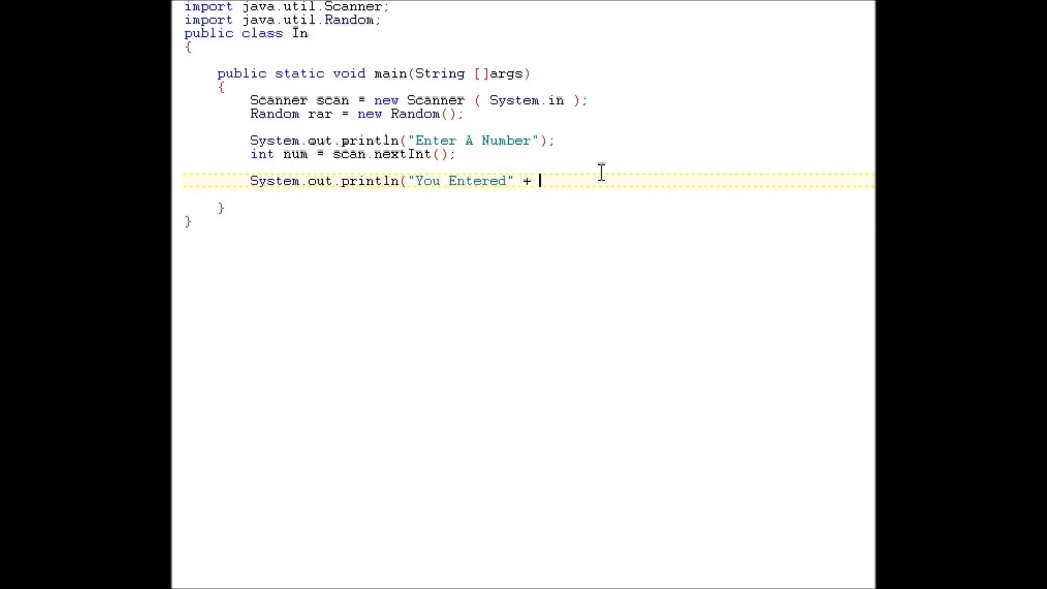
{"action": "type", "text": "num"}
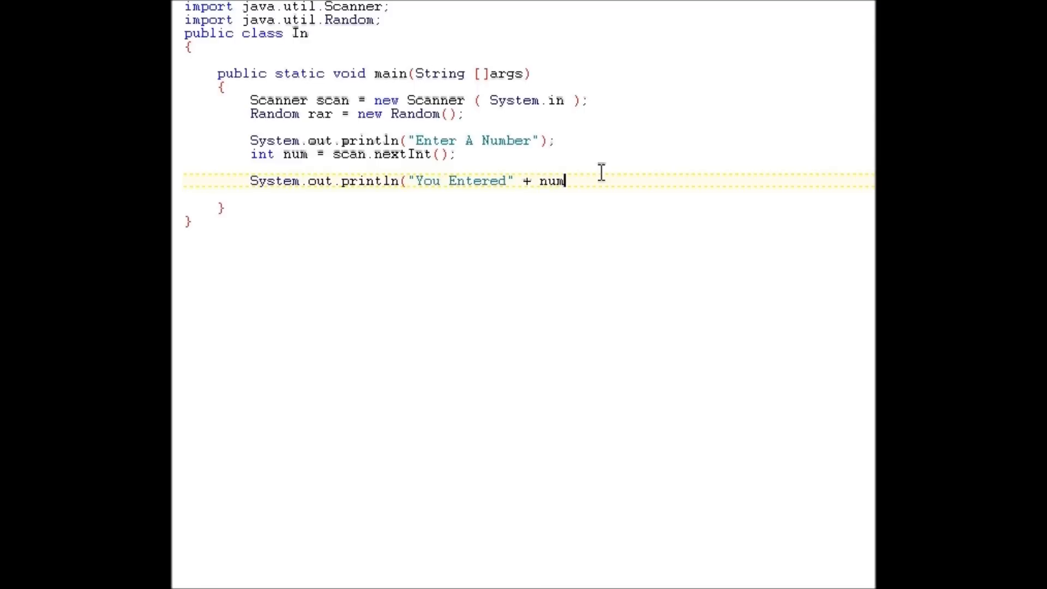
{"action": "type", "text": ");"}
{"action": "type", "text": "1234"}
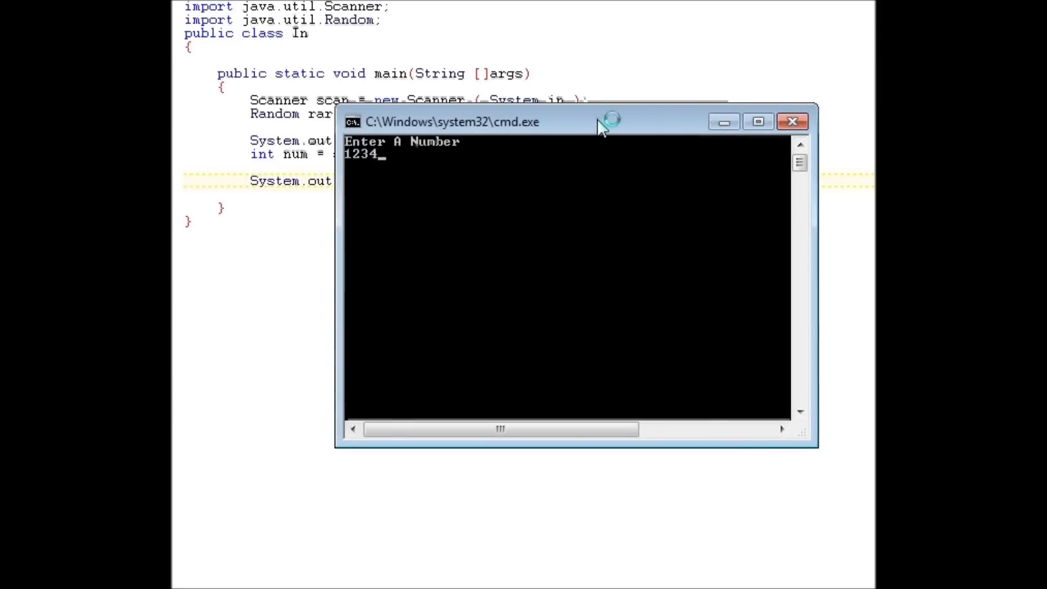
Run the program, enter 55421 then 1234567, confirm the echo and close the console
{"action": "type", "text": "55421"}
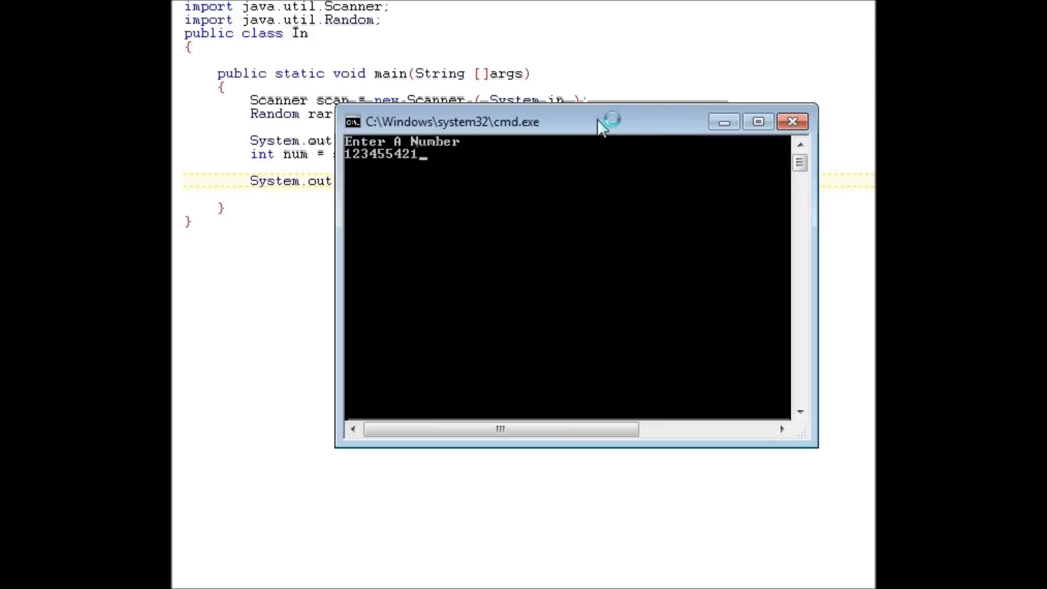
{"action": "key", "text": "enter"}
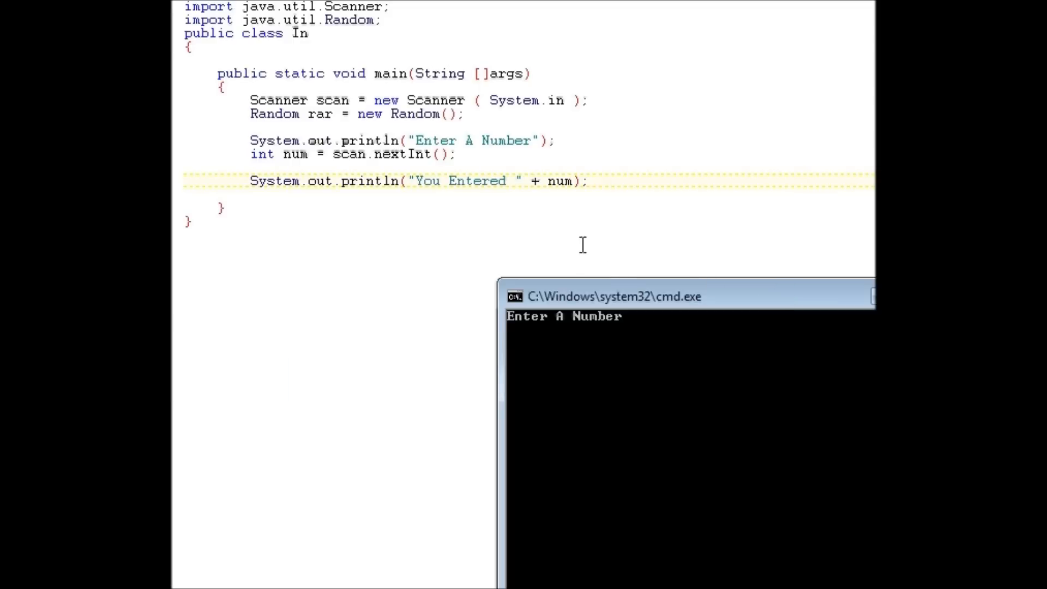
{"action": "type", "text": "1234567"}
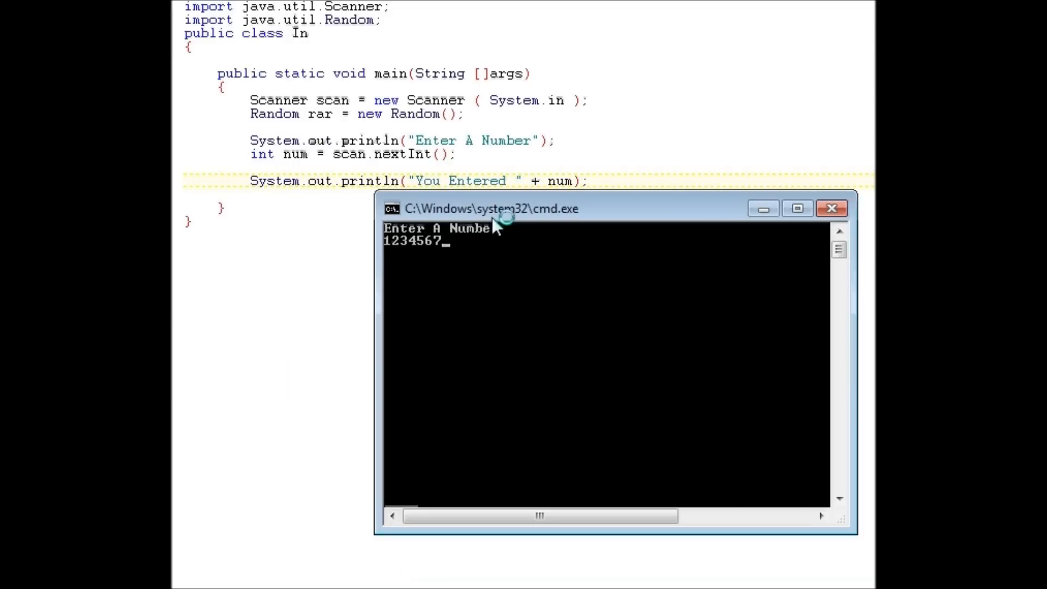
{"action": "key", "text": "enter"}
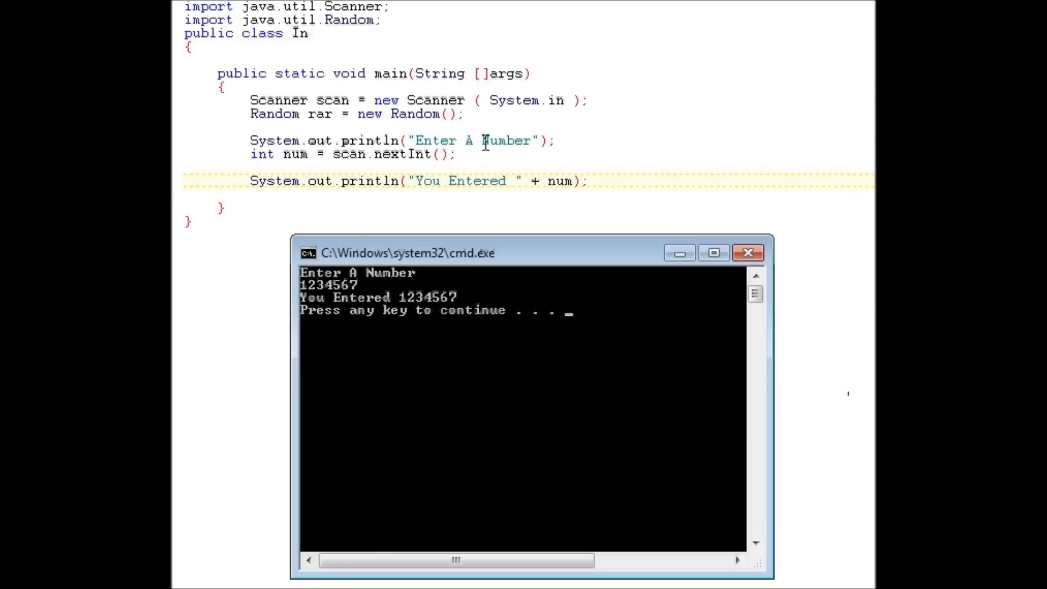
{"action": "mouse_move", "coordinate": [355, 161]}
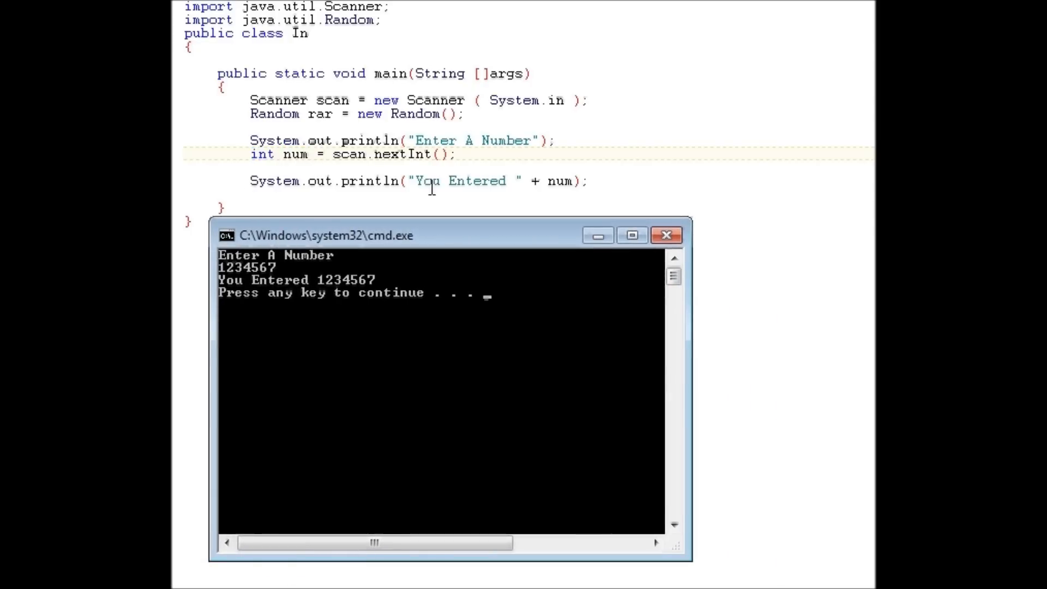
{"action": "mouse_move", "coordinate": [524, 180]}
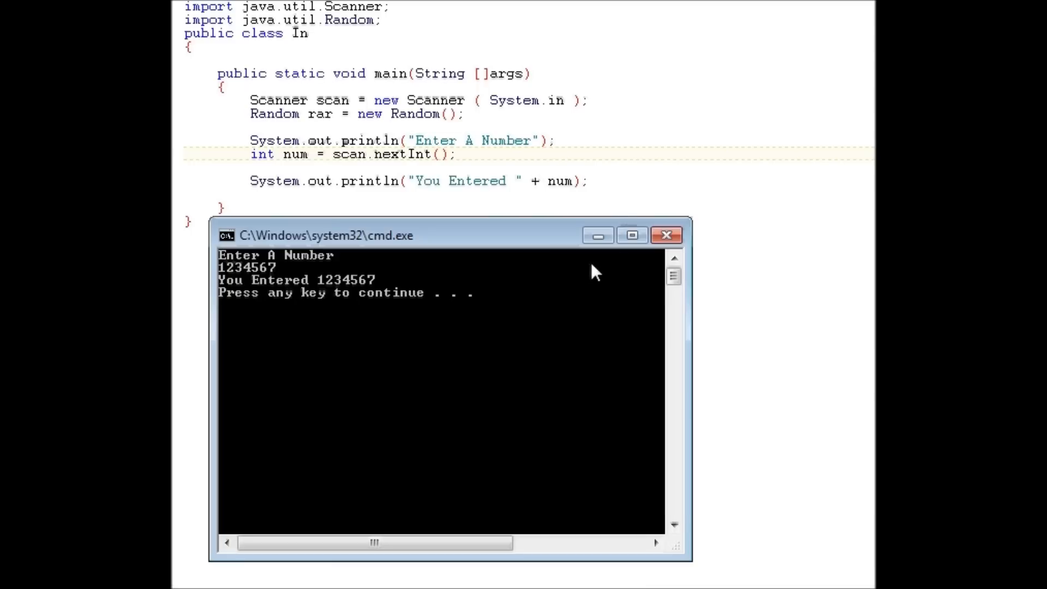
{"action": "left_click", "coordinate": [665, 234]}
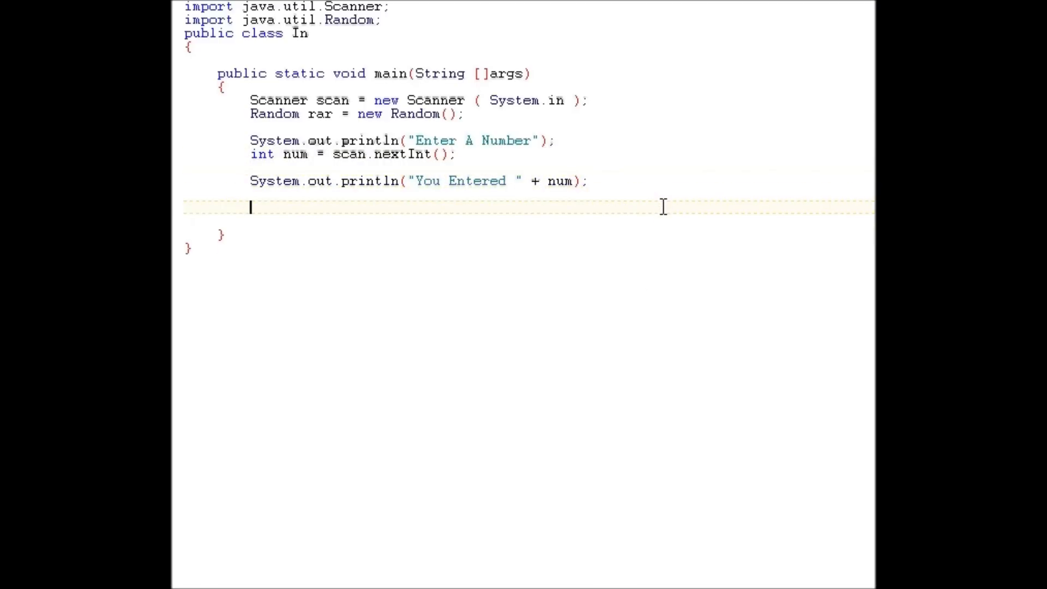
Declare int num1 = rar.nextInt(); and start a new line after it
{"action": "type", "text": "Sy"}
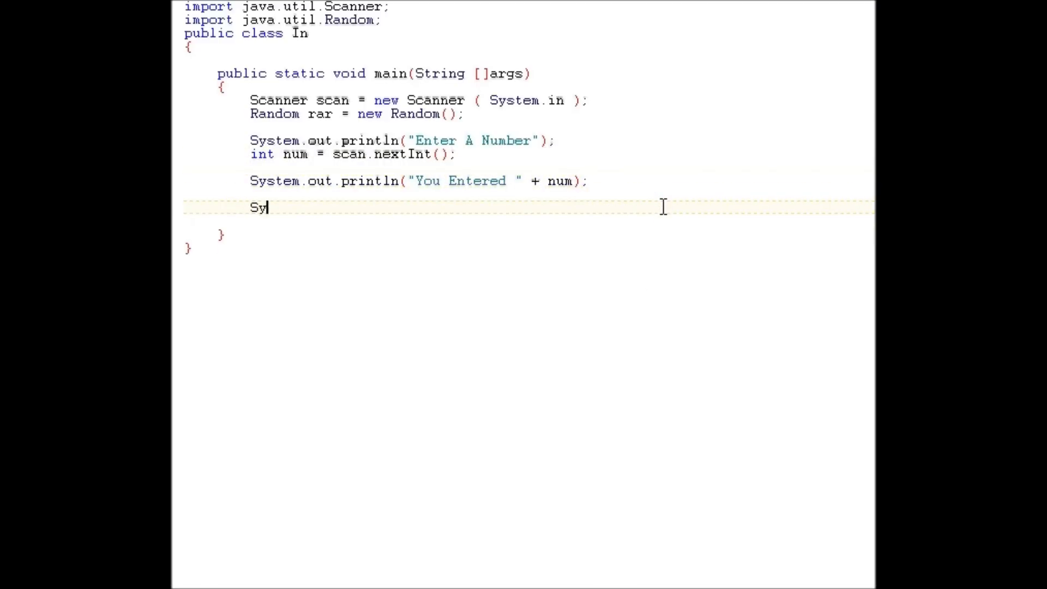
{"action": "type", "text": "st"}
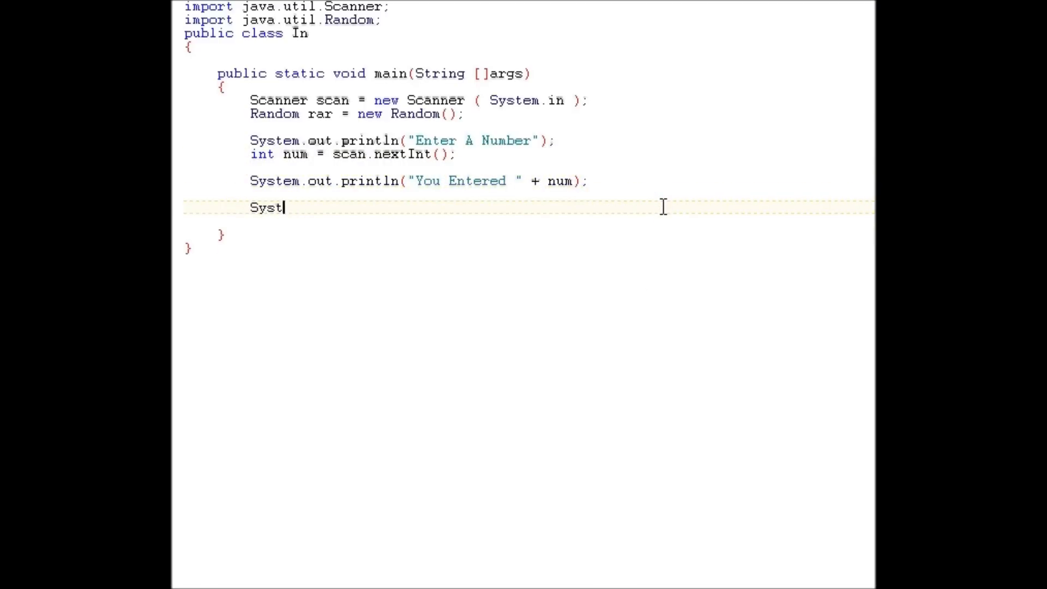
{"action": "key", "text": "BackSpace"}
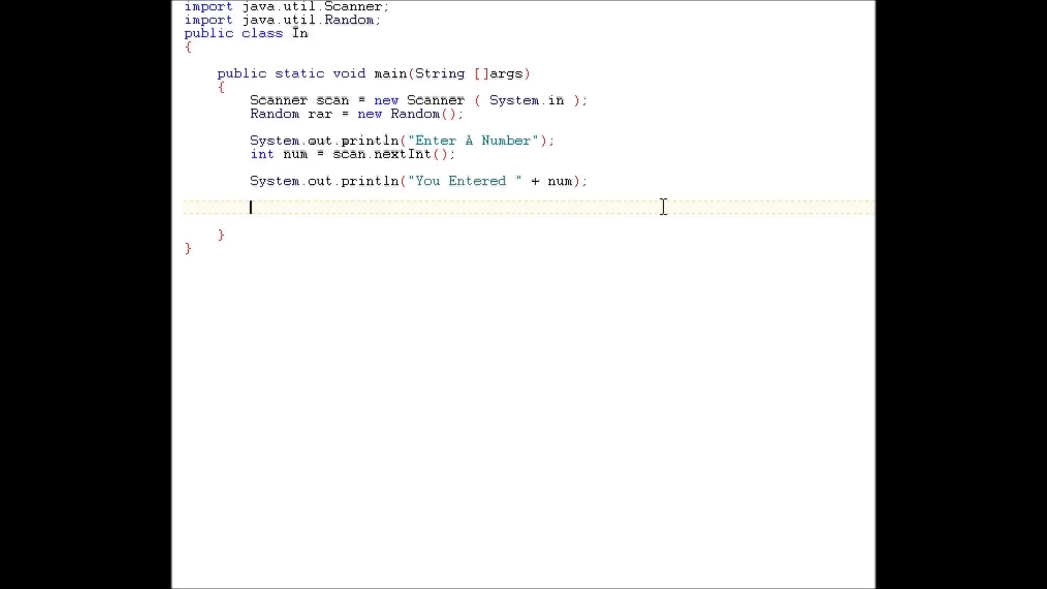
{"action": "type", "text": "int num"}
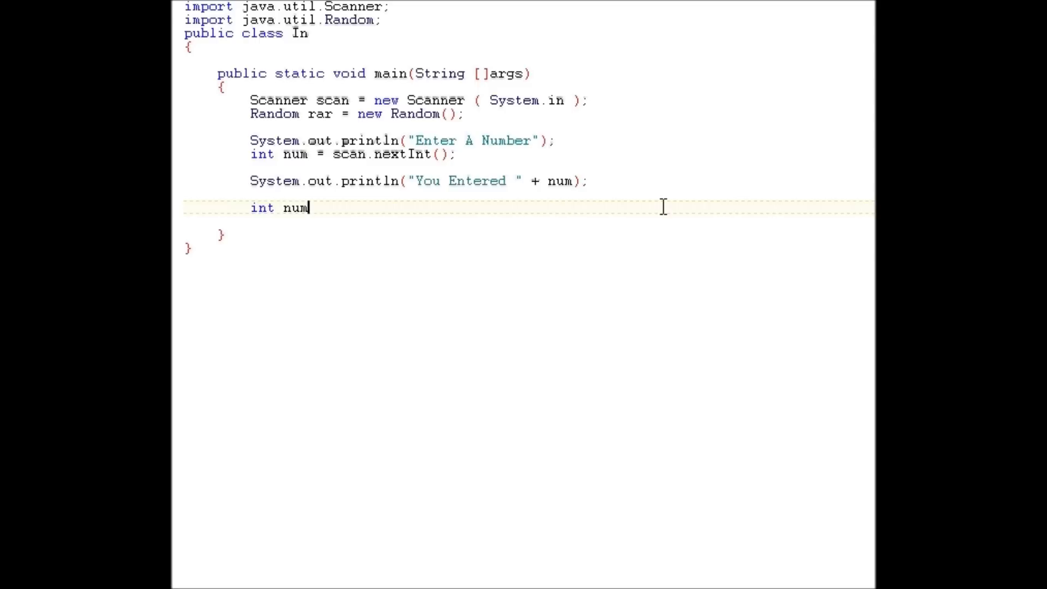
{"action": "type", "text": "1"}
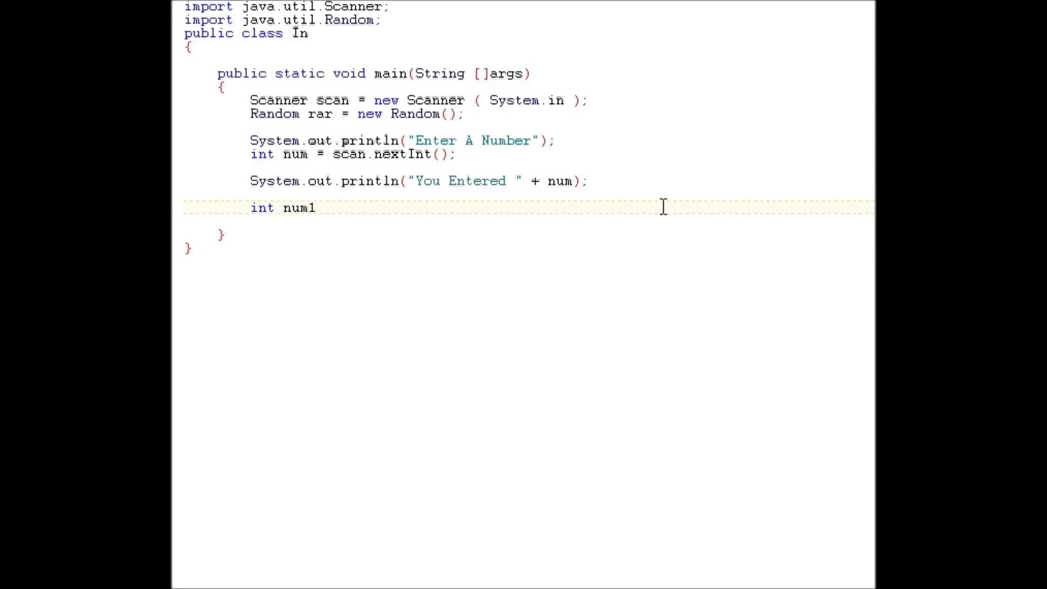
{"action": "type", "text": "= new"}
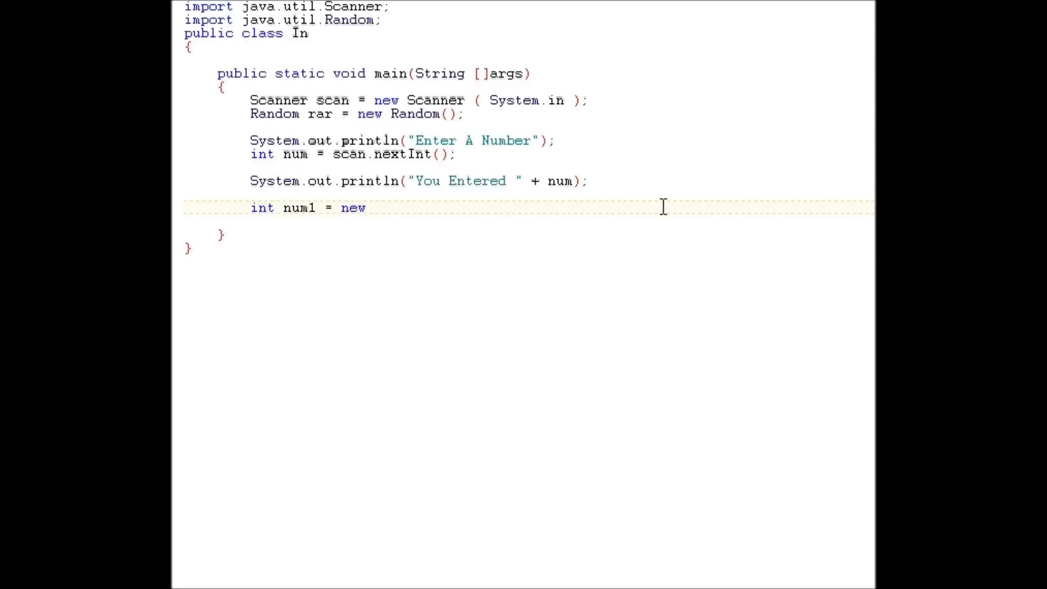
{"action": "type", "text": "ra"}
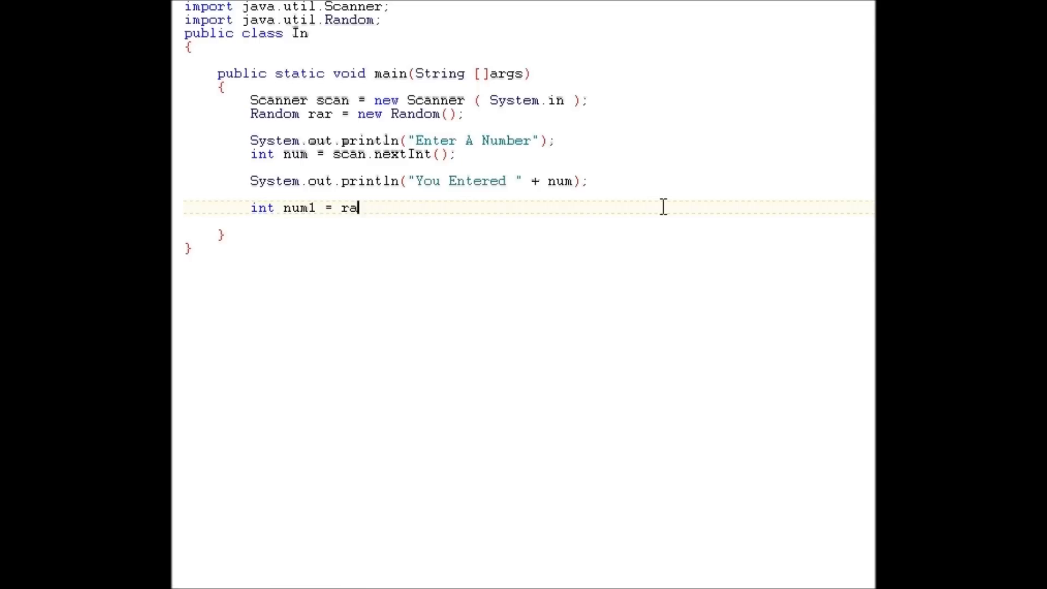
{"action": "type", "text": "r.nextInt()"}
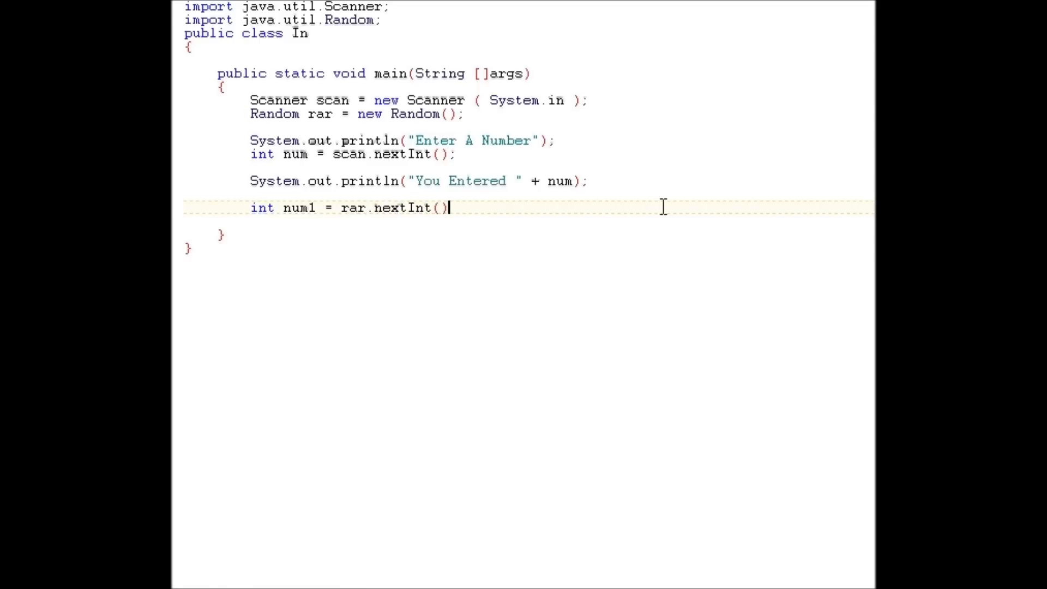
{"action": "type", "text": ";"}
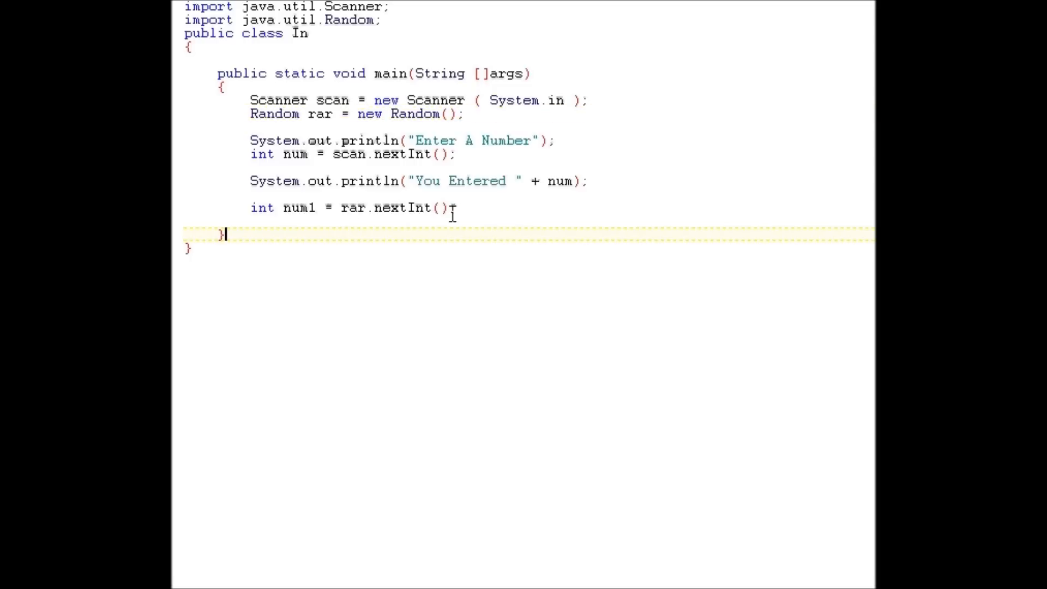
{"action": "double_click", "coordinate": [420, 208]}
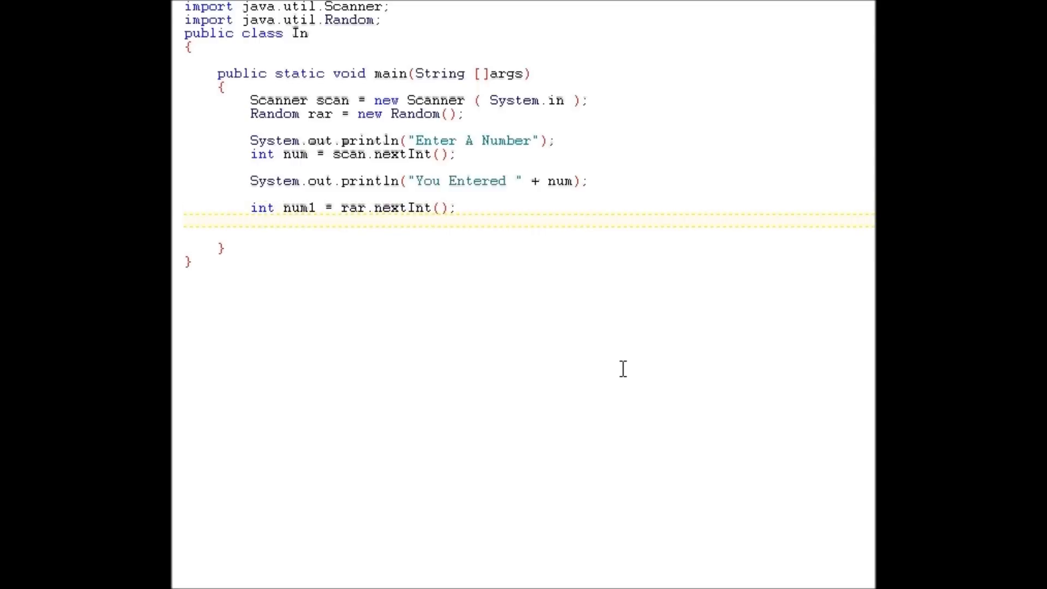
Print "Random Number Is : " + num1 and bound the random call to nextInt(10)
{"action": "type", "text": "System.o"}
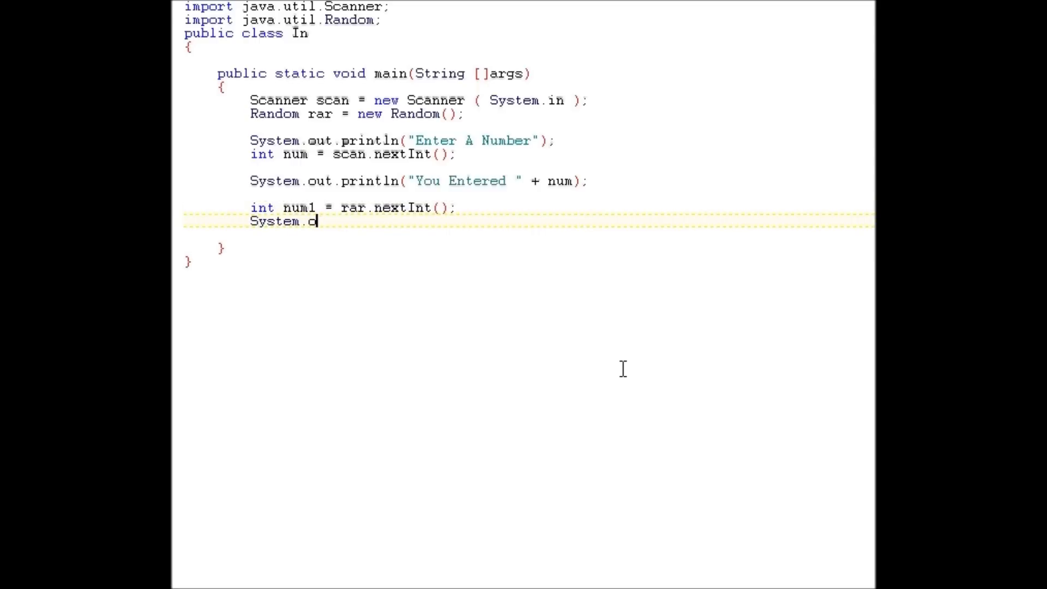
{"action": "type", "text": "ut.println(\"Random"}
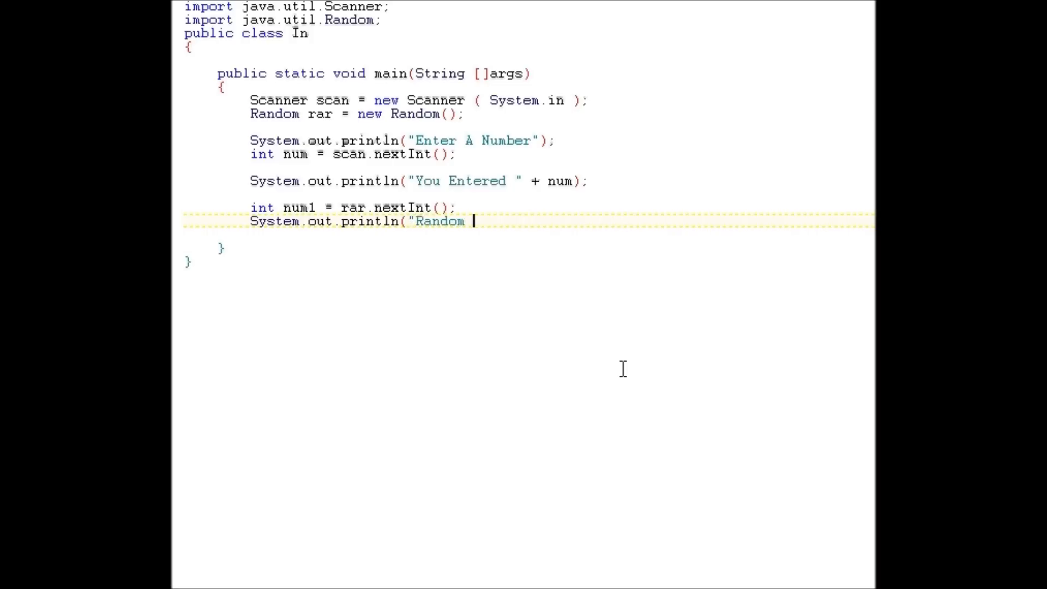
{"action": "type", "text": "Number Is :"}
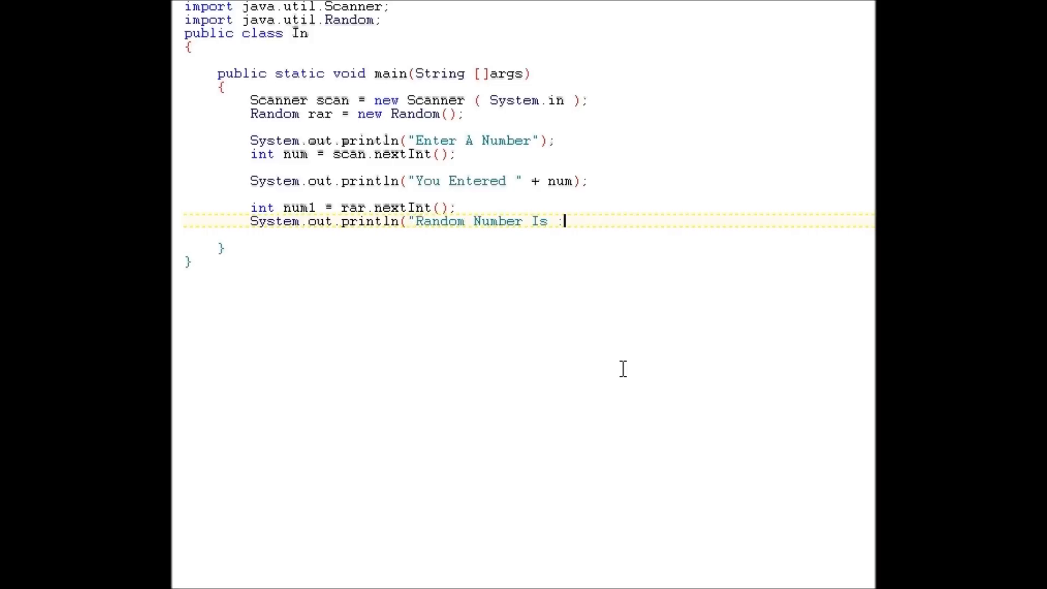
{"action": "type", "text": "\");"}
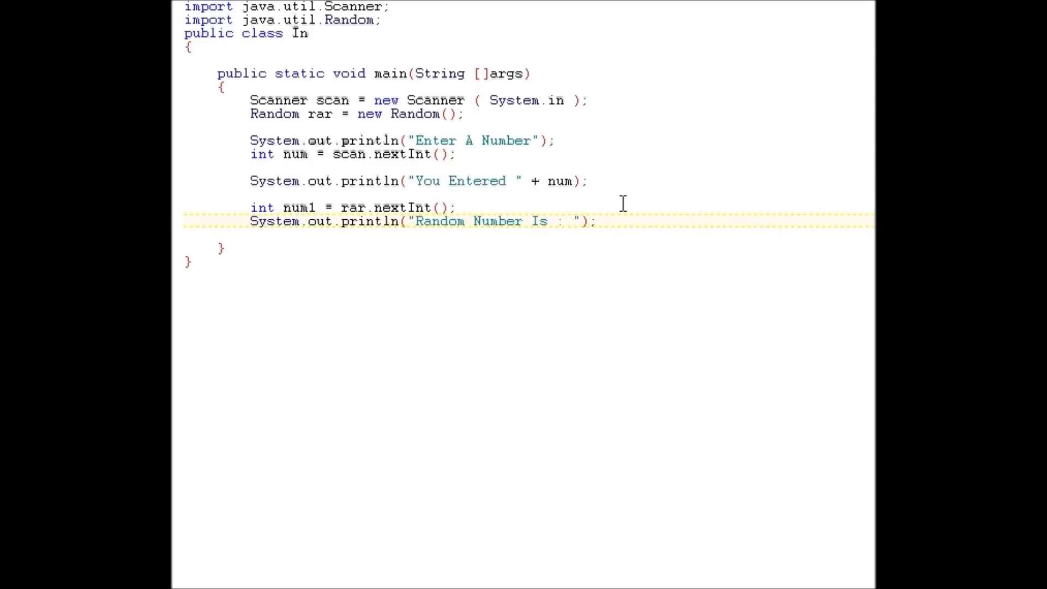
{"action": "type", "text": "+ rar"}
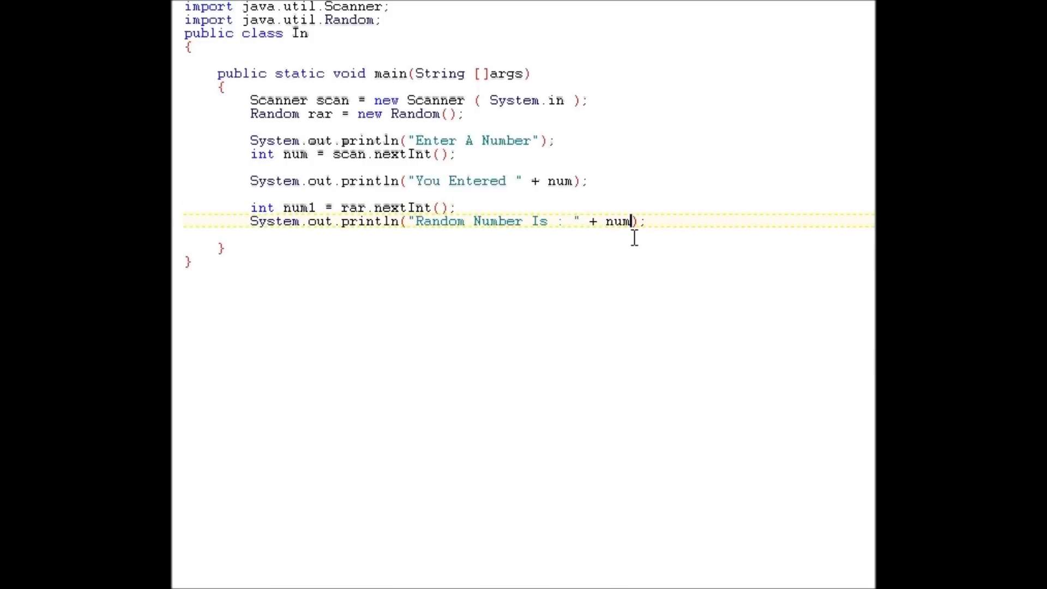
{"action": "type", "text": "1"}
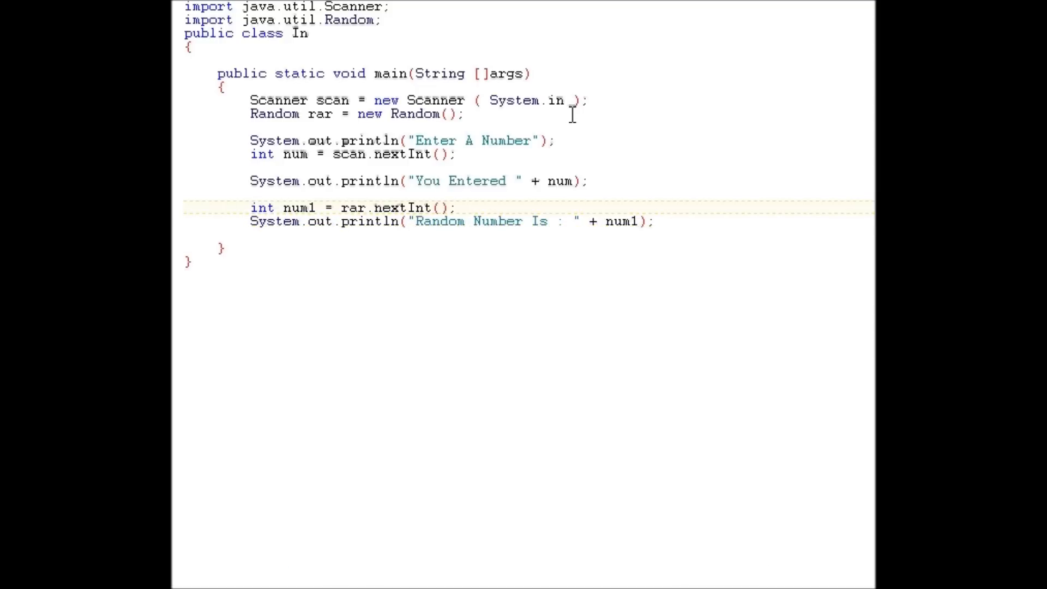
{"action": "type", "text": "10"}
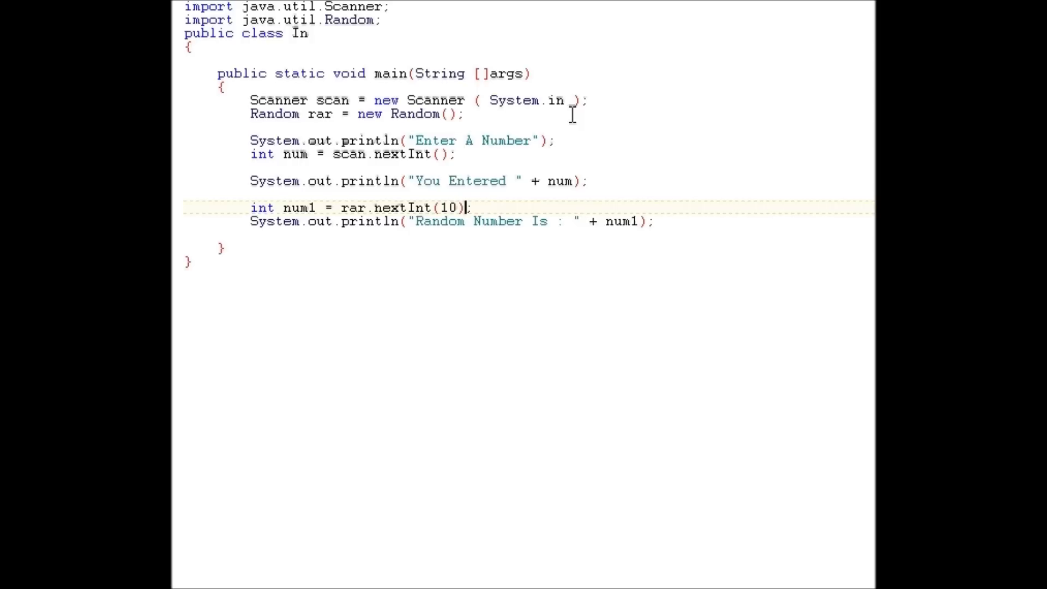
Append +1 so num1 = rar.nextInt(10)+1, then run the program
{"action": "type", "text": "+1"}
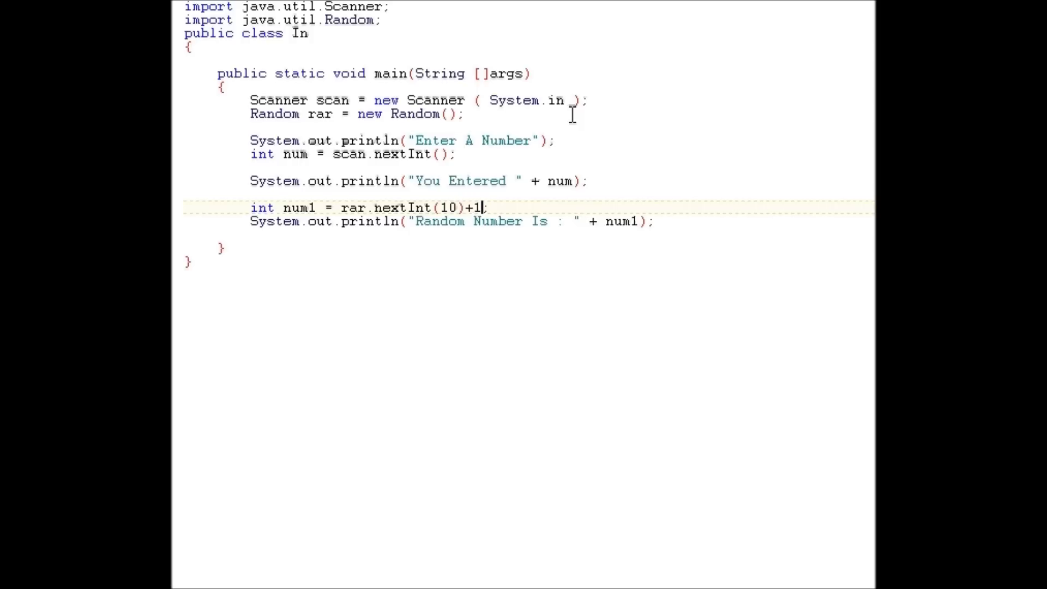
{"action": "mouse_move", "coordinate": [520, 236]}
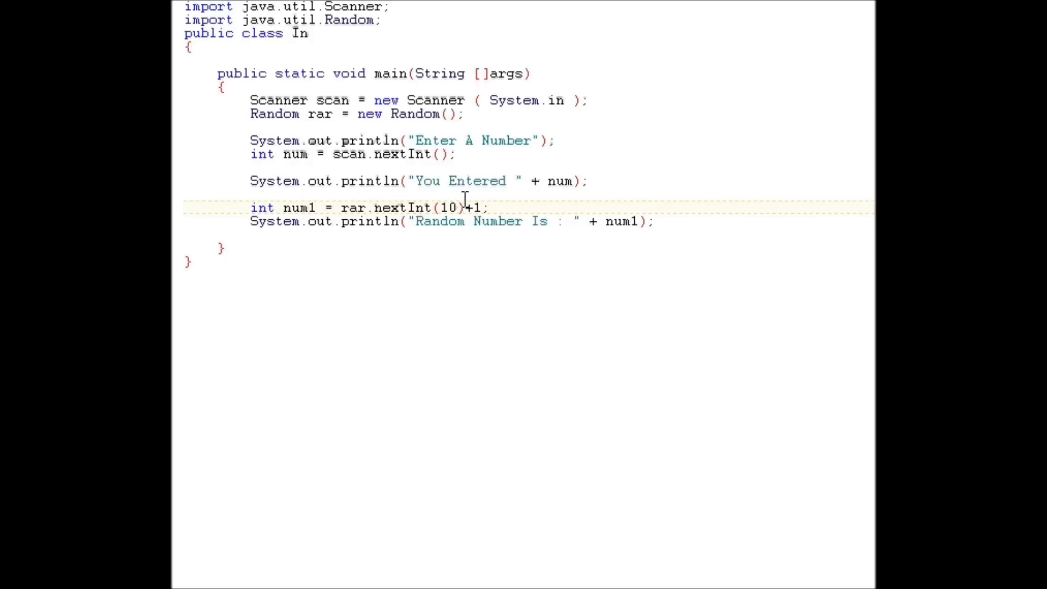
{"action": "mouse_move", "coordinate": [515, 198]}
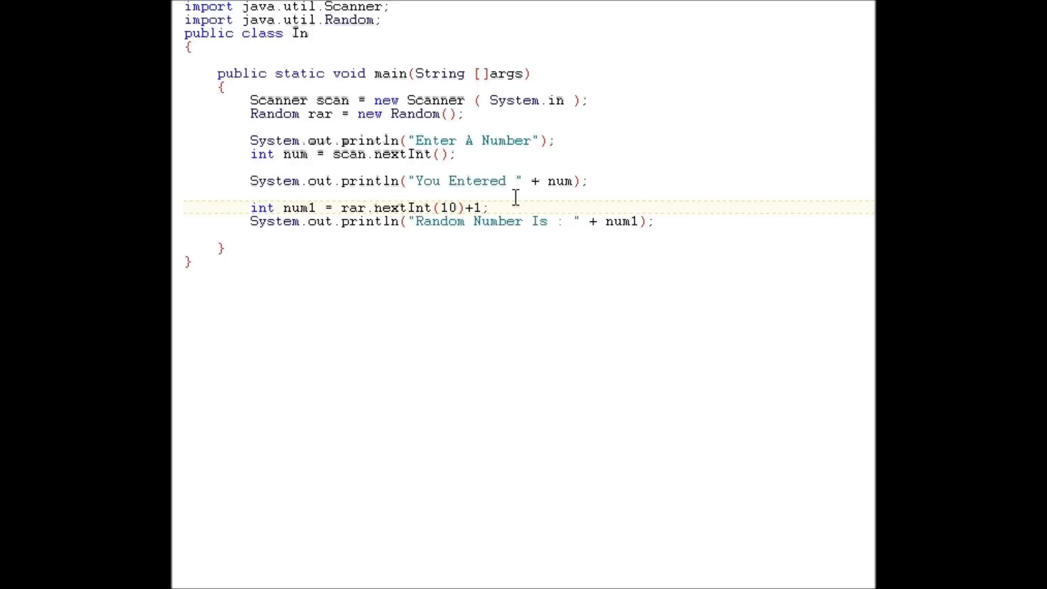
{"action": "double_click", "coordinate": [474, 207]}
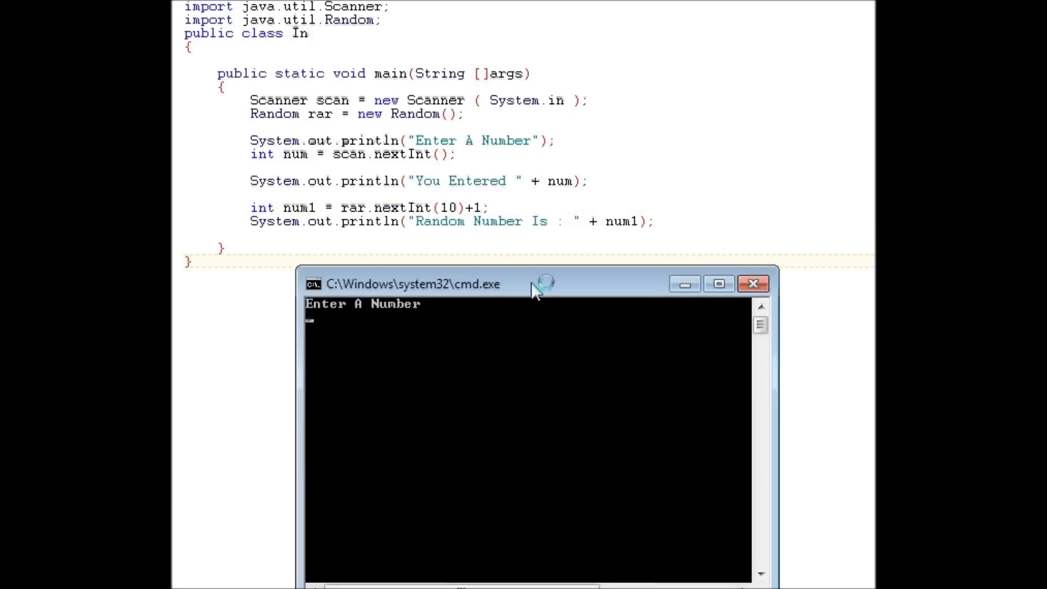
Answer the Enter A Number prompts across runs while trying +9 inside nextInt
{"action": "type", "text": "5"}
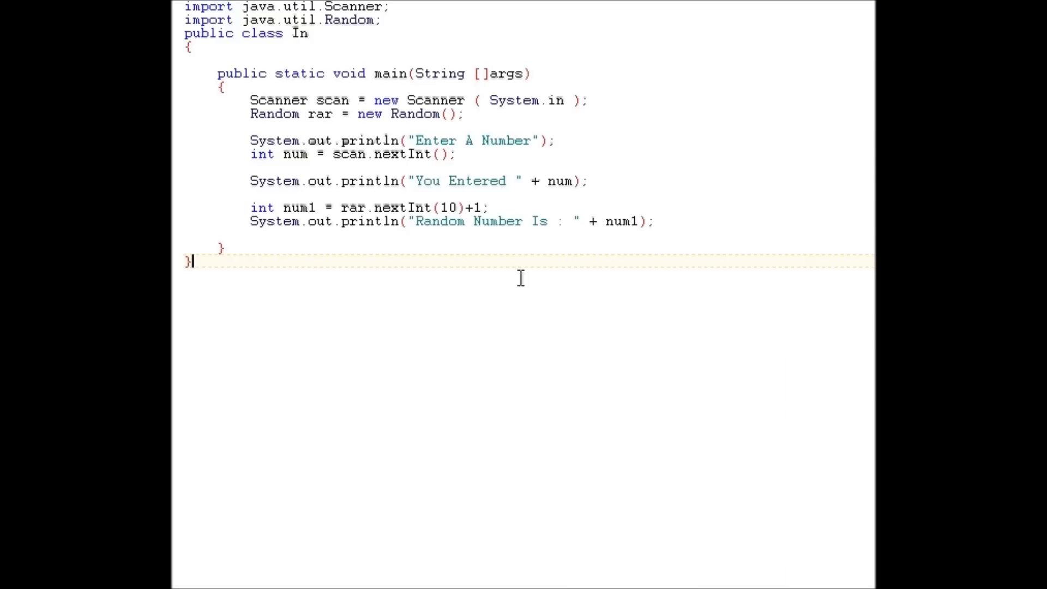
{"action": "mouse_move", "coordinate": [471, 207]}
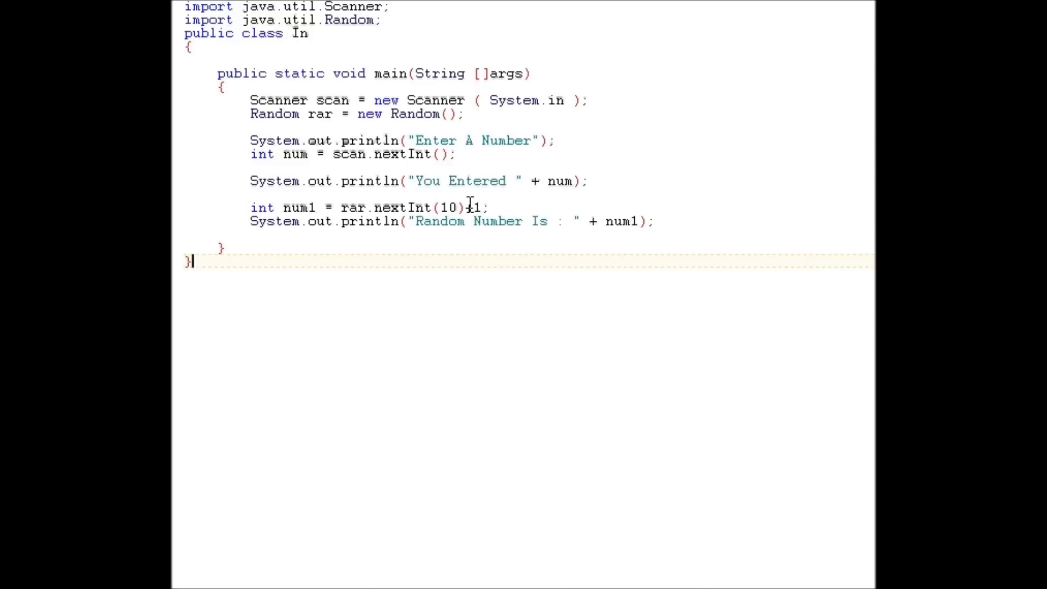
{"action": "type", "text": "+9"}
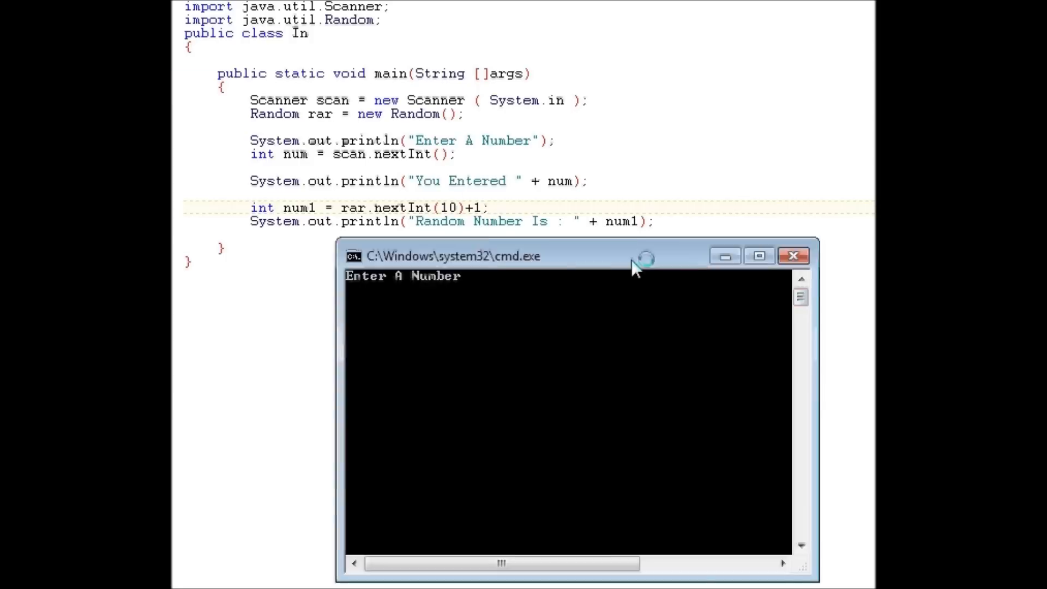
{"action": "type", "text": "3"}
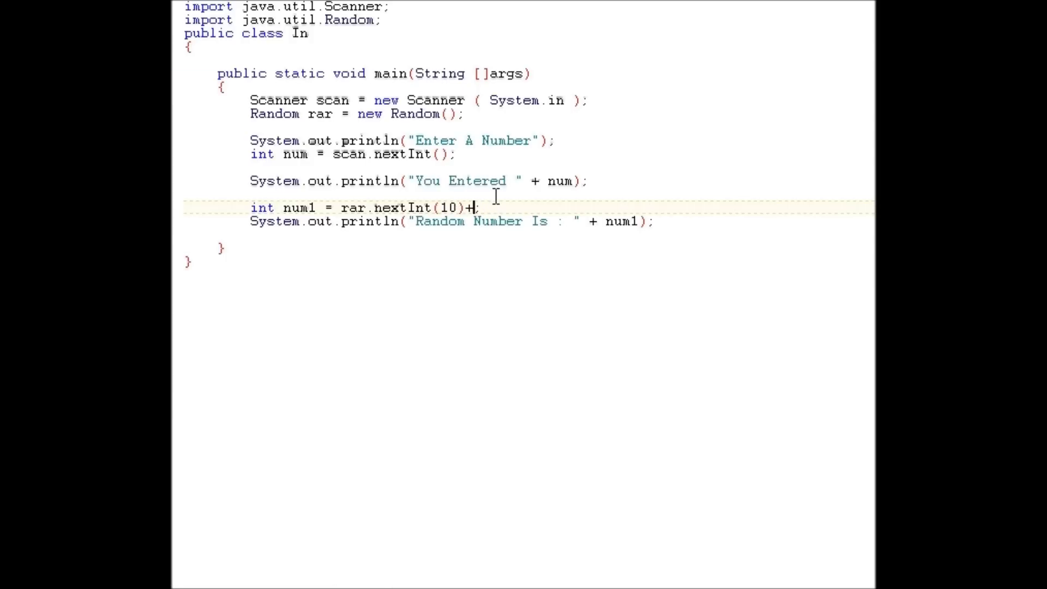
{"action": "type", "text": "1"}
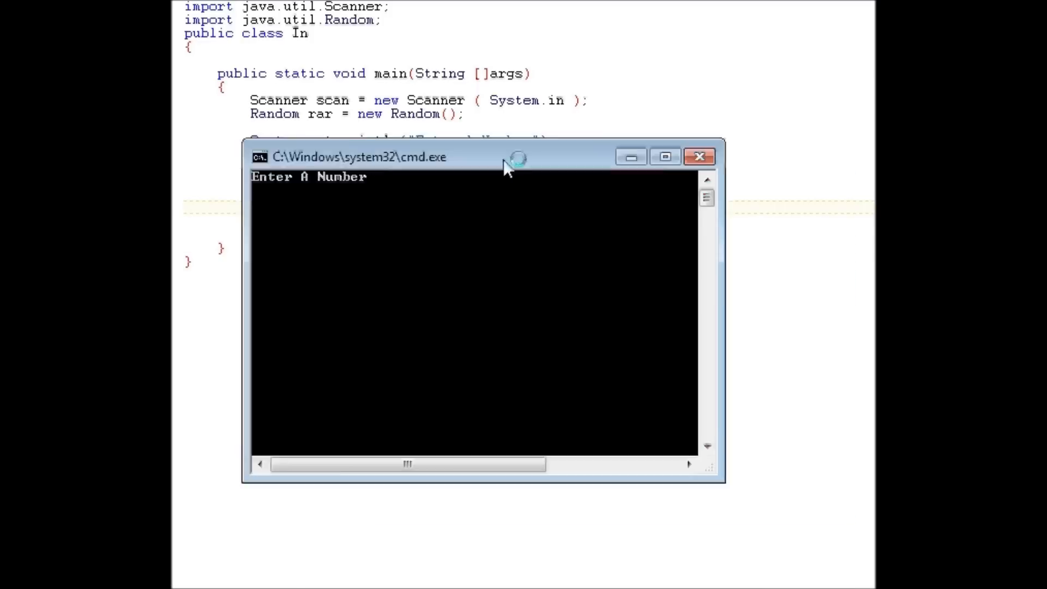
Move the +1 back outside the nextInt(10) parentheses
{"action": "left_click", "coordinate": [699, 156]}
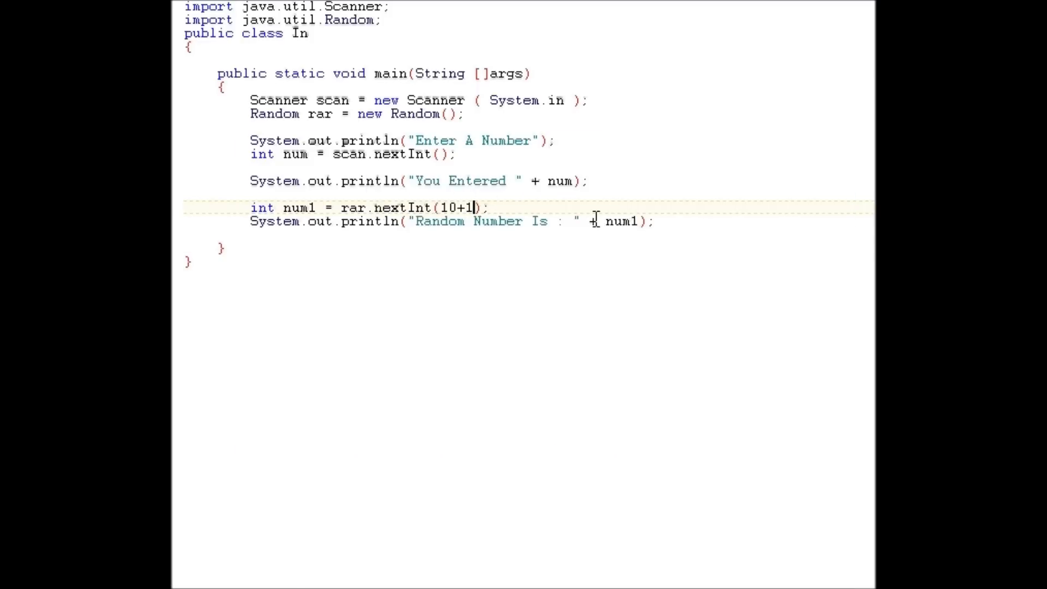
{"action": "key", "text": "Backspace"}
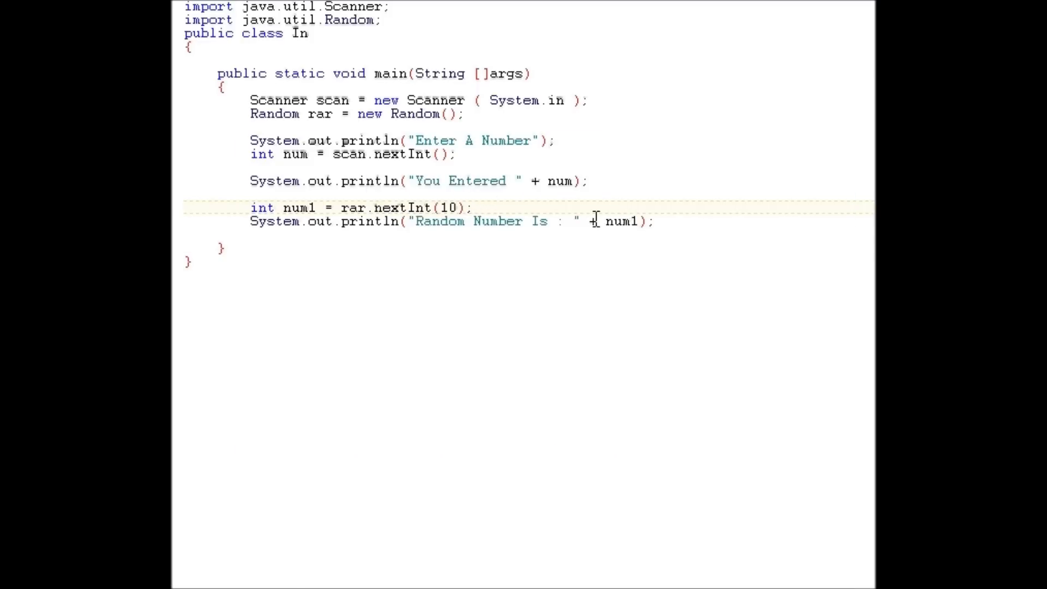
{"action": "type", "text": "+1"}
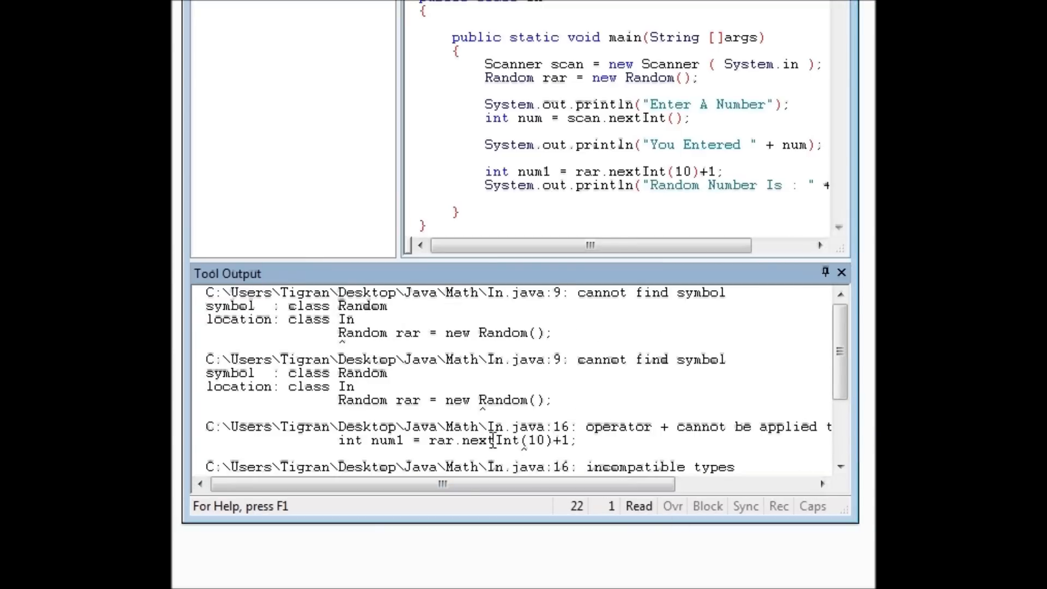
Comment out the java.util.Random import and compile to see cannot find symbol errors for Random
{"action": "left_click_drag", "start_coordinate": [358, 320], "coordinate": [538, 333]}
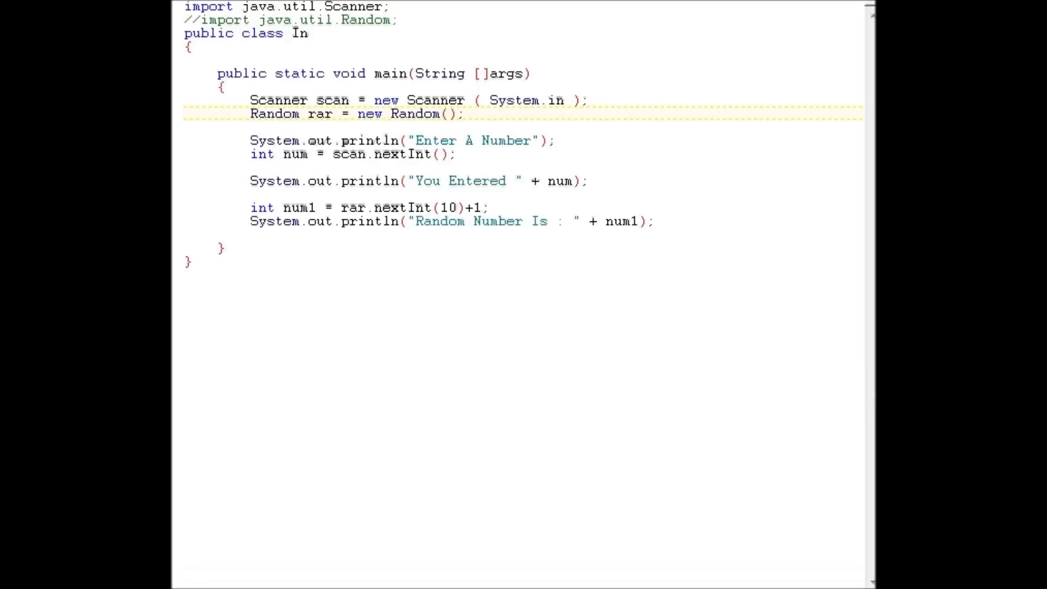
{"action": "mouse_move", "coordinate": [519, 249]}
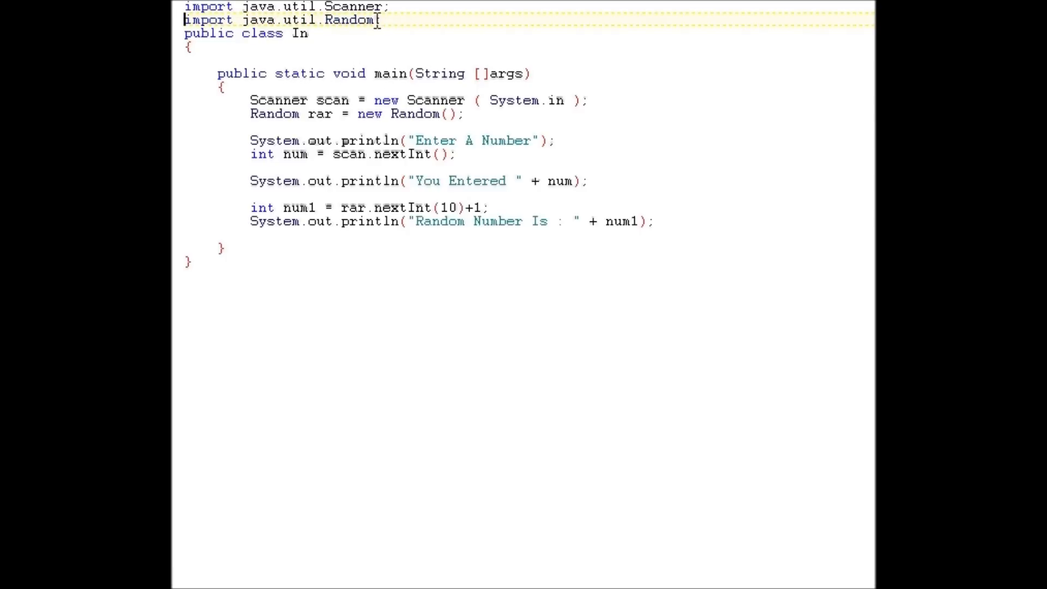
Re-enable the Random import, rename the scanner variable to bob, then restore scan
{"action": "left_click_drag", "start_coordinate": [186, 7], "coordinate": [380, 20]}
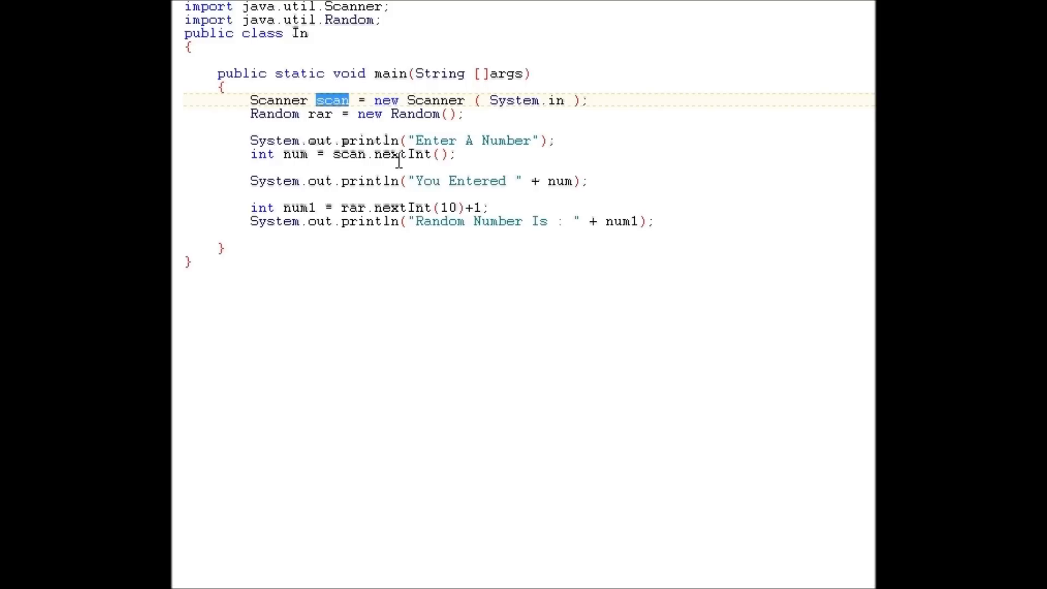
{"action": "type", "text": "bob"}
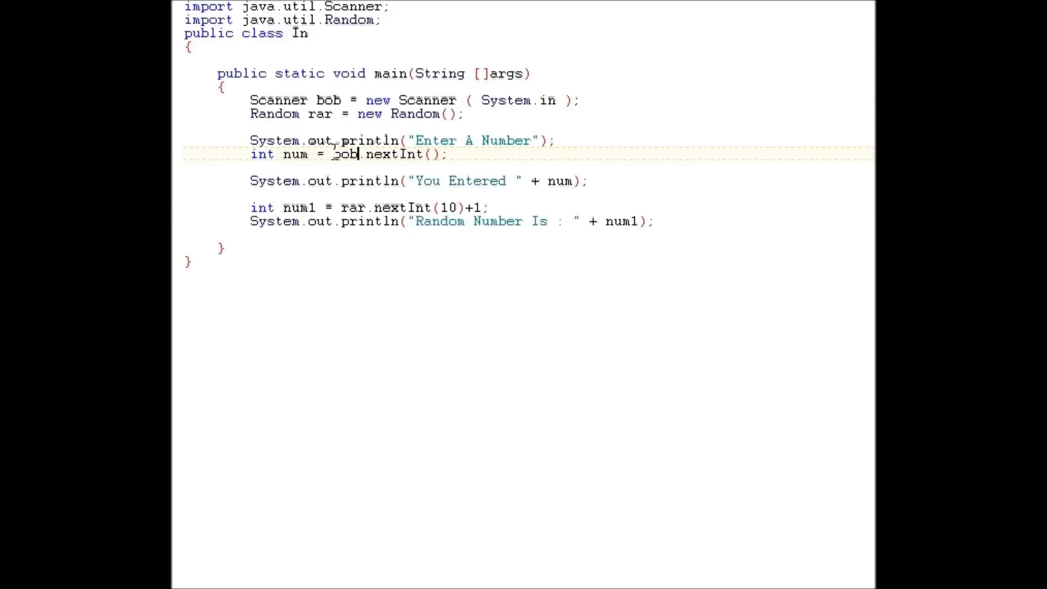
{"action": "type", "text": "scan"}
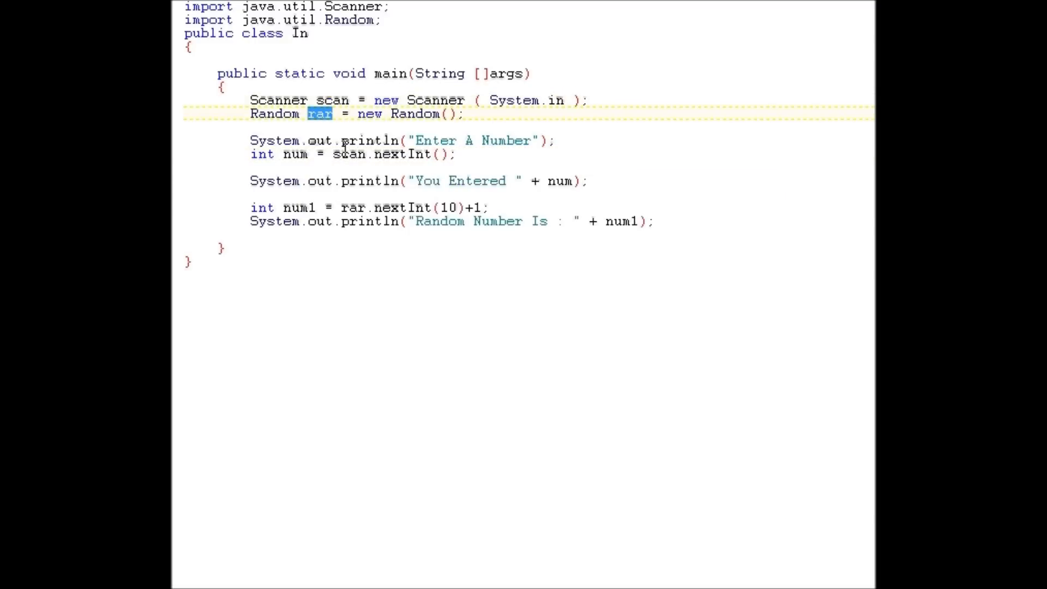
{"action": "type", "text": "bob"}
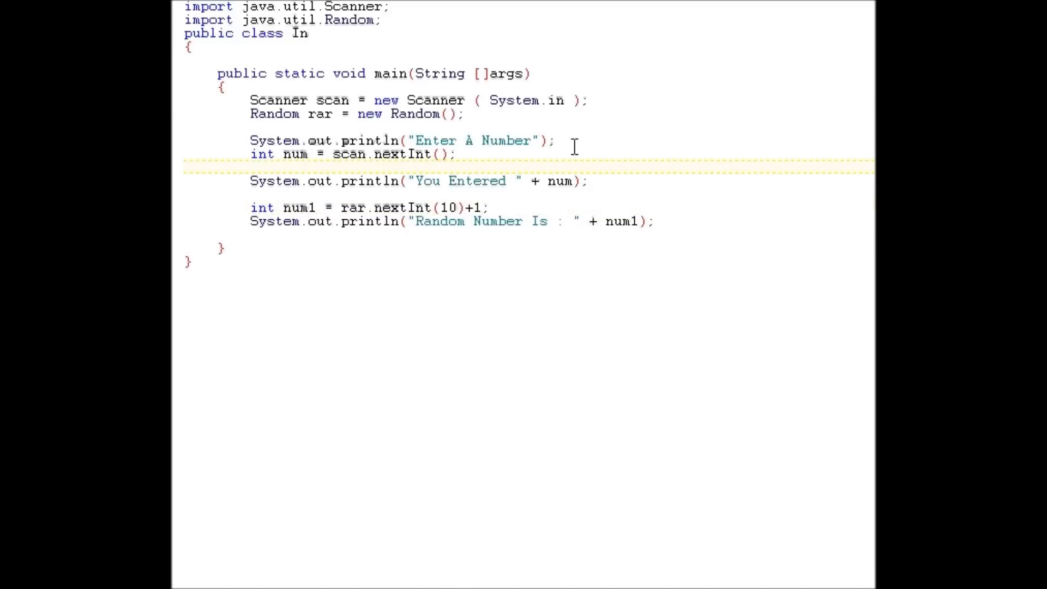
{"action": "triple_click", "coordinate": [401, 141]}
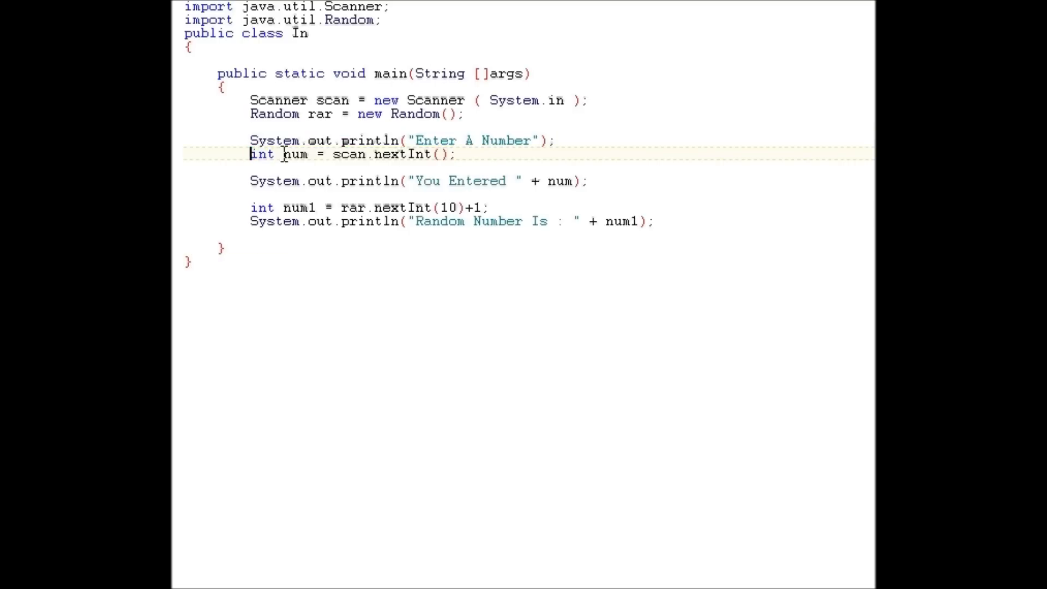
{"action": "left_click", "coordinate": [183, 194]}
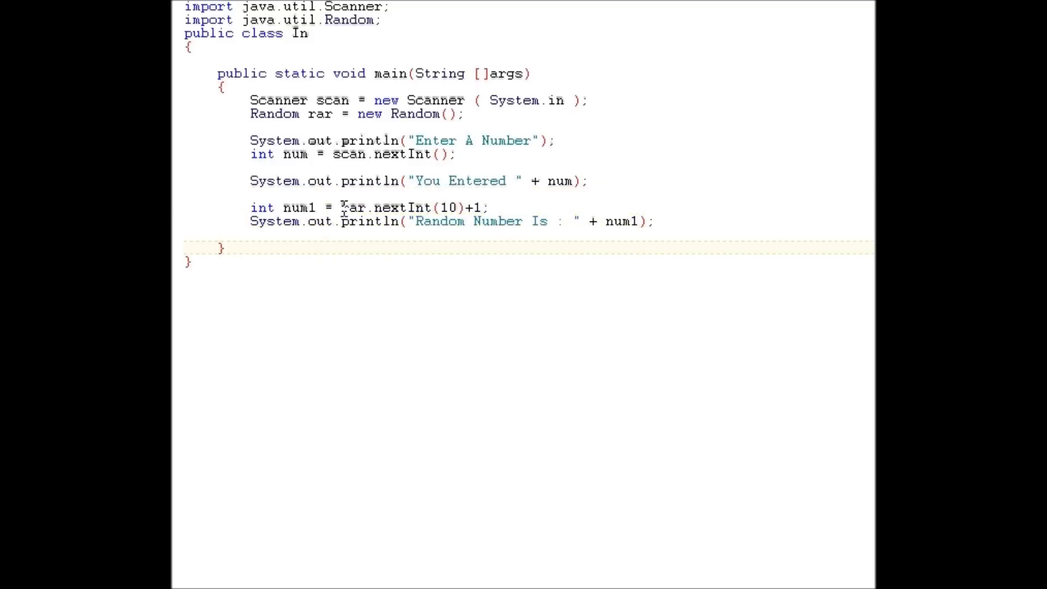
{"action": "left_click_drag", "start_coordinate": [341, 208], "coordinate": [487, 207]}
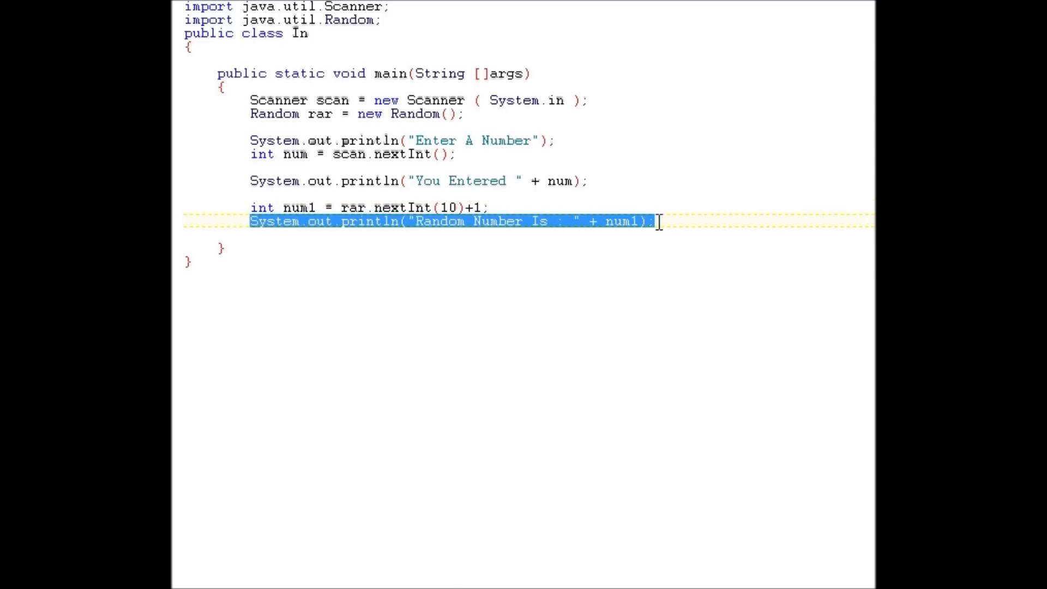
{"action": "left_click", "coordinate": [224, 247]}
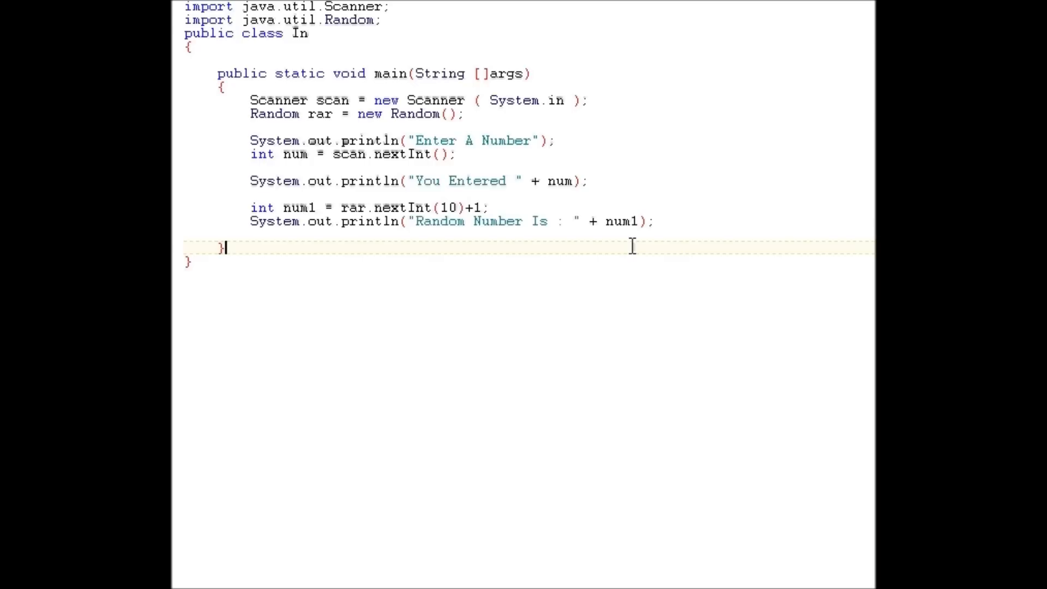
{"action": "mouse_move", "coordinate": [584, 236]}
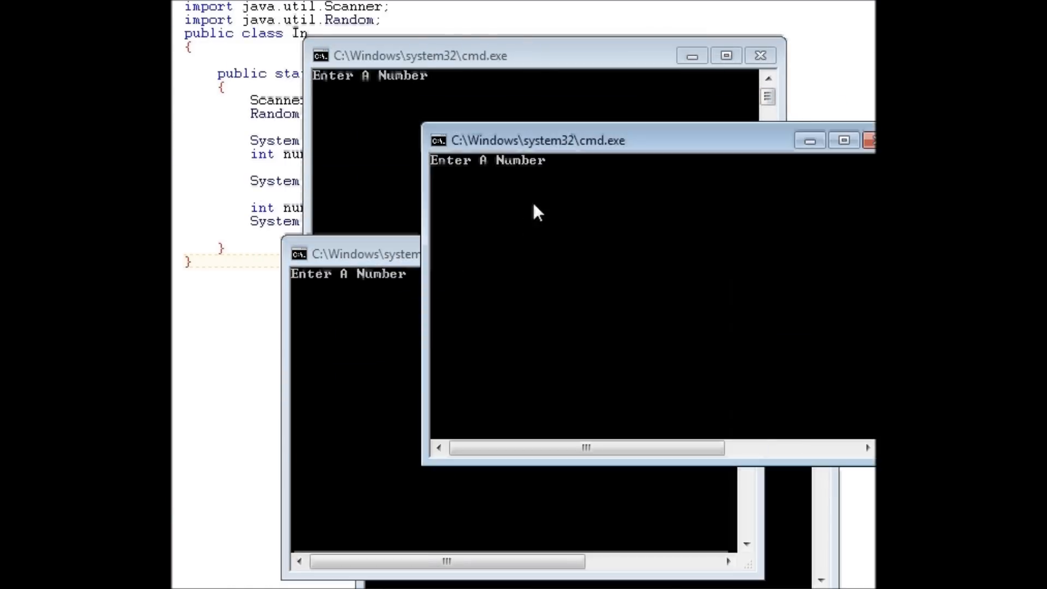
{"action": "type", "text": "2"}
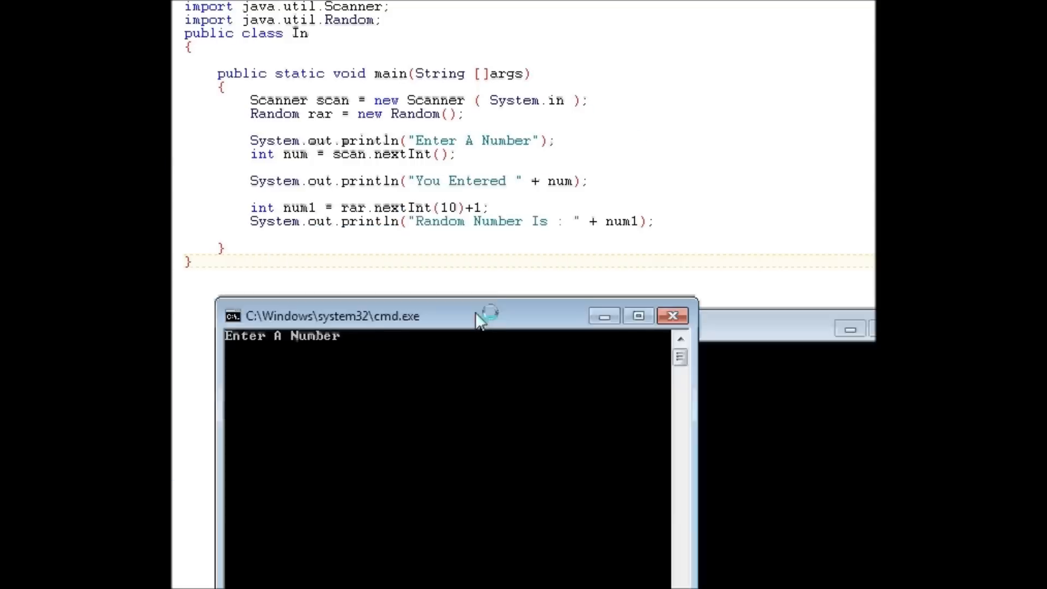
{"action": "left_click_drag", "start_coordinate": [468, 317], "coordinate": [567, 159]}
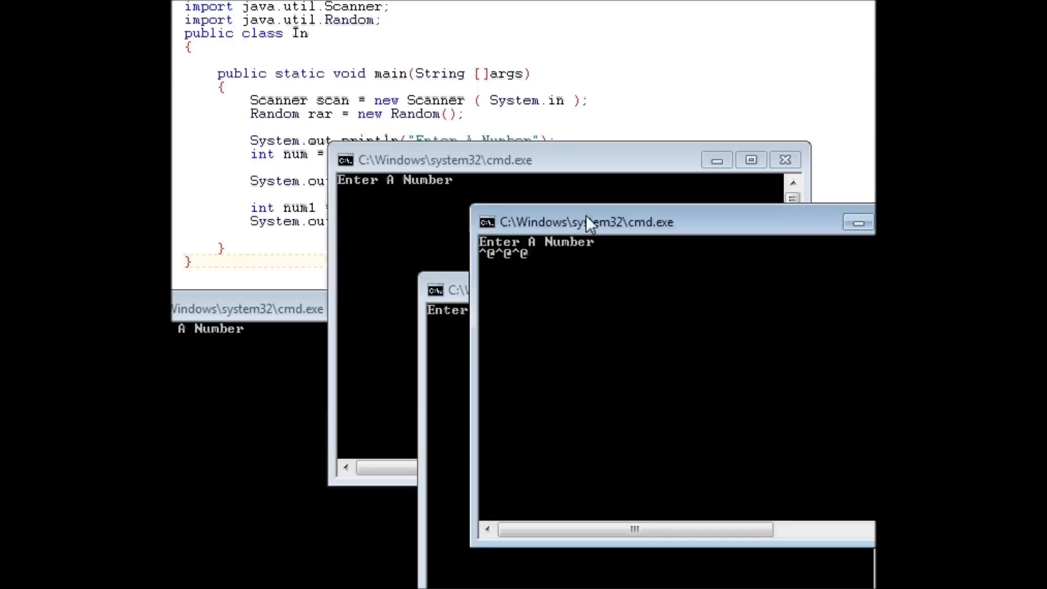
{"action": "type", "text": "1"}
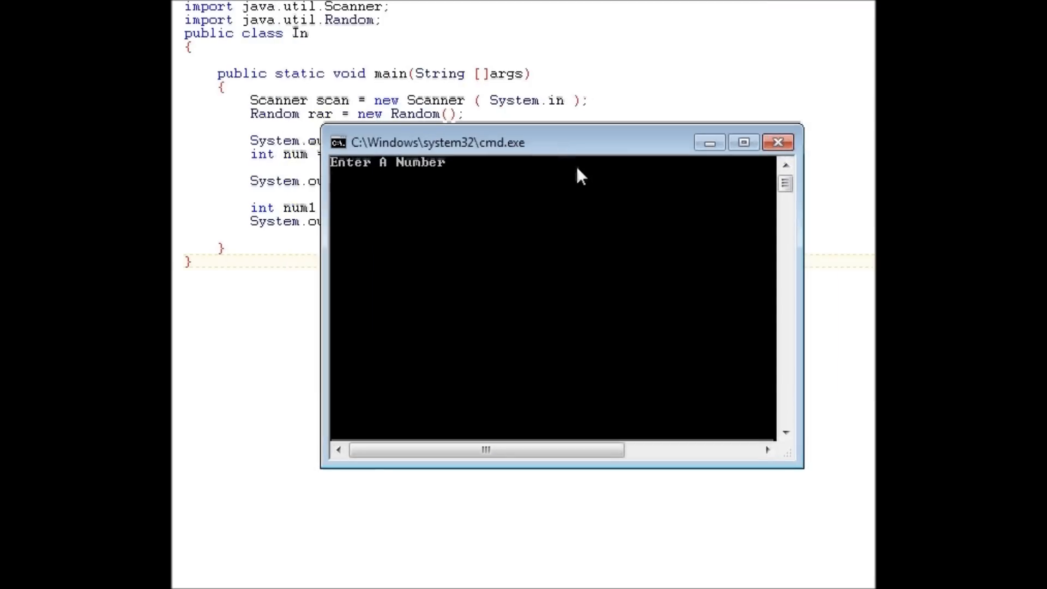
{"action": "type", "text": "12941945"}
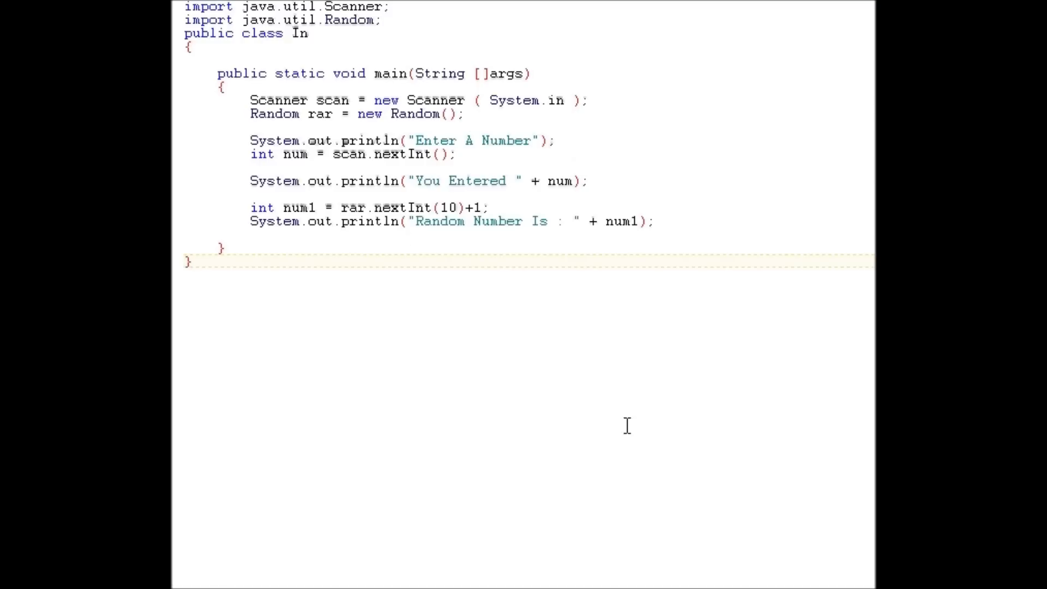
{"action": "mouse_move", "coordinate": [608, 459]}
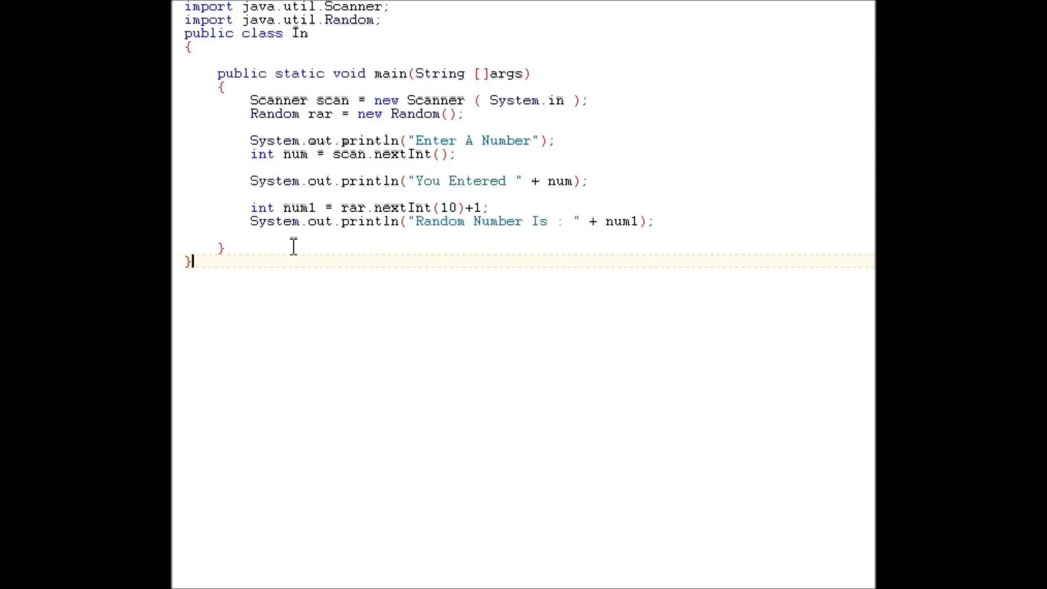
Declare num1 as double assigned from rar.nextDouble(10)+1
{"action": "double_click", "coordinate": [298, 207]}
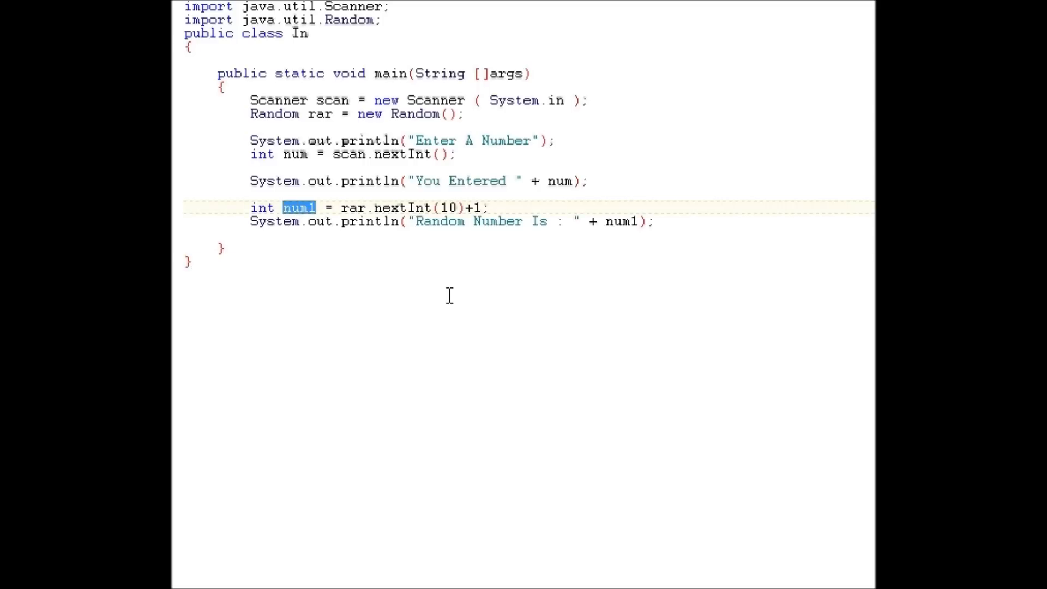
{"action": "type", "text": "Double"}
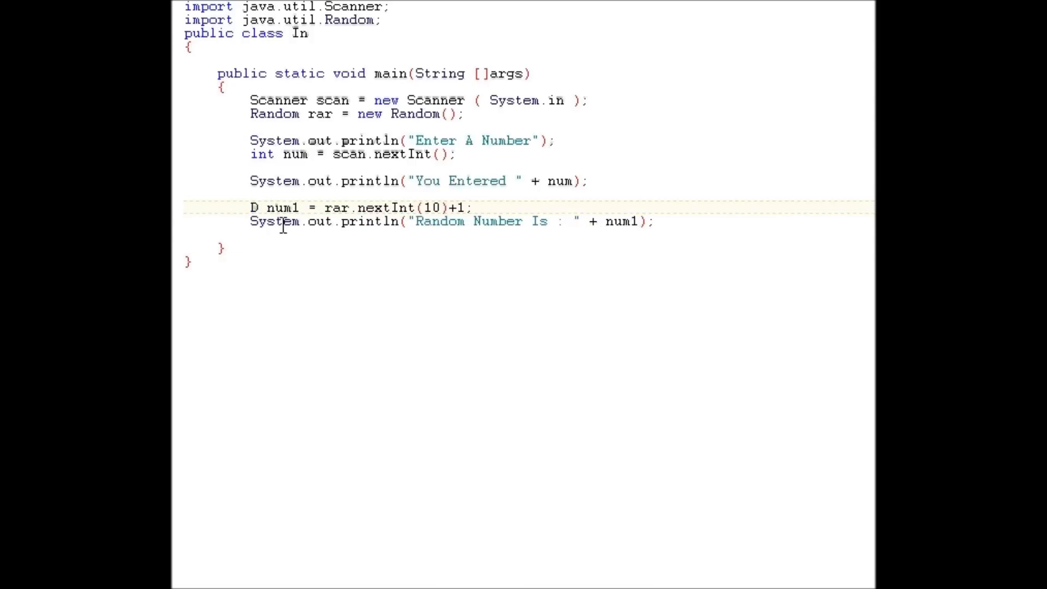
{"action": "type", "text": "ouble"}
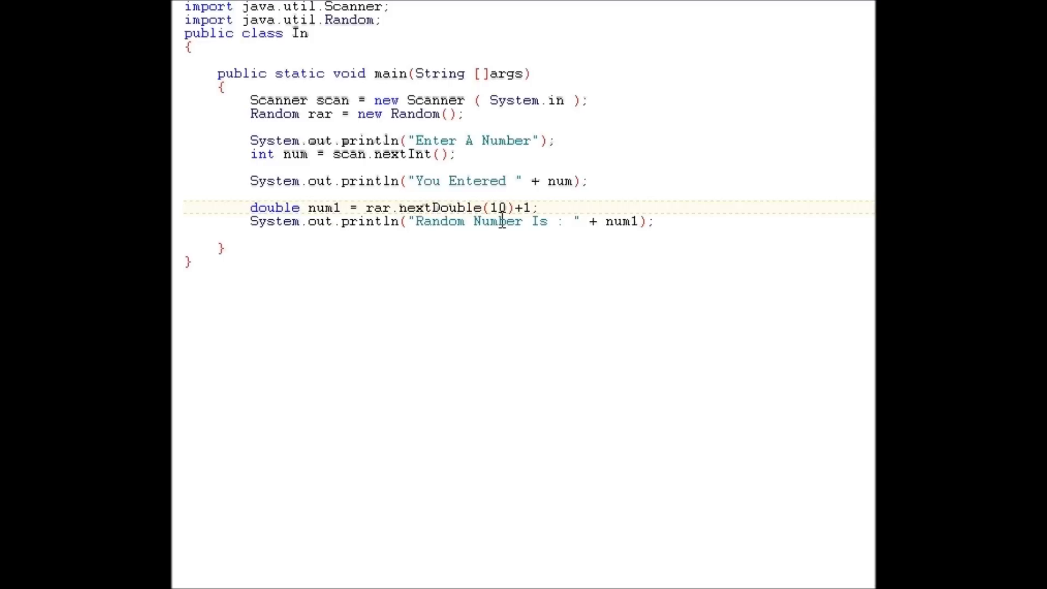
{"action": "double_click", "coordinate": [457, 208]}
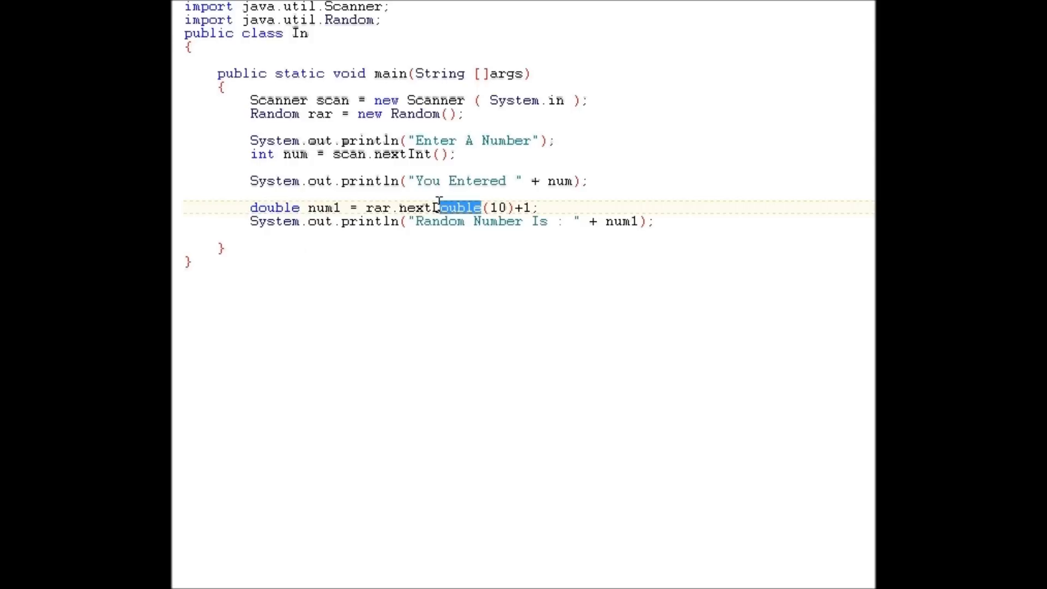
{"action": "left_click", "coordinate": [444, 207]}
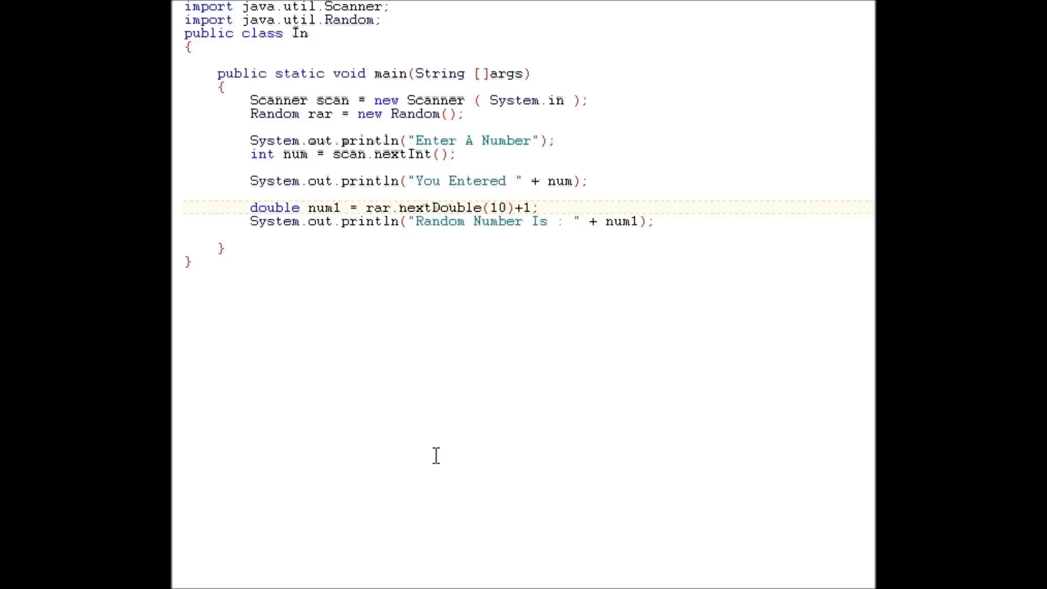
Change num1's type back to int
{"action": "double_click", "coordinate": [275, 207]}
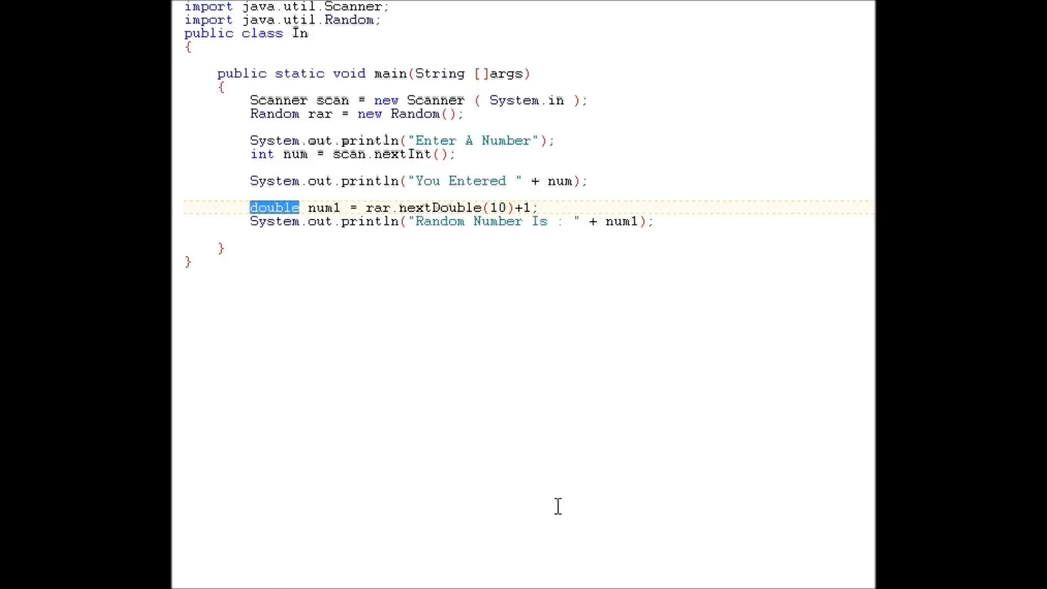
{"action": "type", "text": "int"}
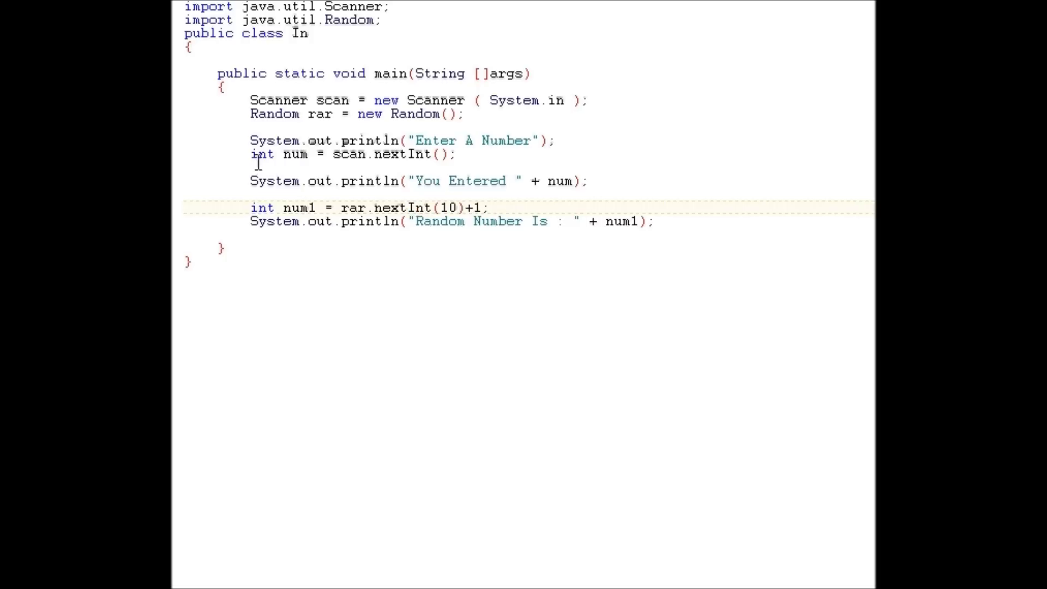
Declare num as a double read with scan.nextDouble() and run it, entering 5.0
{"action": "type", "text": "double"}
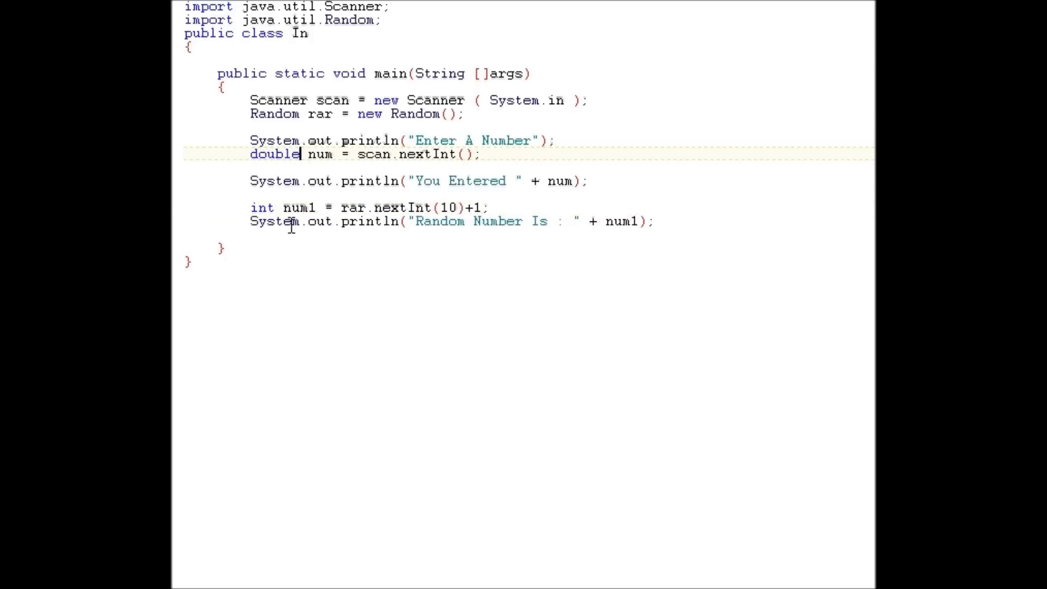
{"action": "double_click", "coordinate": [443, 154]}
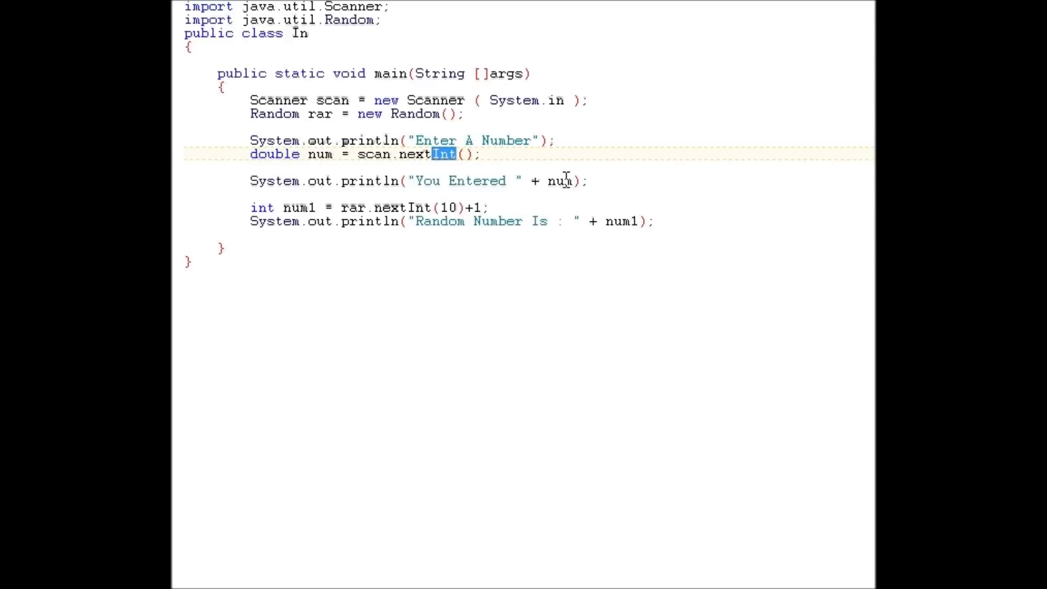
{"action": "type", "text": "Double"}
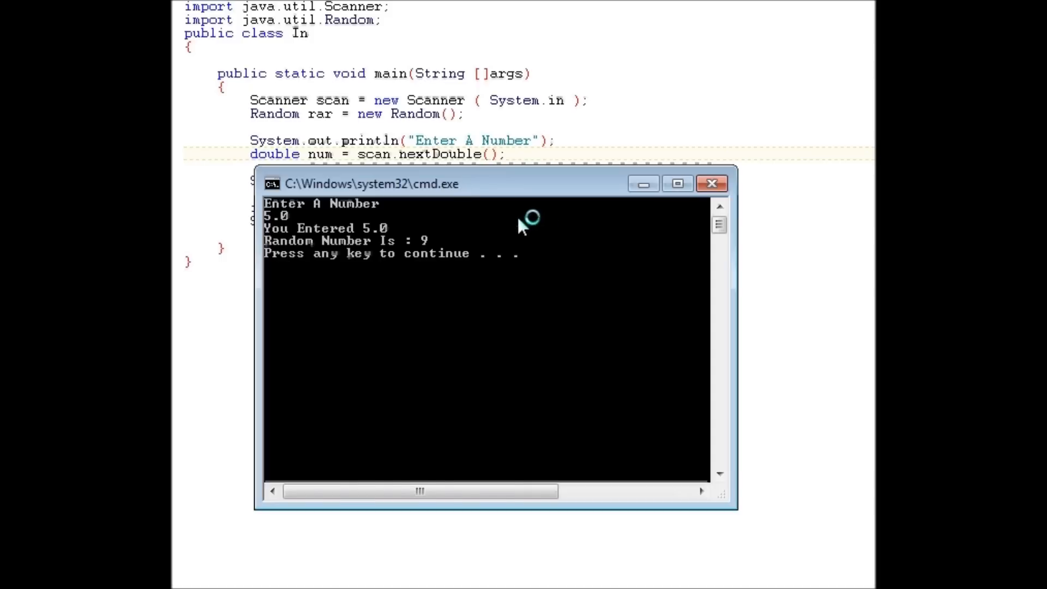
{"action": "left_click", "coordinate": [710, 184]}
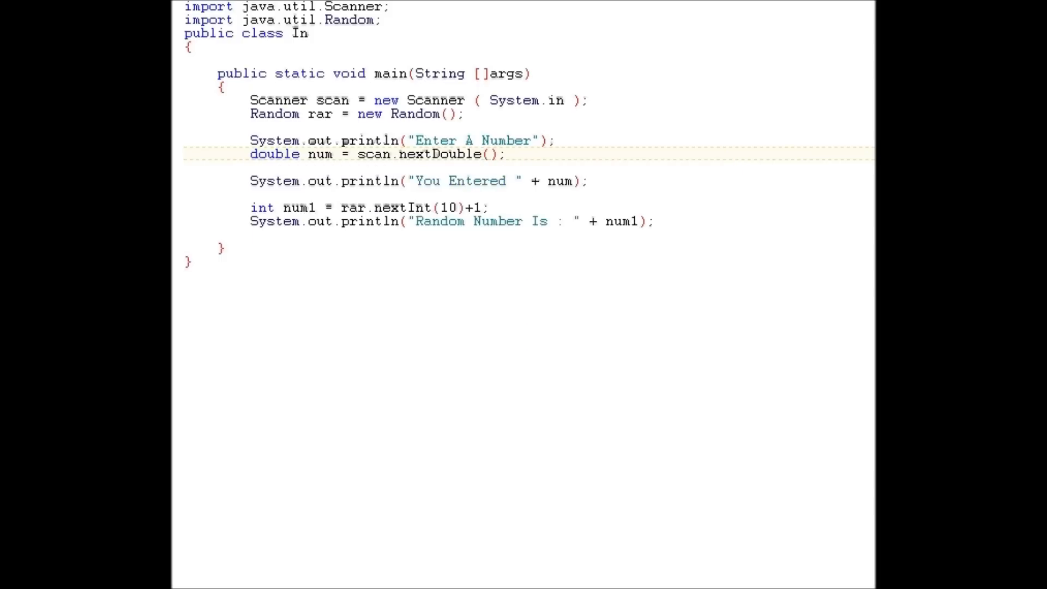
Run again entering 123., restore num1 to rar.nextInt, and close the console
{"action": "type", "text": "123."}
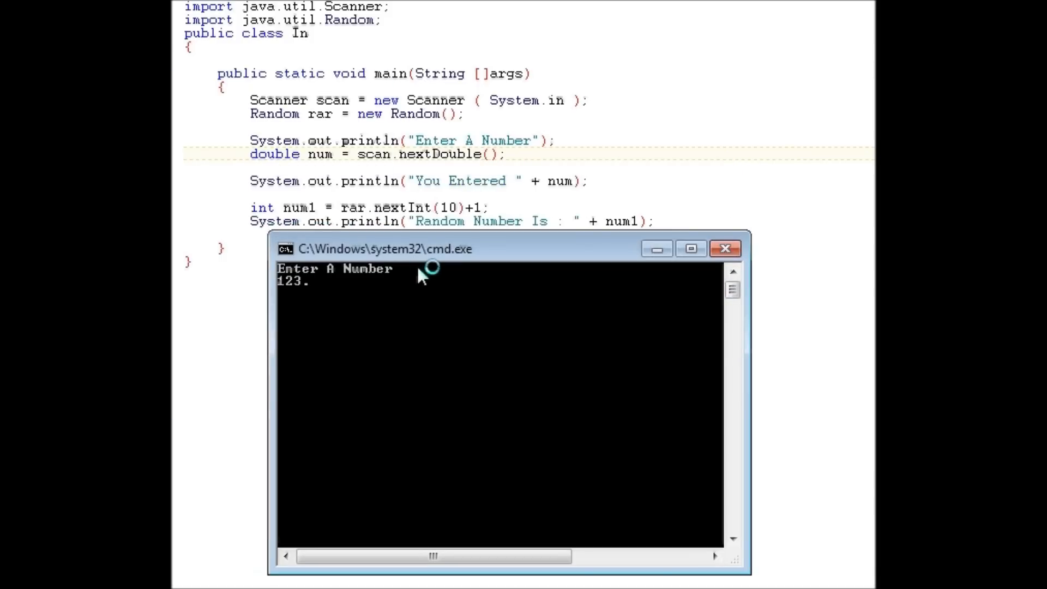
{"action": "left_click", "coordinate": [724, 249]}
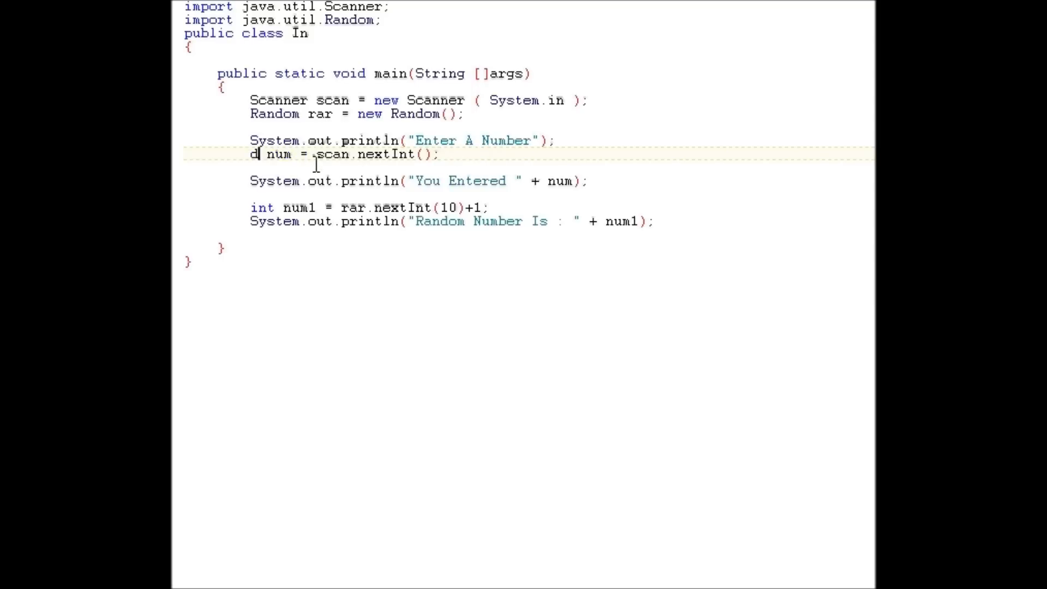
{"action": "type", "text": "nt"}
{"action": "type", "text": "5."}
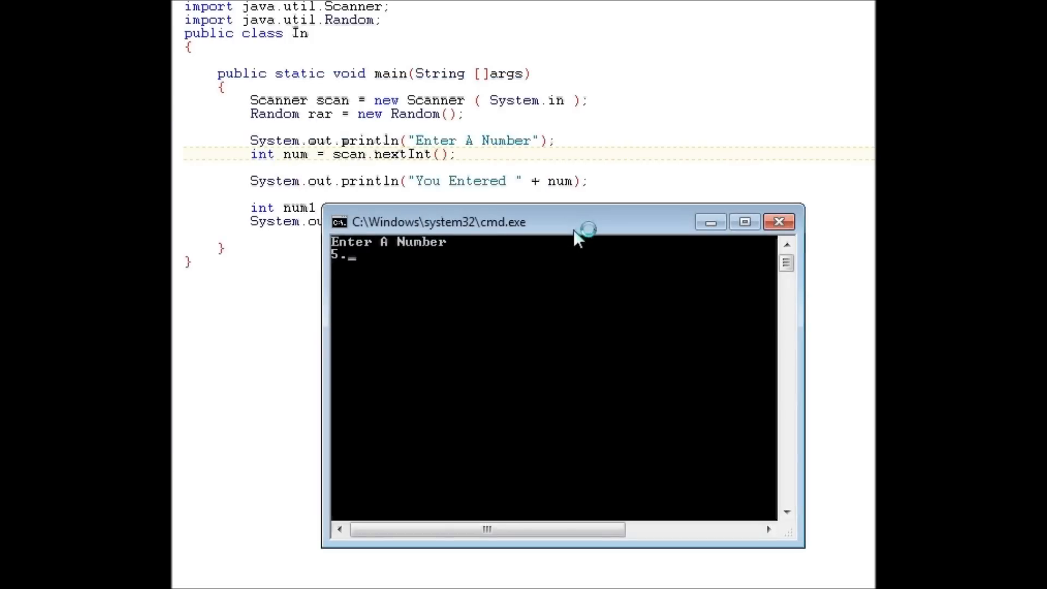
{"action": "left_click", "coordinate": [778, 221]}
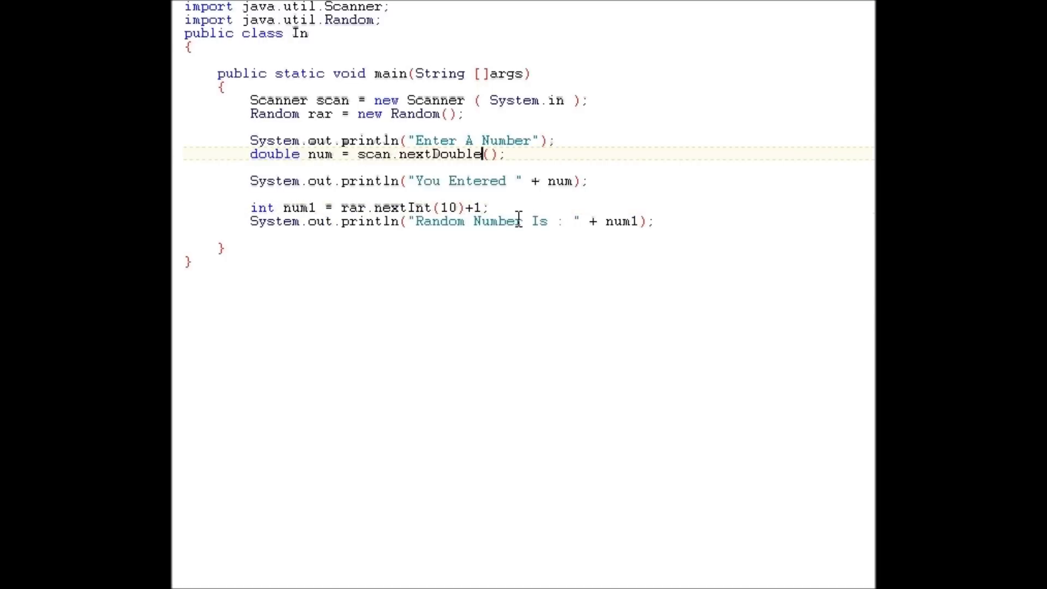
Read num as a float with scan.nextFloat() and run, entering 123.2
{"action": "double_click", "coordinate": [274, 154]}
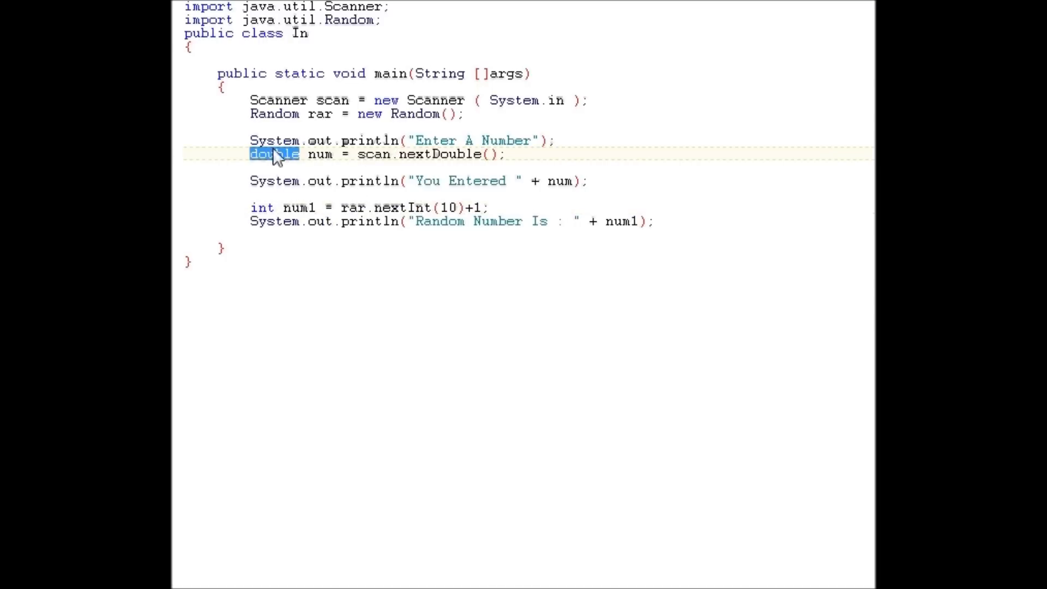
{"action": "type", "text": "float"}
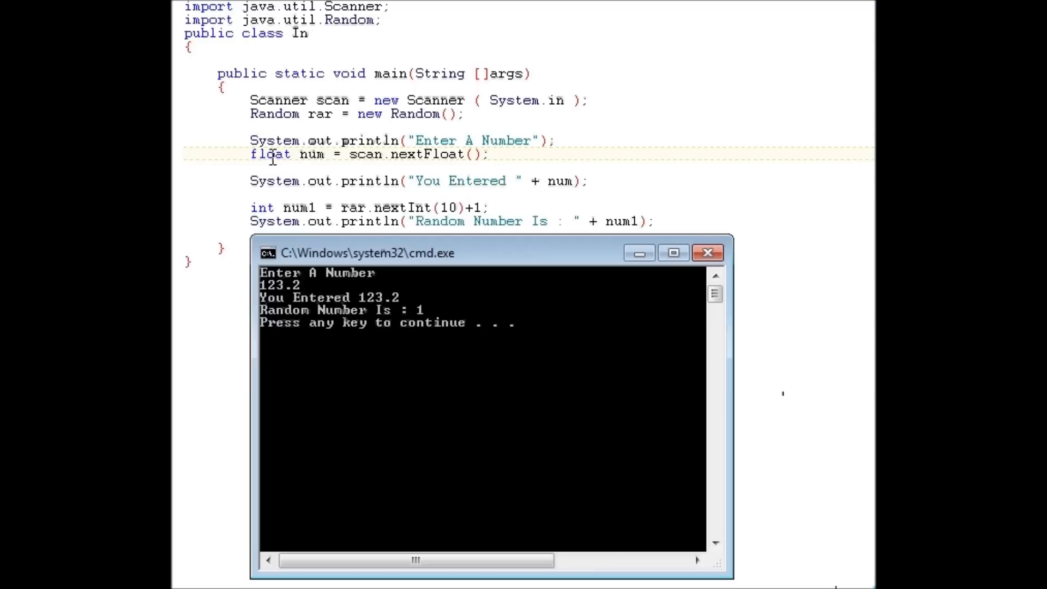
{"action": "left_click", "coordinate": [706, 252]}
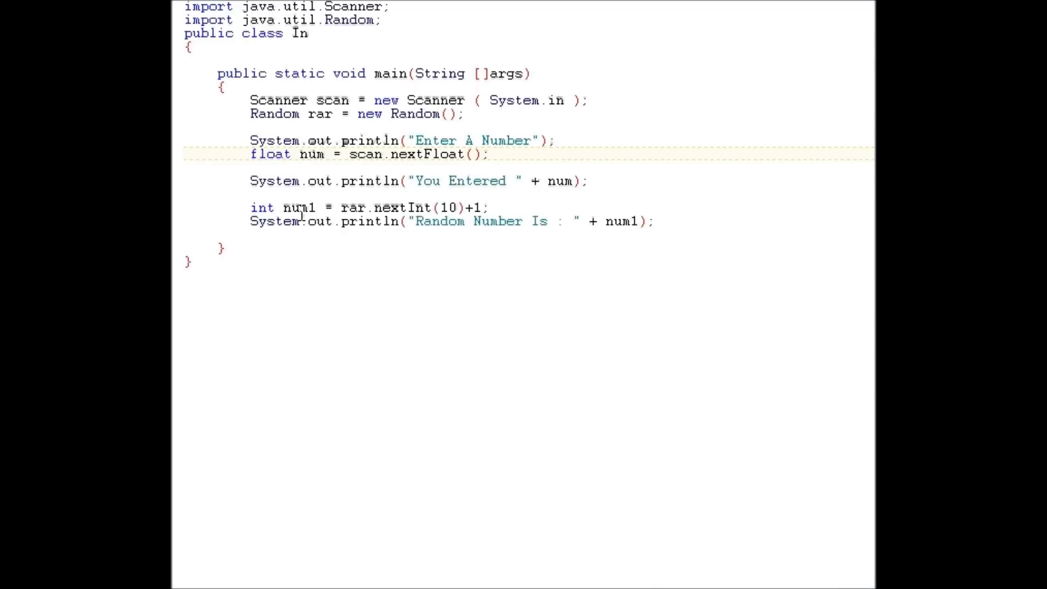
Rewrite the input line as String num = scan.next(); after the Enter A Number prompt
{"action": "left_click", "coordinate": [500, 154]}
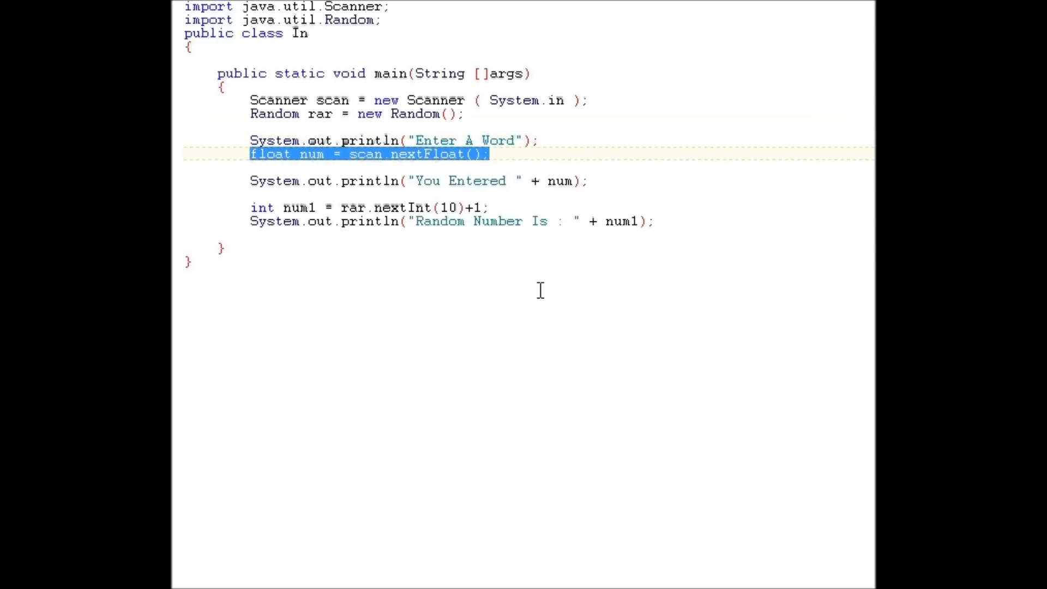
{"action": "type", "text": "String"}
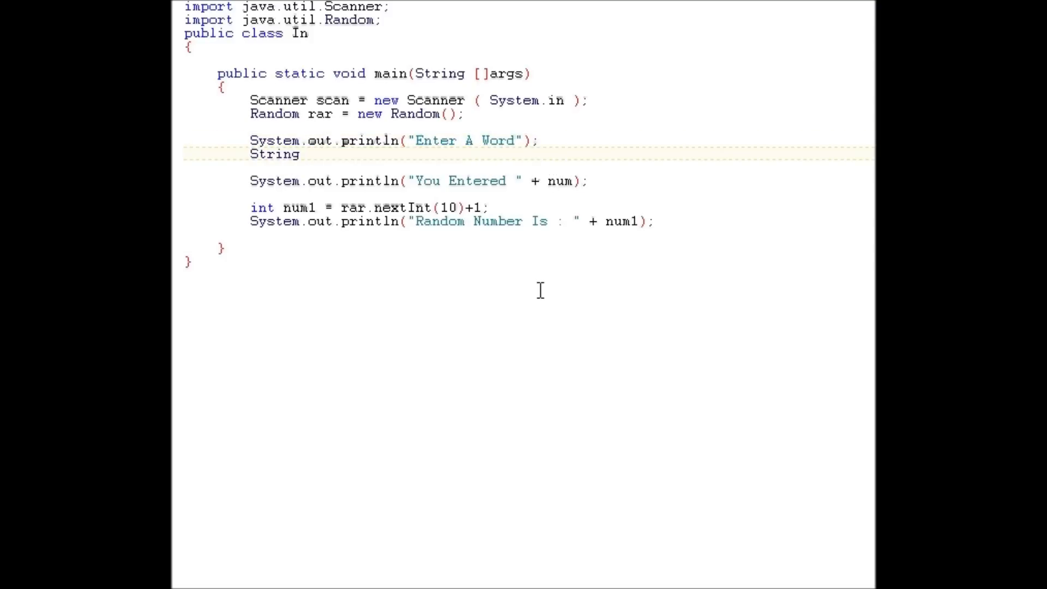
{"action": "type", "text": "num"}
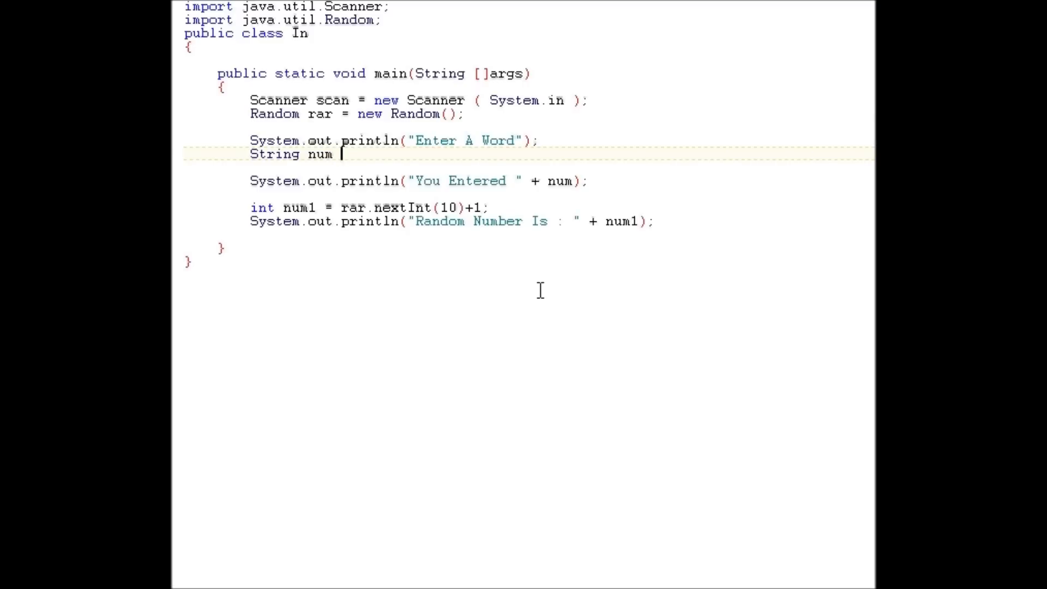
{"action": "type", "text": "= scan"}
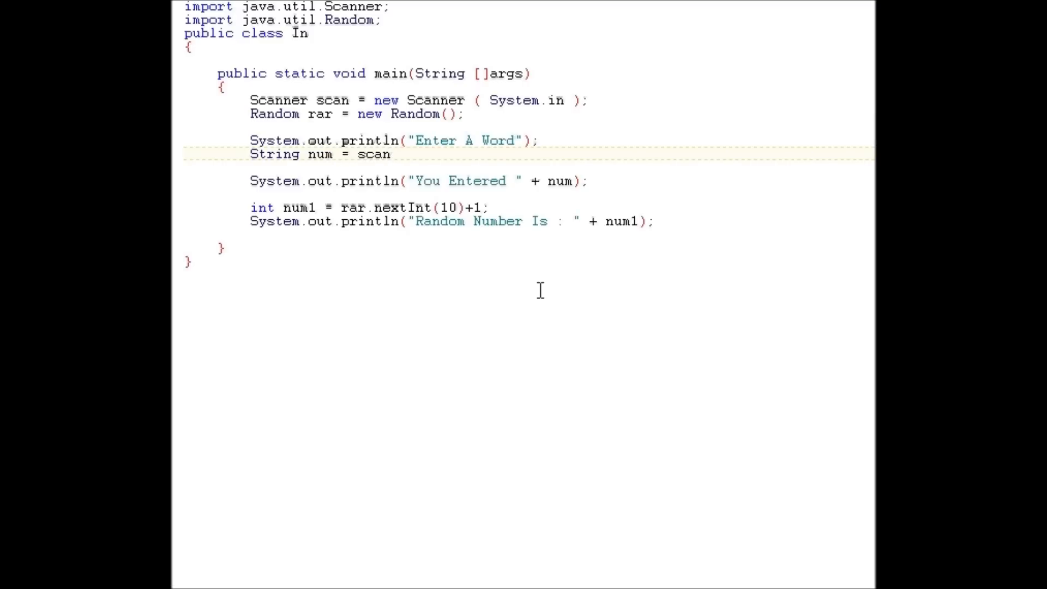
{"action": "type", "text": ".next"}
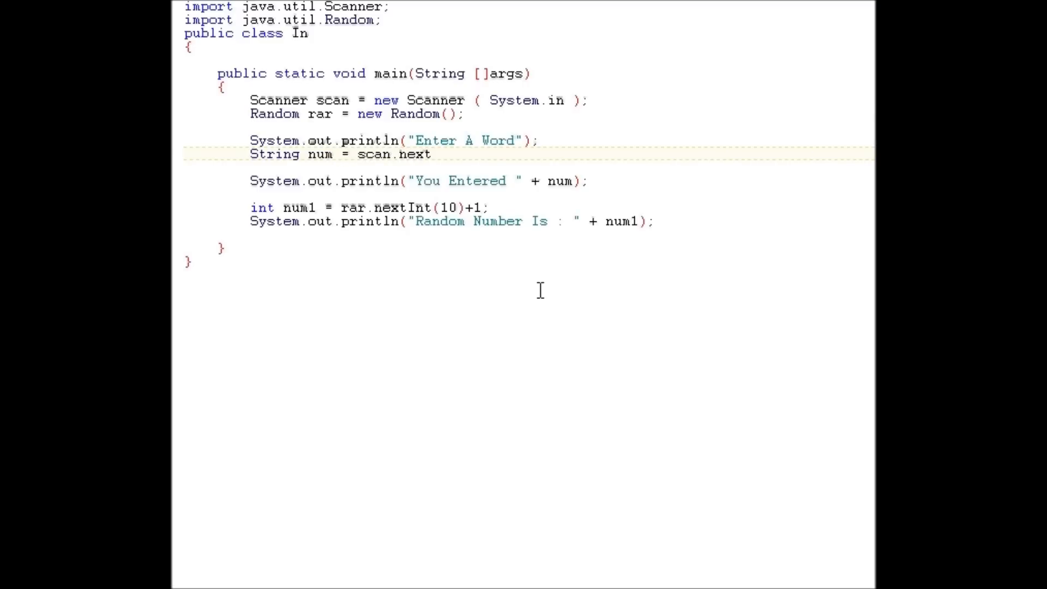
{"action": "type", "text": "Line"}
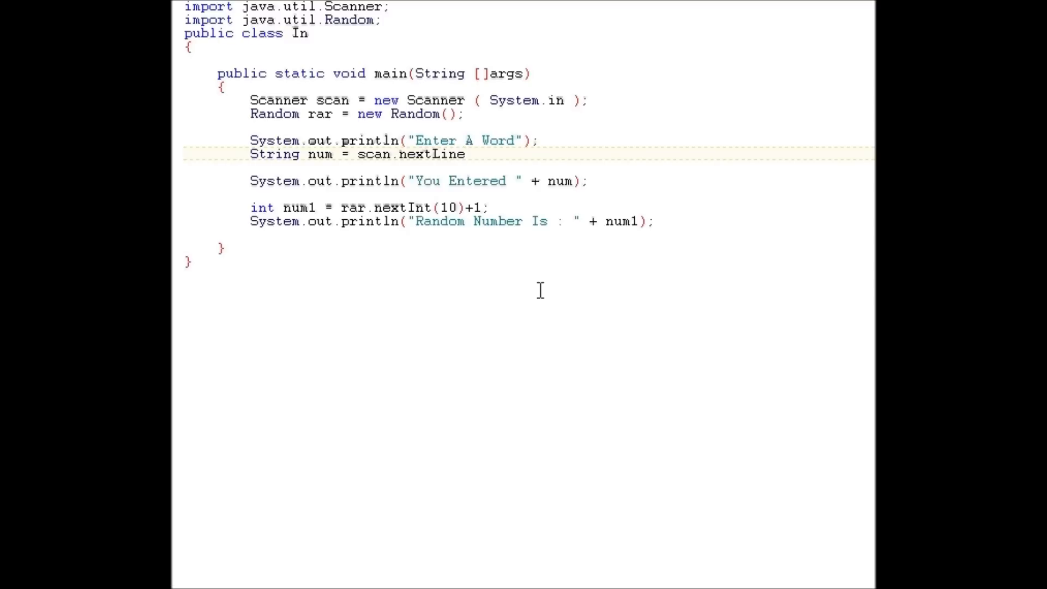
{"action": "type", "text": "()"}
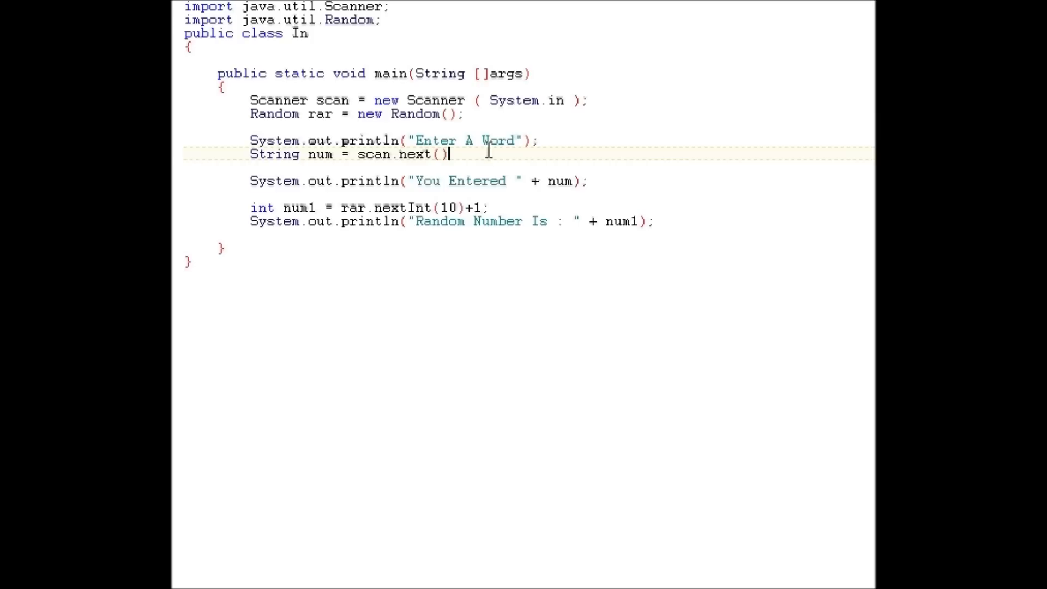
{"action": "type", "text": ";"}
{"action": "type", "text": "bob bill"}
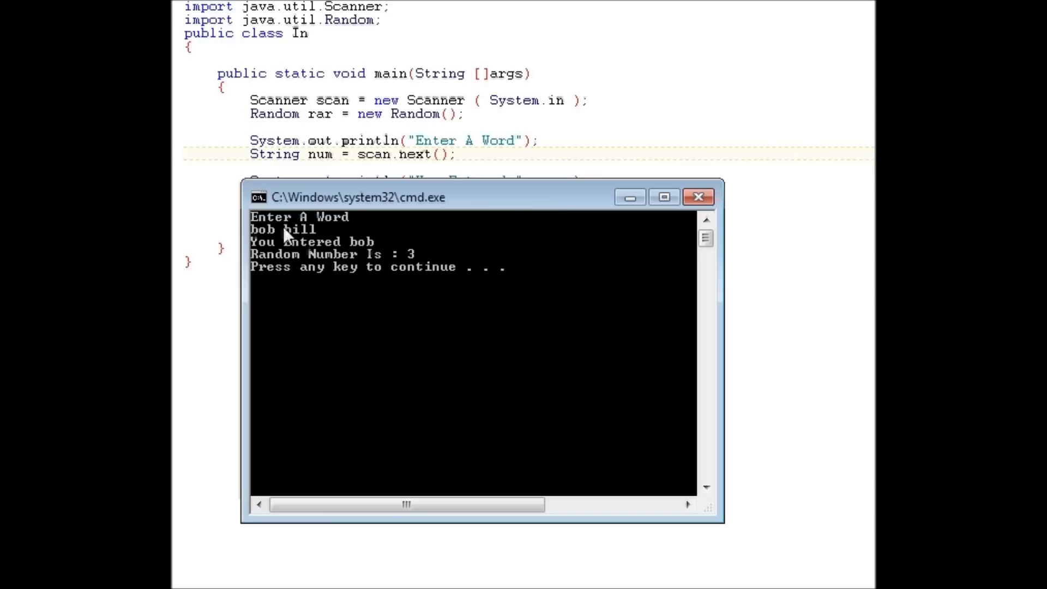
{"action": "mouse_move", "coordinate": [305, 179]}
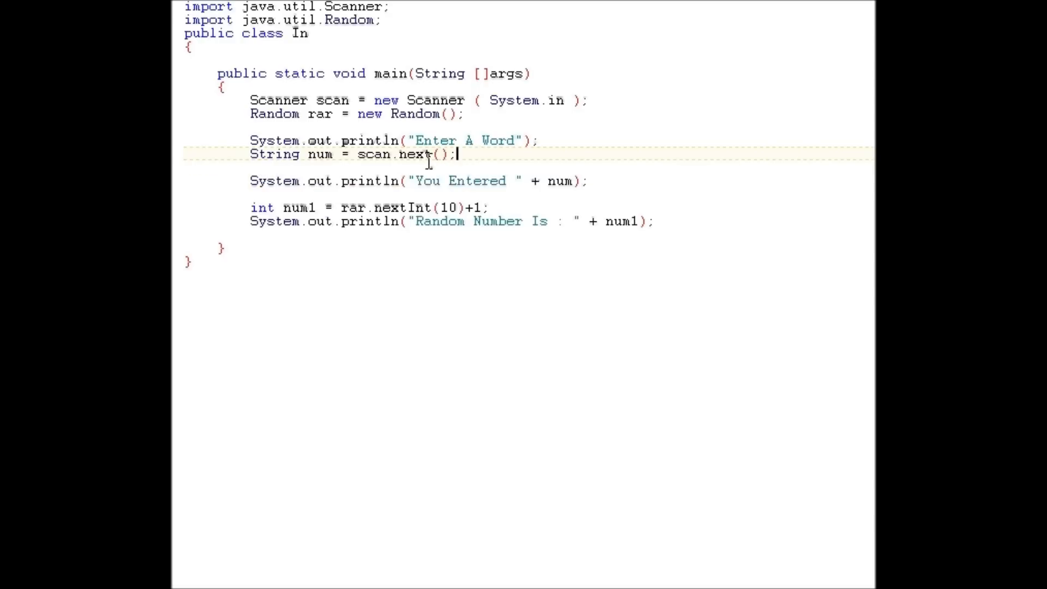
Change the read to scan.nextLine() and run it, entering 'bob b'
{"action": "type", "text": "Line"}
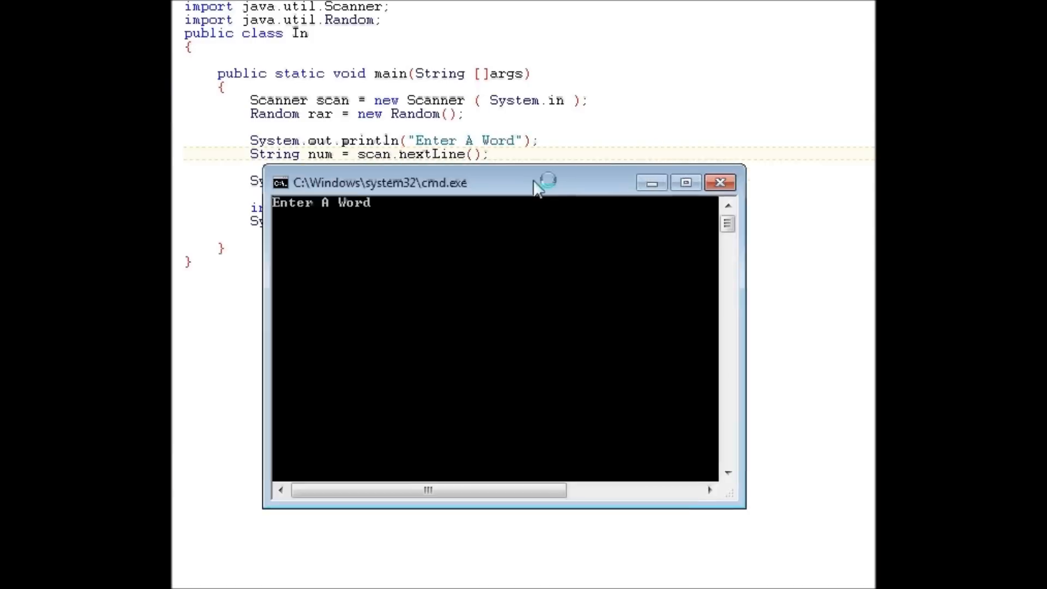
{"action": "type", "text": "bob b"}
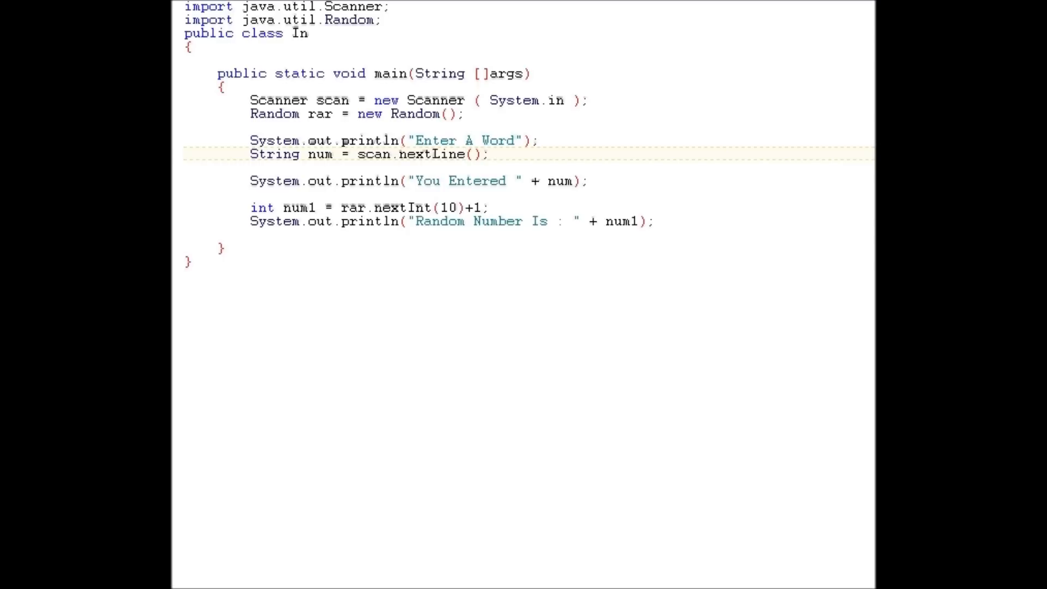
{"action": "left_click", "coordinate": [467, 154]}
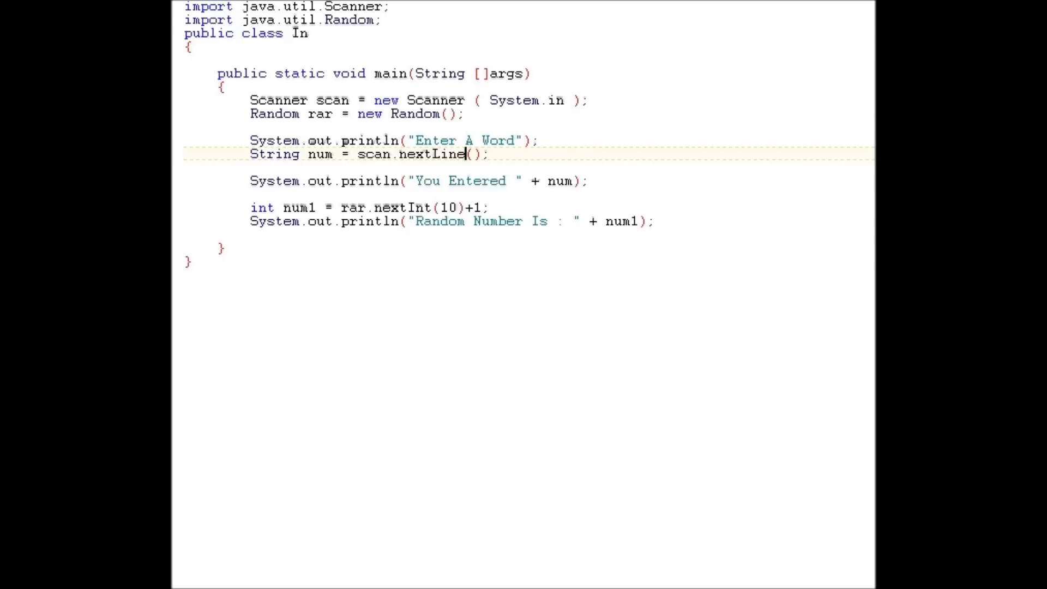
{"action": "mouse_move", "coordinate": [323, 154]}
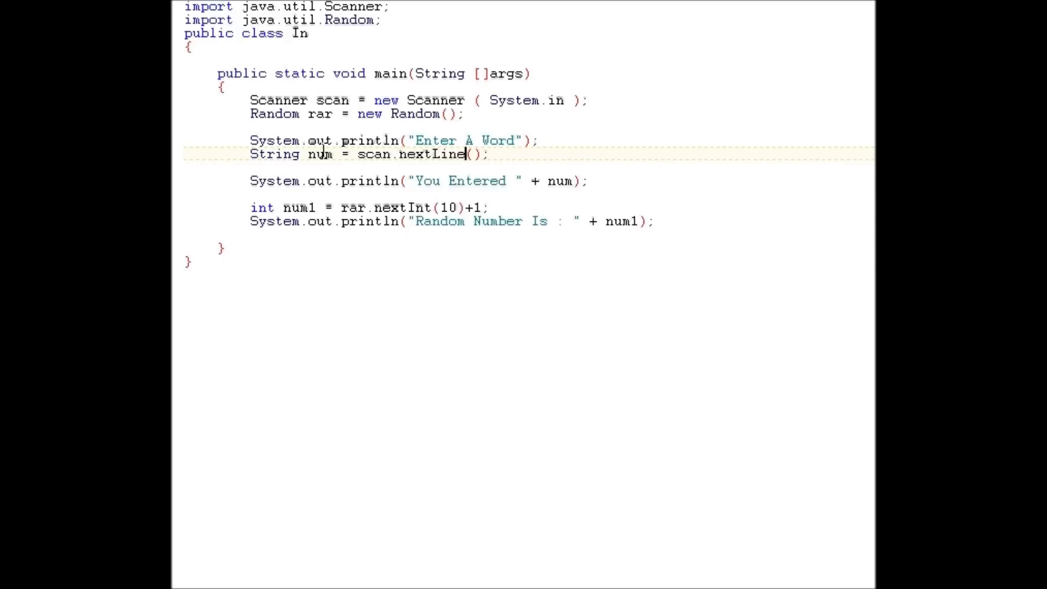
{"action": "double_click", "coordinate": [319, 153]}
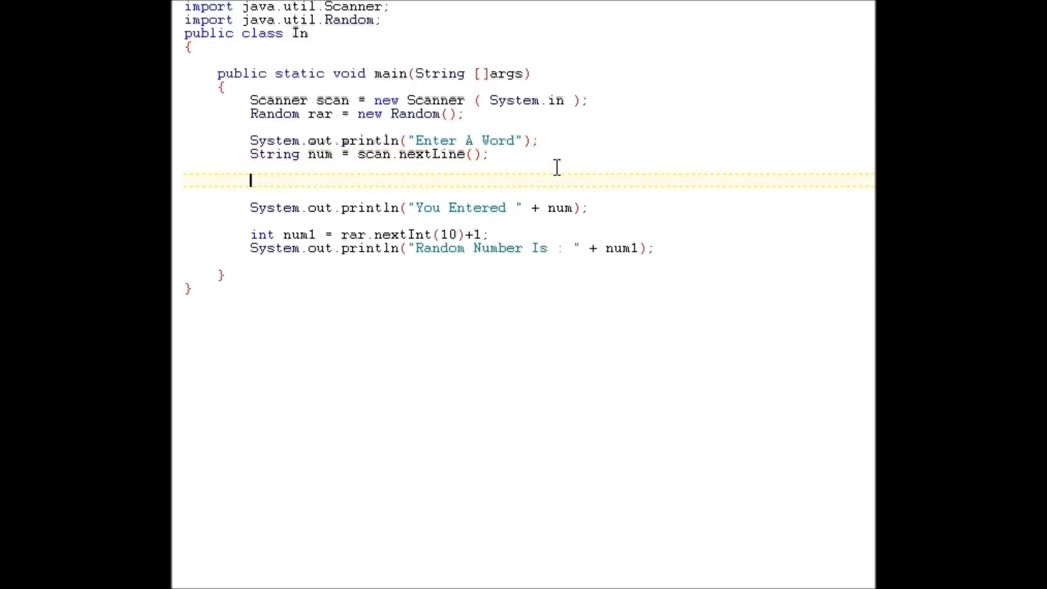
Insert num = num - 1; and compile, jumping to the String-int operator error
{"action": "type", "text": "num = 1"}
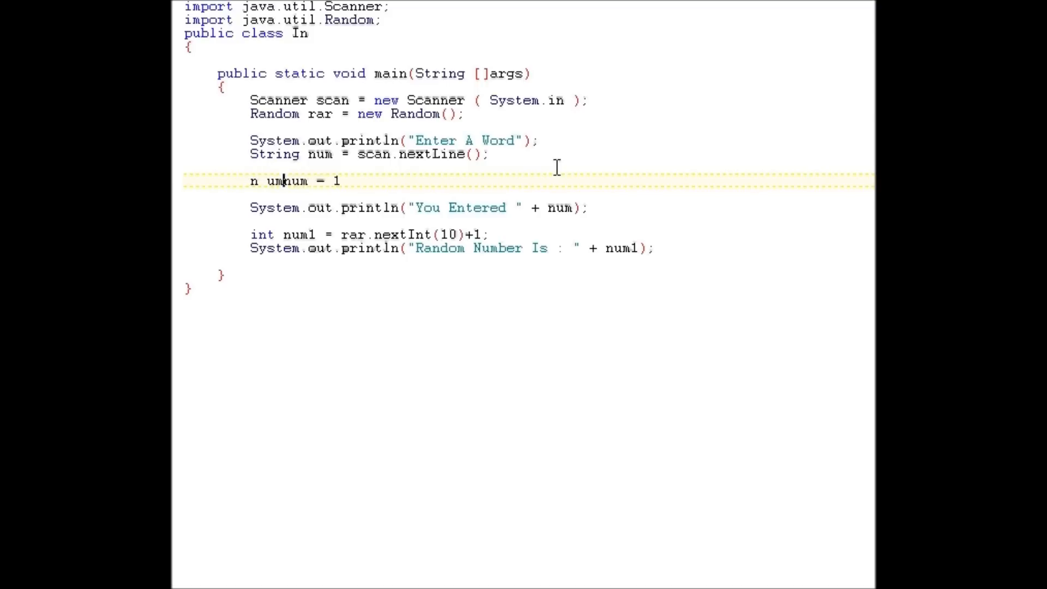
{"action": "type", "text": "um"}
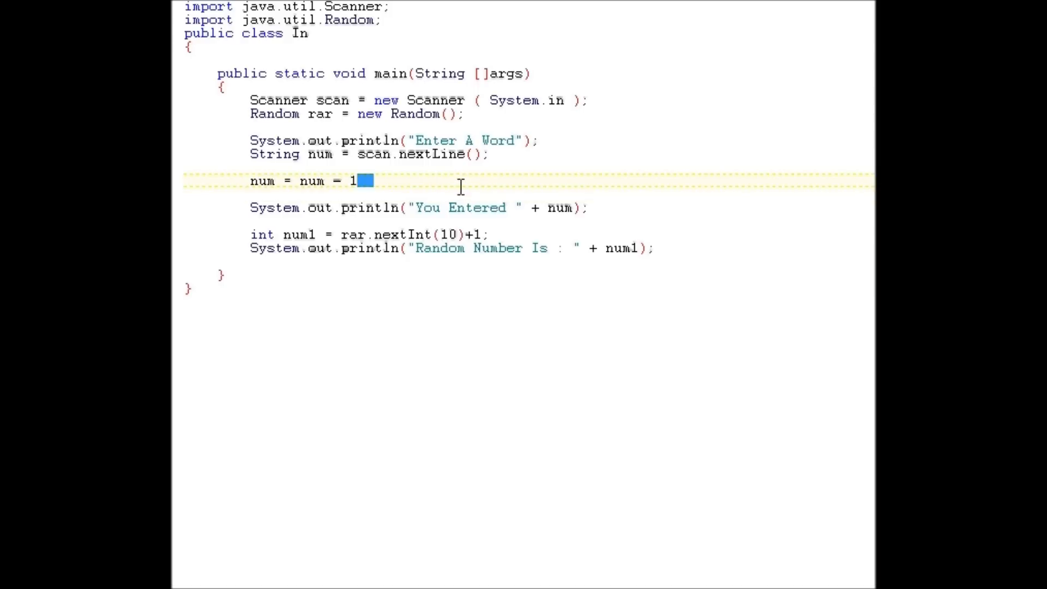
{"action": "type", "text": ";"}
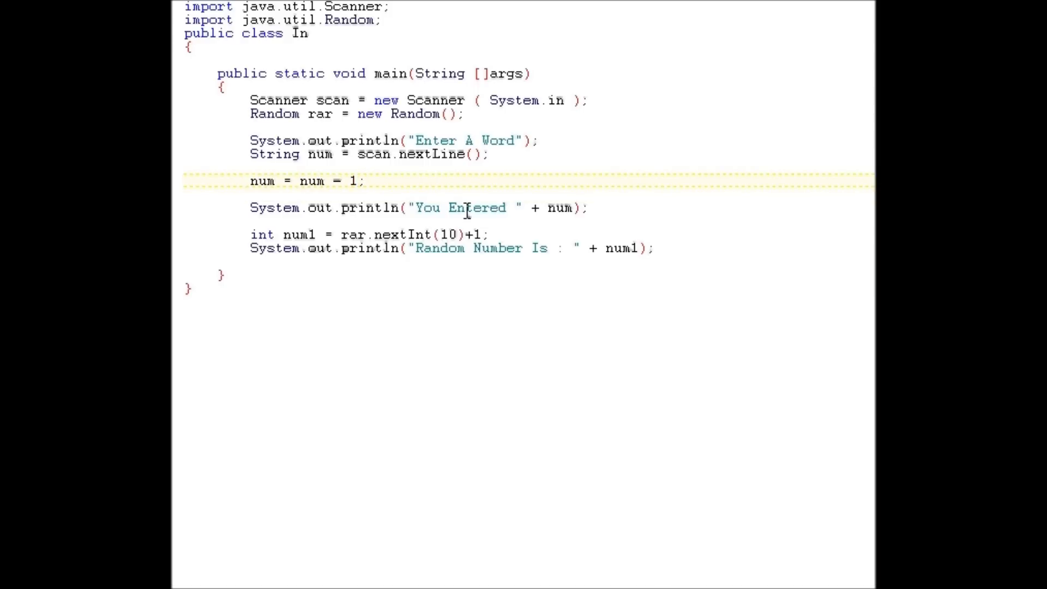
{"action": "mouse_move", "coordinate": [400, 167]}
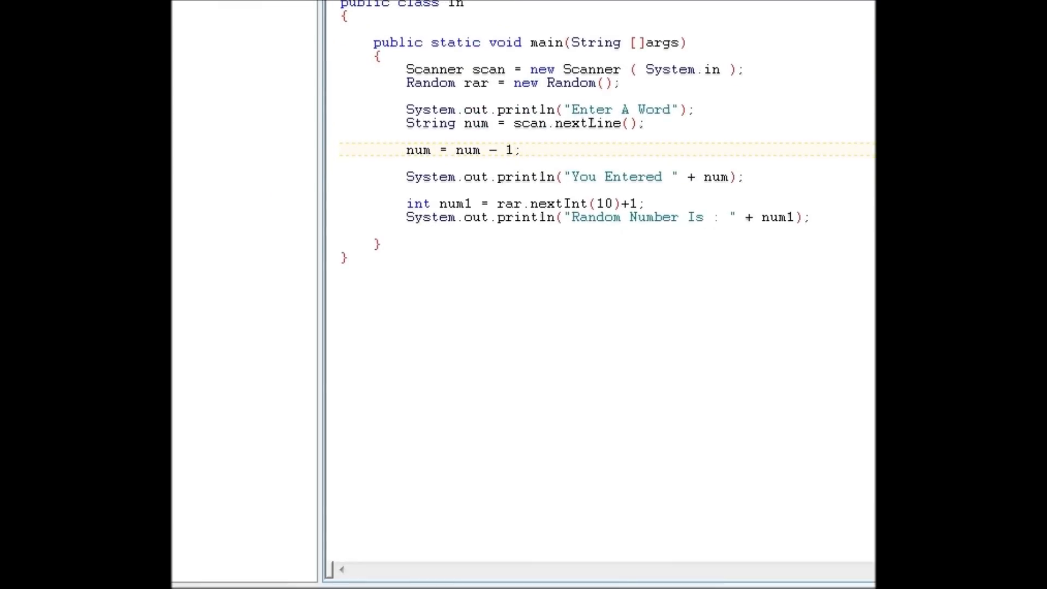
{"action": "left_click", "coordinate": [519, 150]}
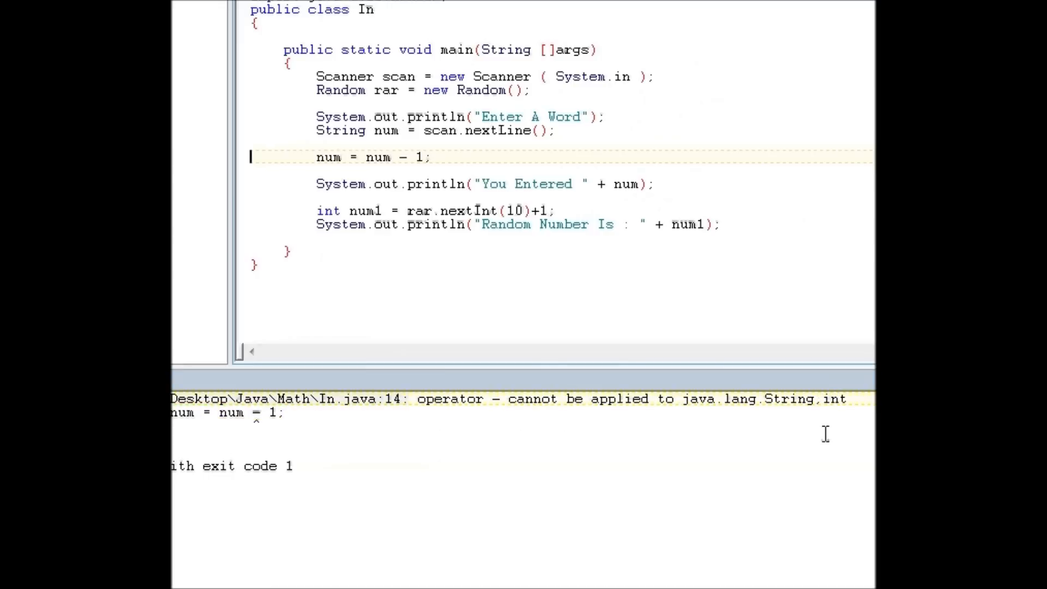
{"action": "double_click", "coordinate": [833, 399]}
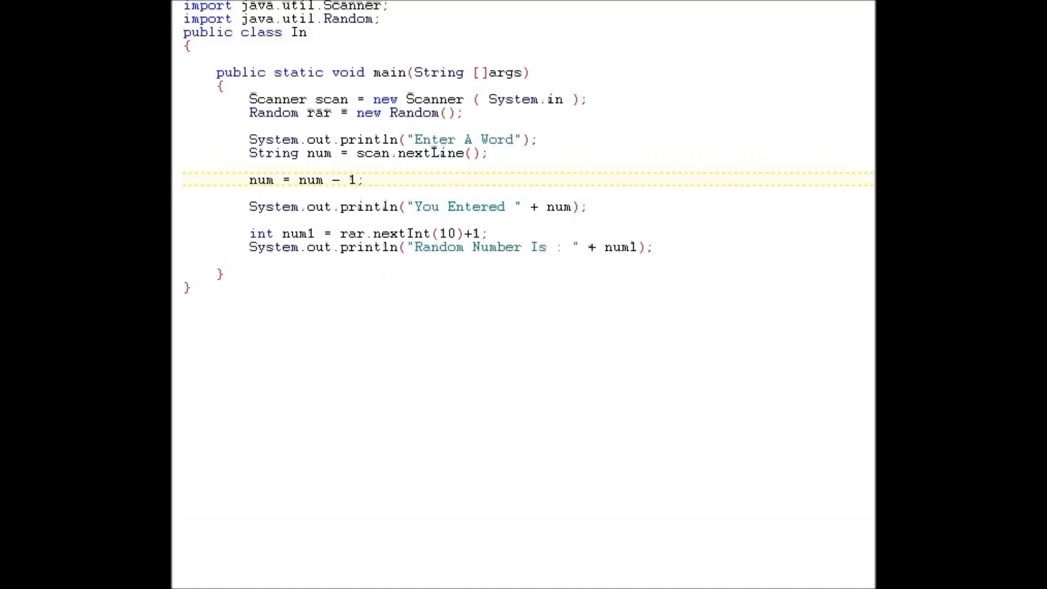
{"action": "mouse_move", "coordinate": [623, 457]}
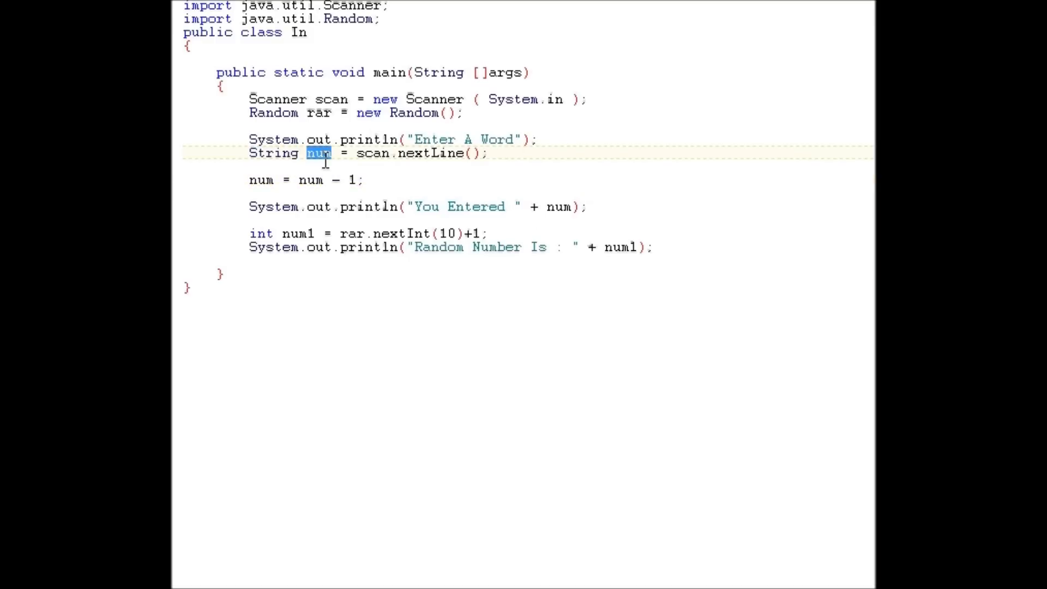
Run the program entering 'awefa', then run again entering '!#$%^&'
{"action": "left_click", "coordinate": [325, 170]}
{"action": "type", "text": "asht"}
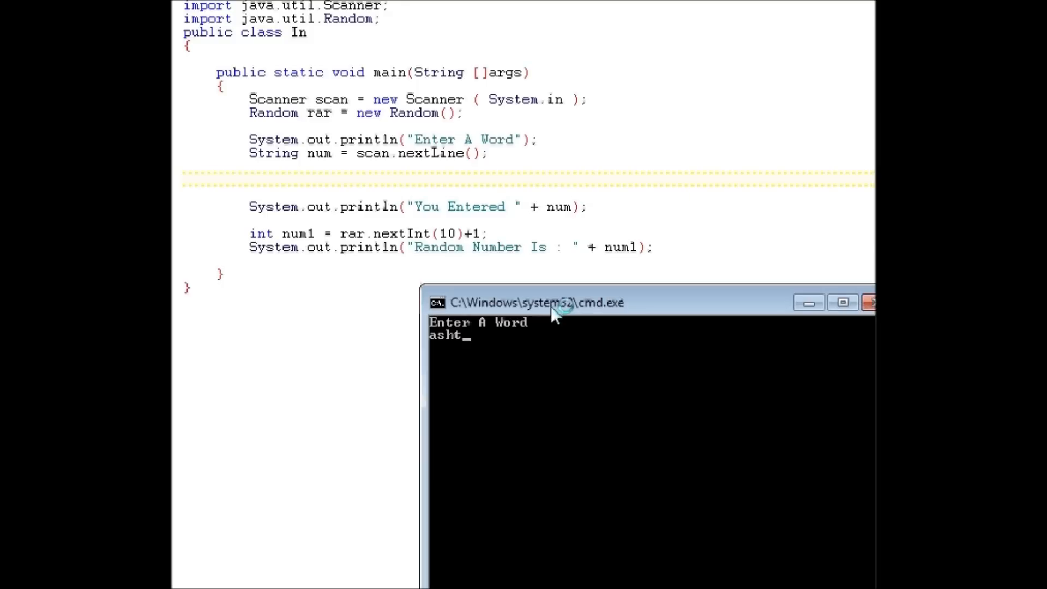
{"action": "type", "text": "awefa 3"}
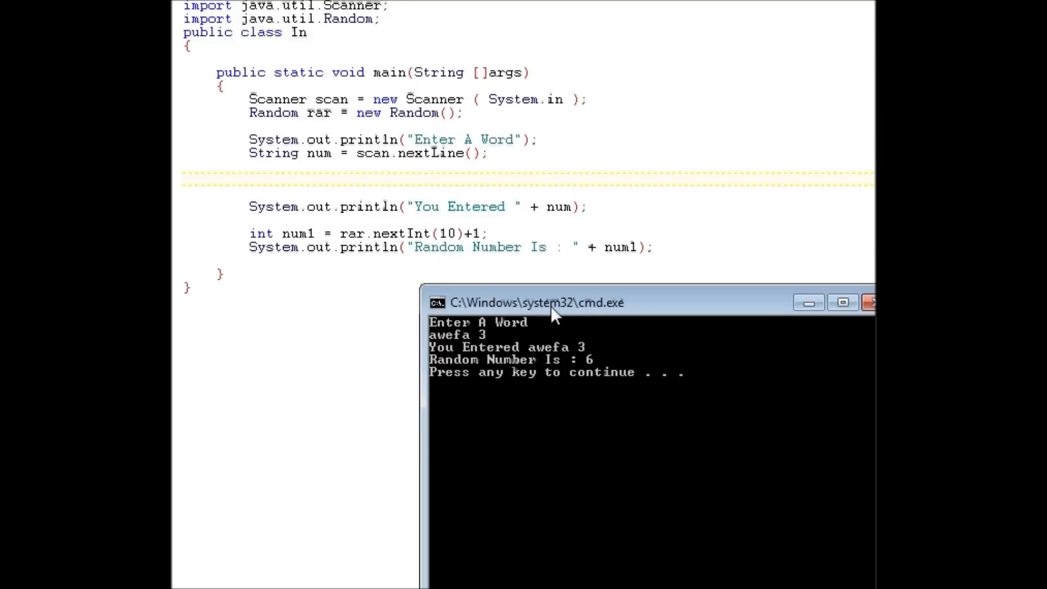
{"action": "key", "text": "enter"}
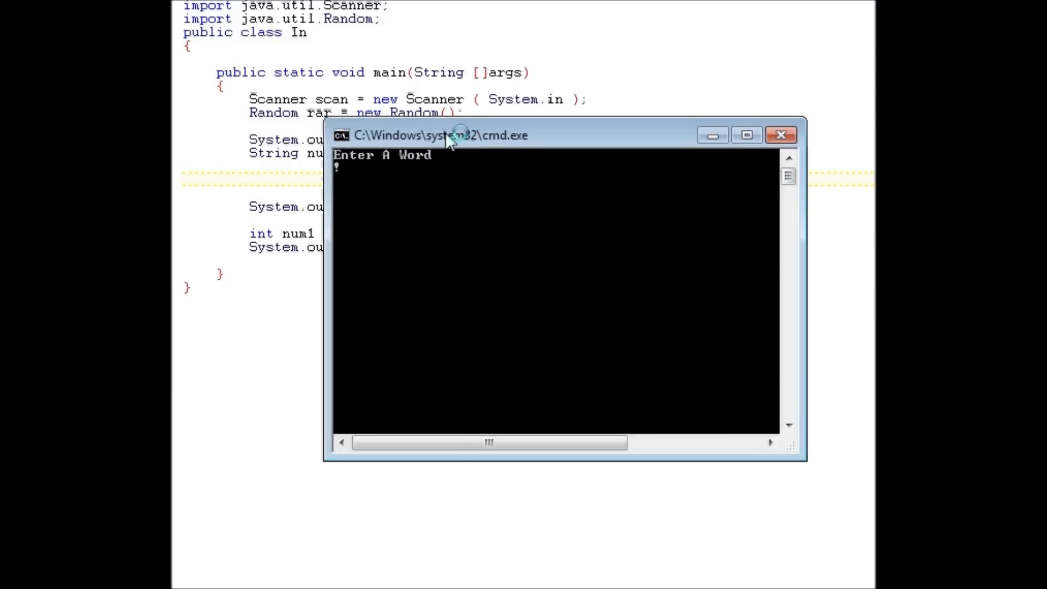
{"action": "type", "text": "!#$%^&"}
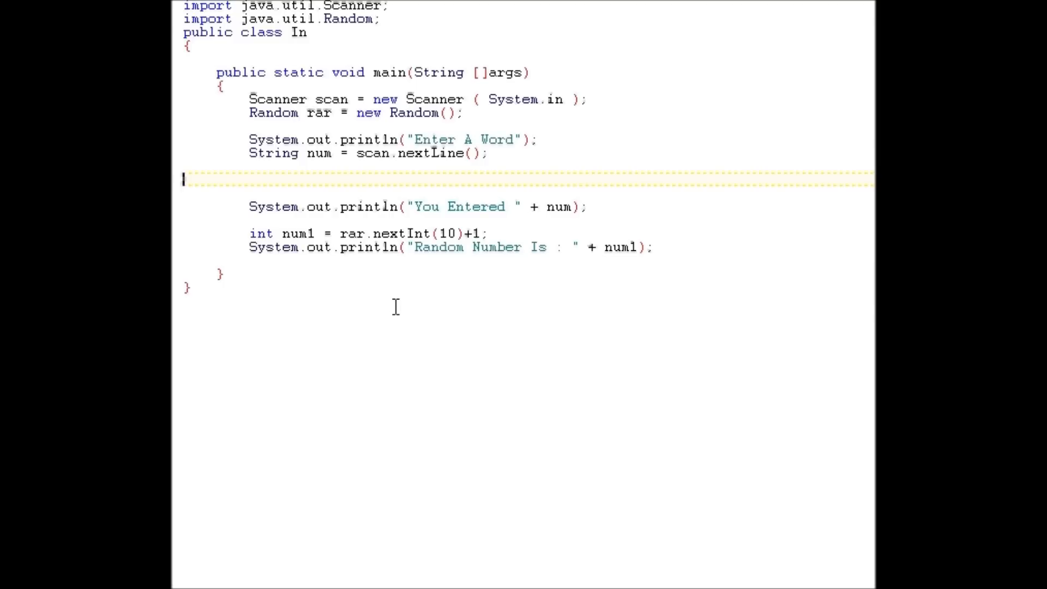
{"action": "mouse_move", "coordinate": [317, 490]}
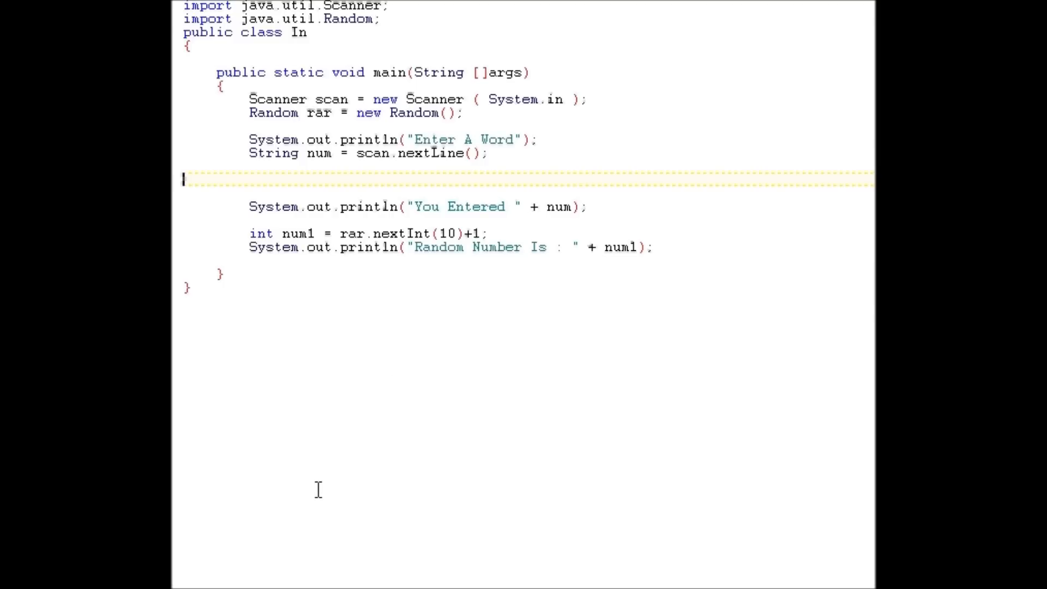
{"action": "mouse_move", "coordinate": [849, 563]}
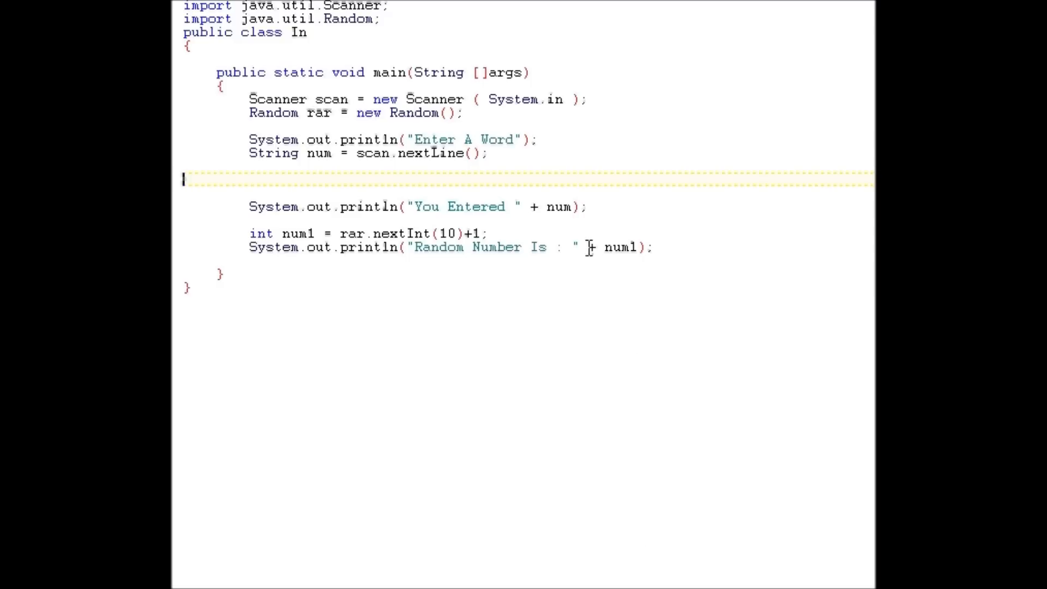
{"action": "mouse_move", "coordinate": [623, 484]}
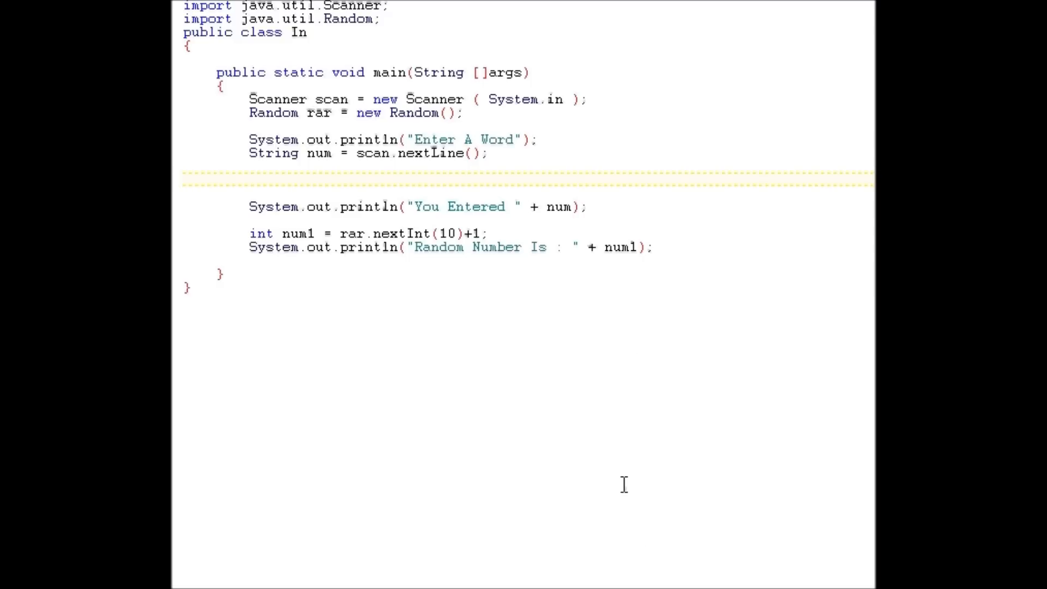
{"action": "mouse_move", "coordinate": [659, 505]}
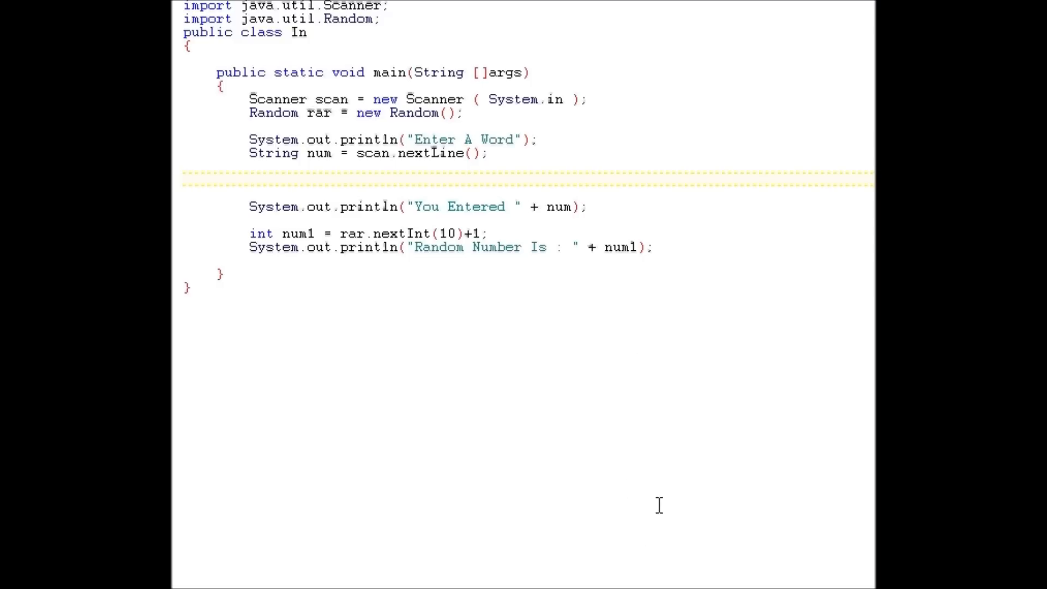
{"action": "mouse_move", "coordinate": [674, 514]}
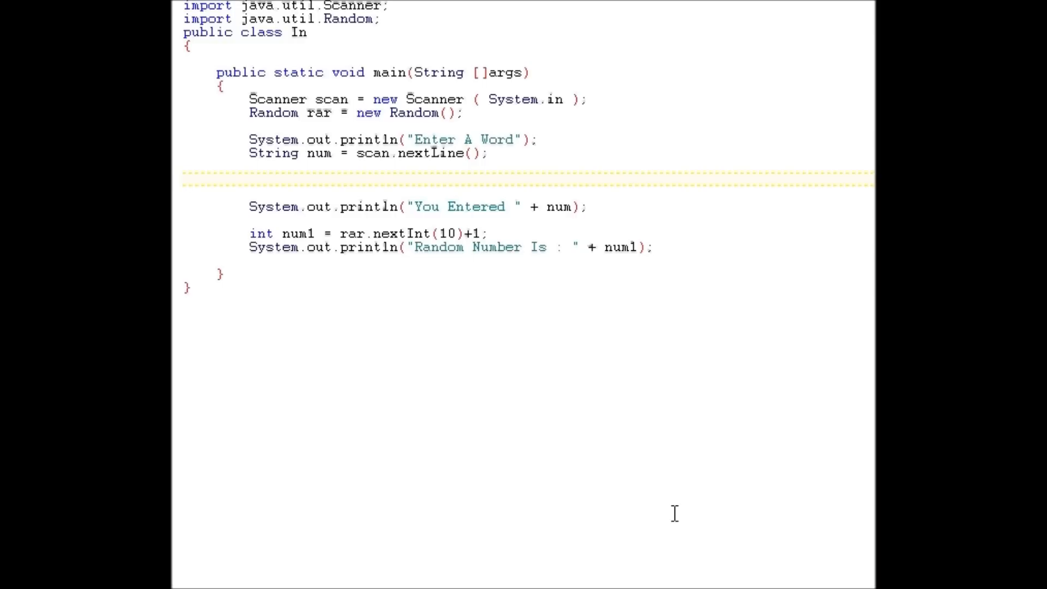
{"action": "mouse_move", "coordinate": [737, 435]}
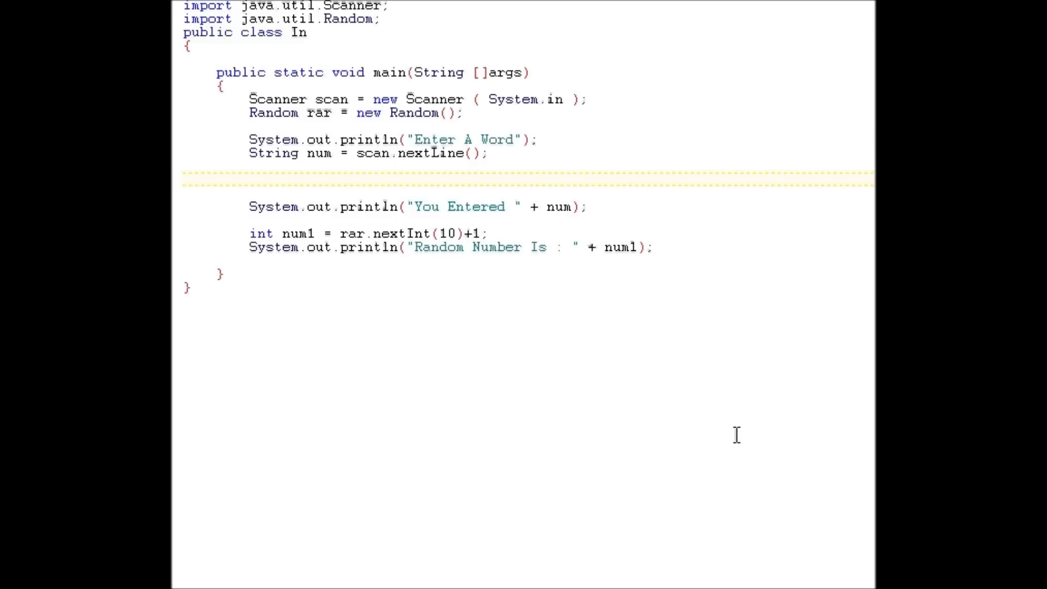